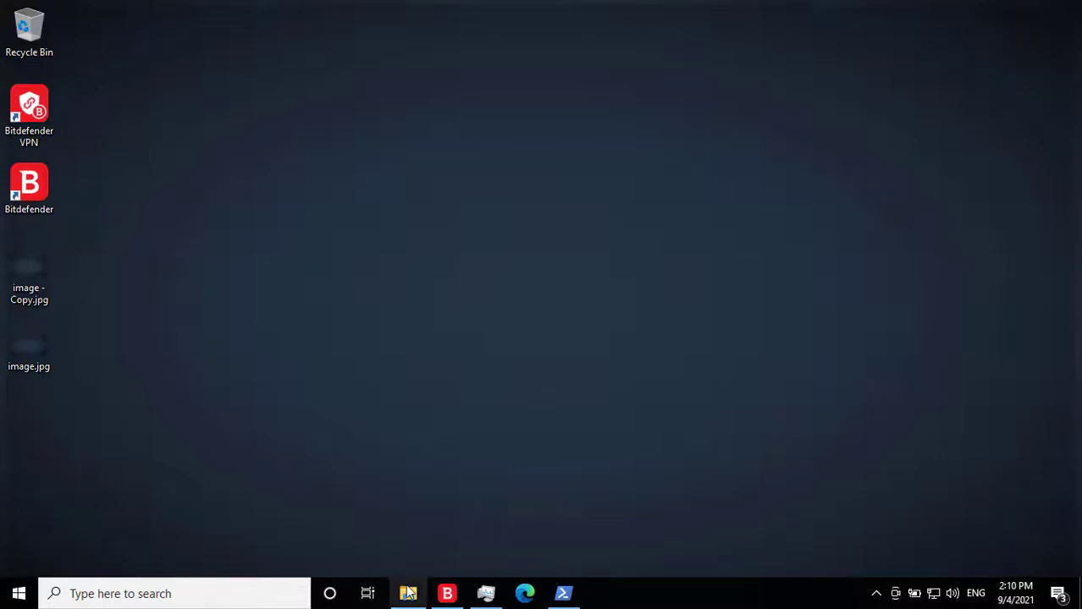
In Network (Z:) > files, preview samples.jpg and samples (2).jpg in Photos
click(407, 594)
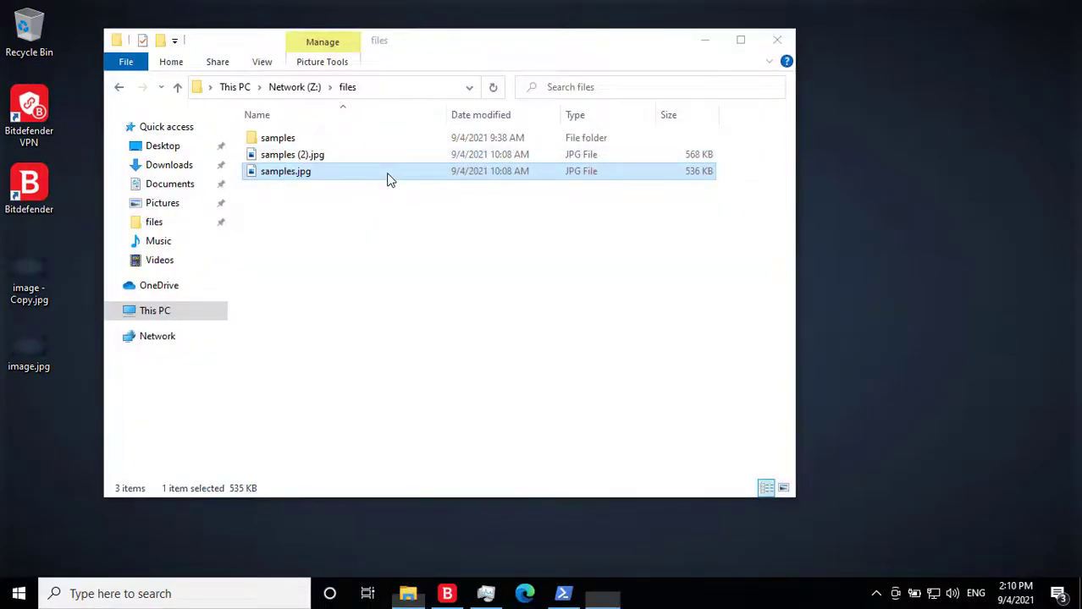
double_click(286, 171)
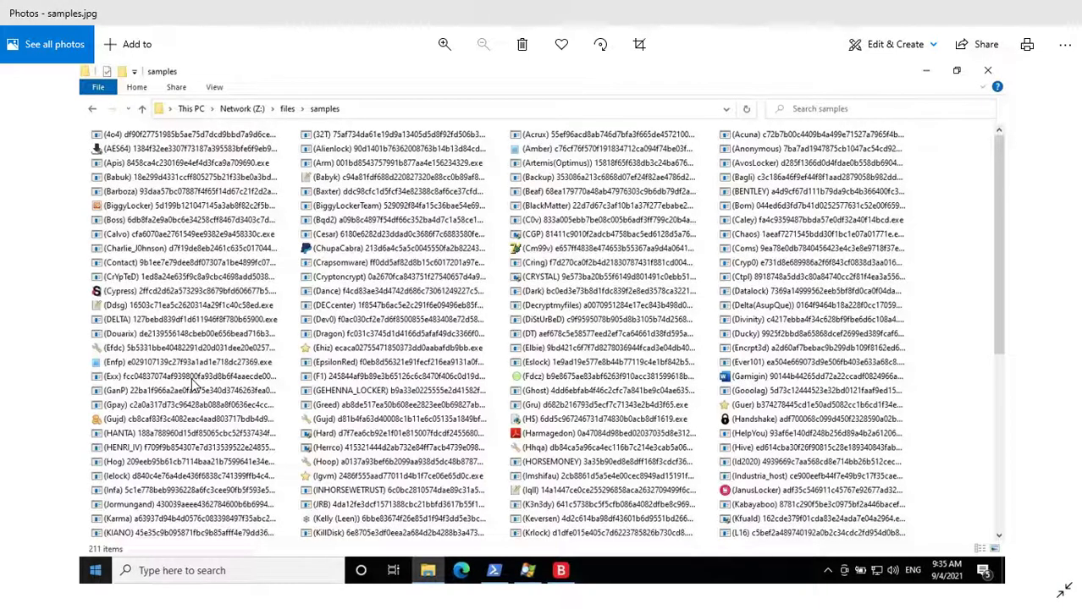
mouse_move(193, 390)
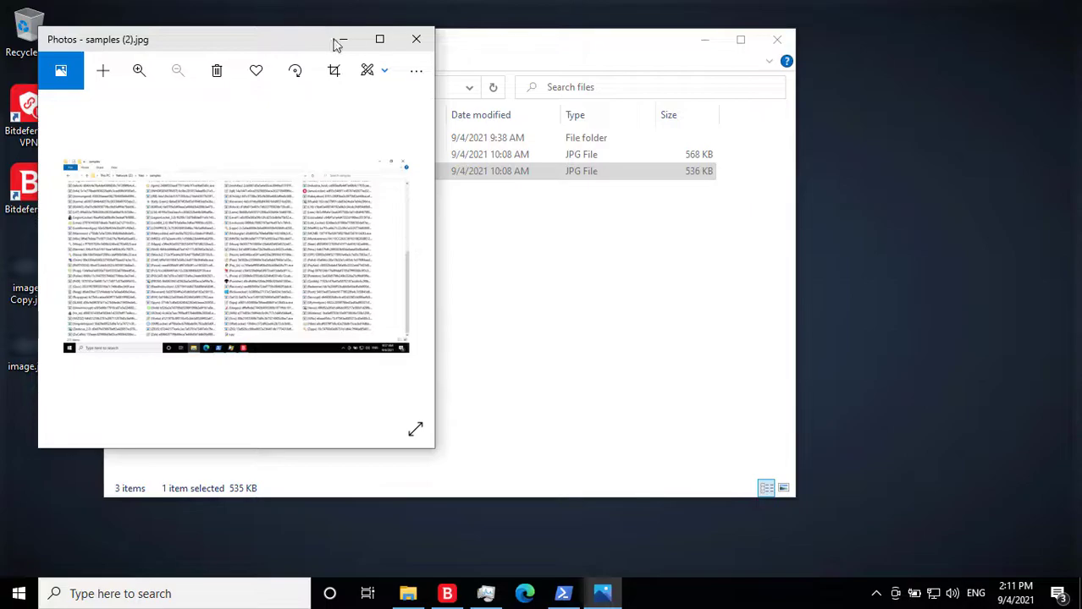
click(416, 39)
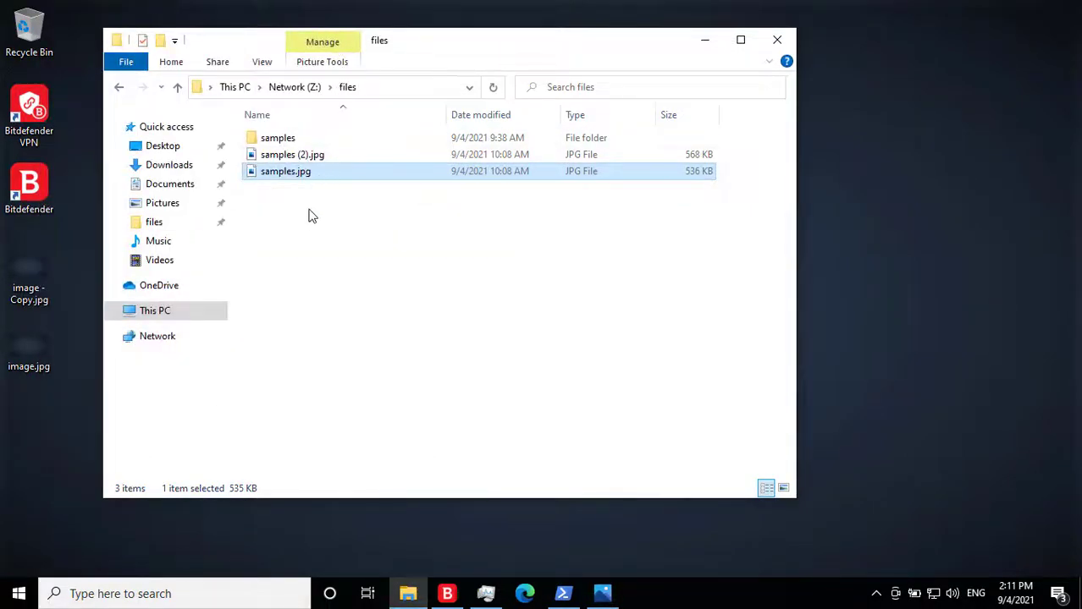
mouse_move(304, 222)
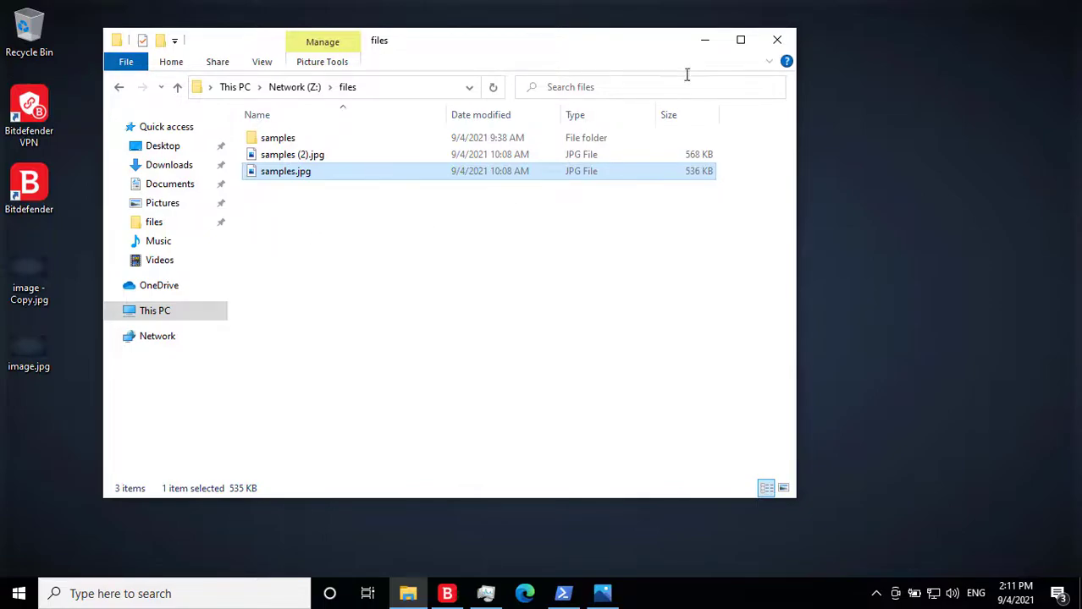
mouse_move(702, 40)
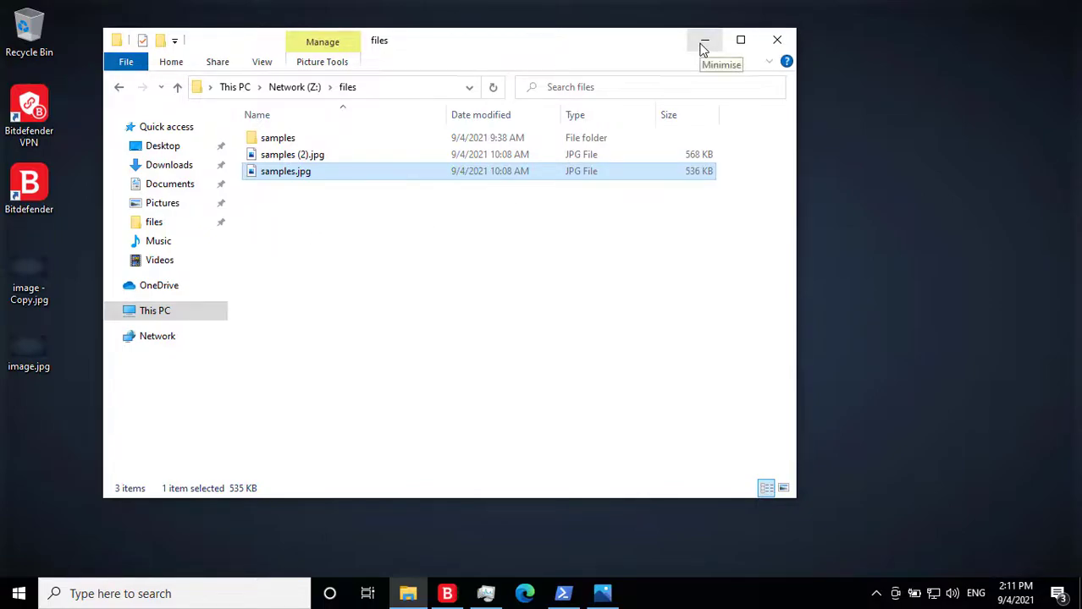
Bring up Bitdefender and run Update Now from its tray icon
click(703, 40)
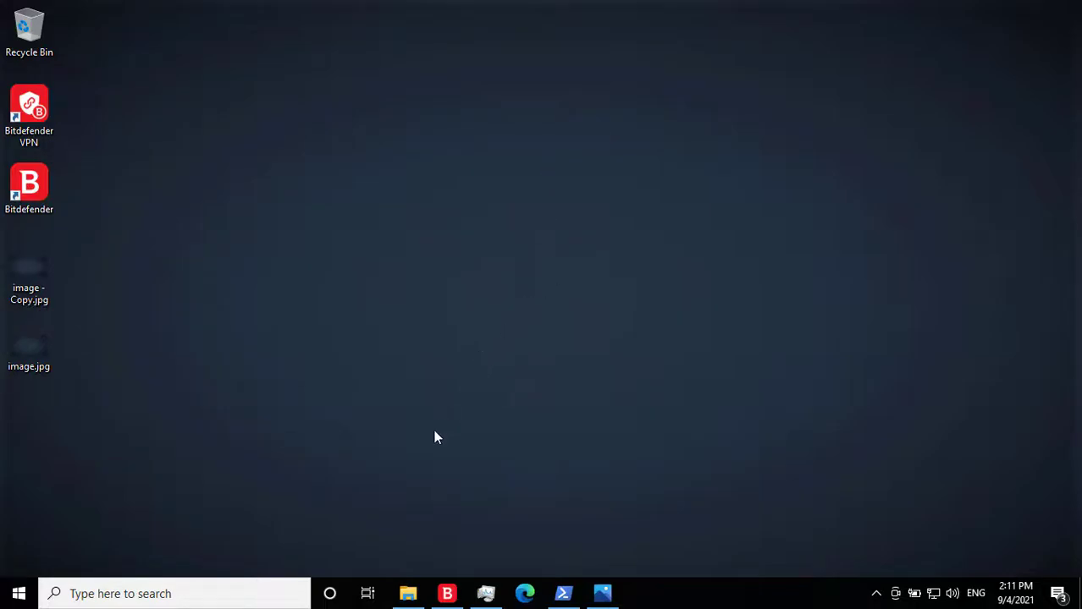
mouse_move(455, 587)
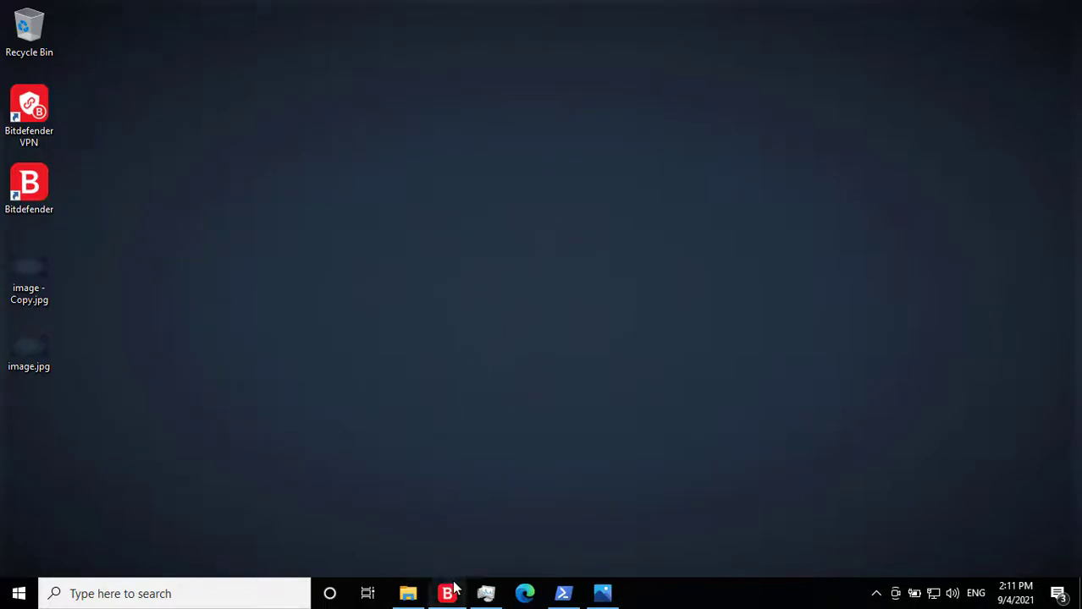
click(447, 594)
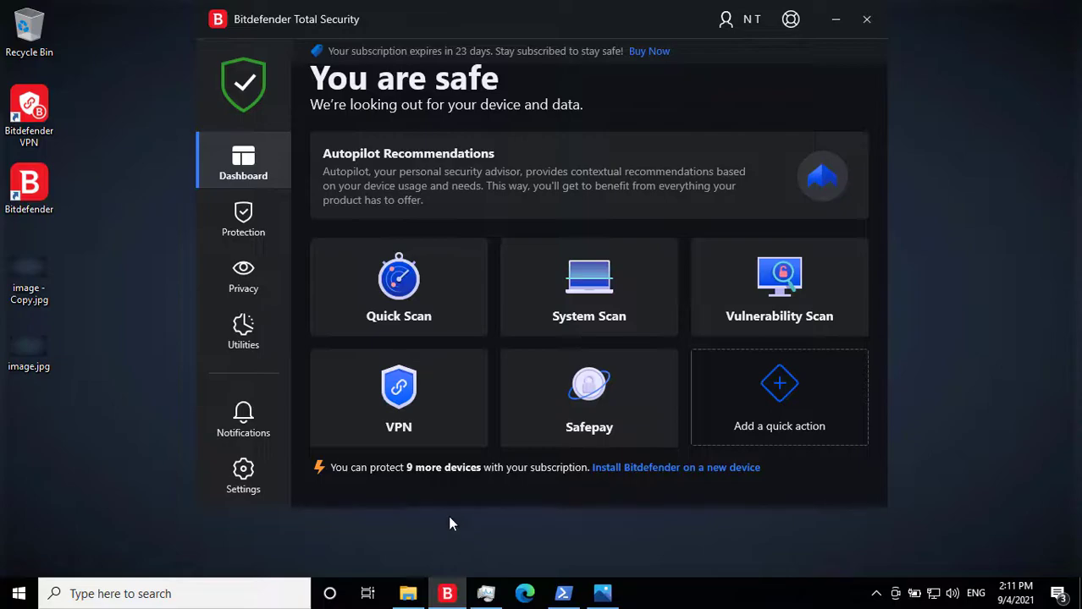
mouse_move(870, 592)
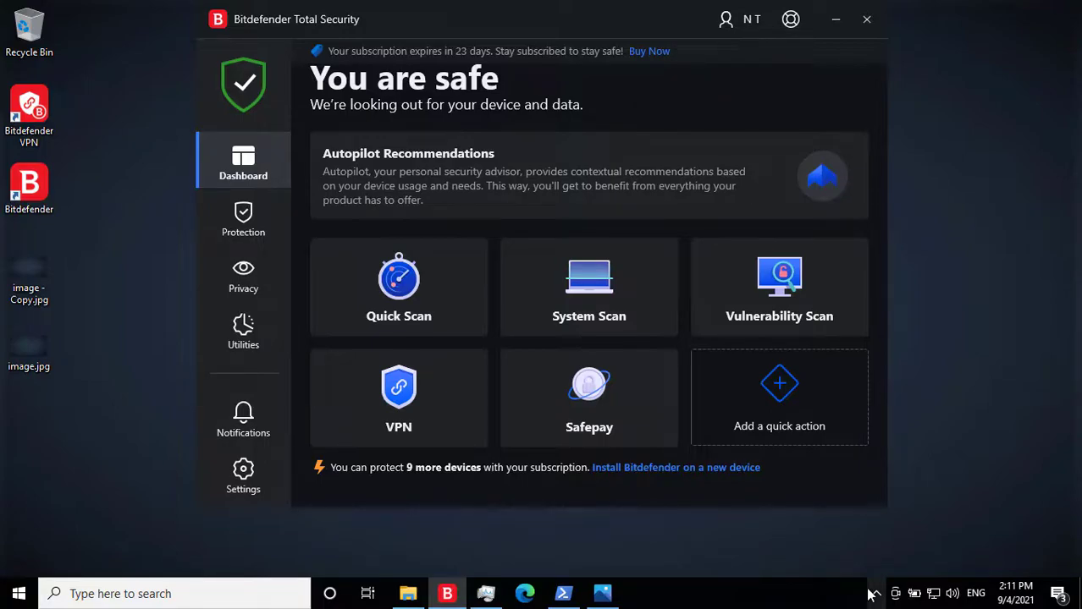
right_click(874, 592)
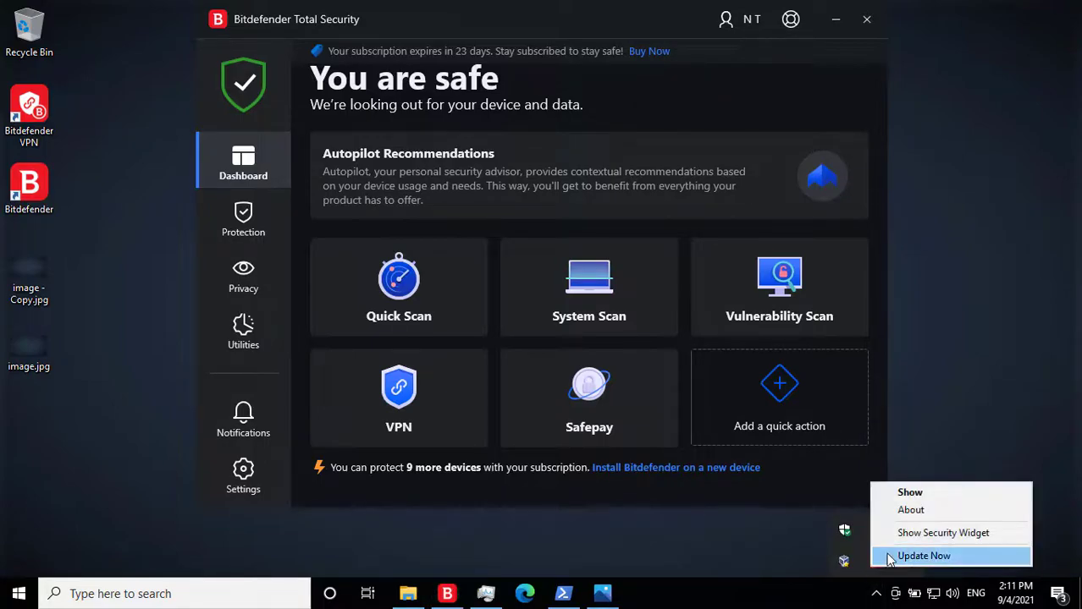
click(936, 559)
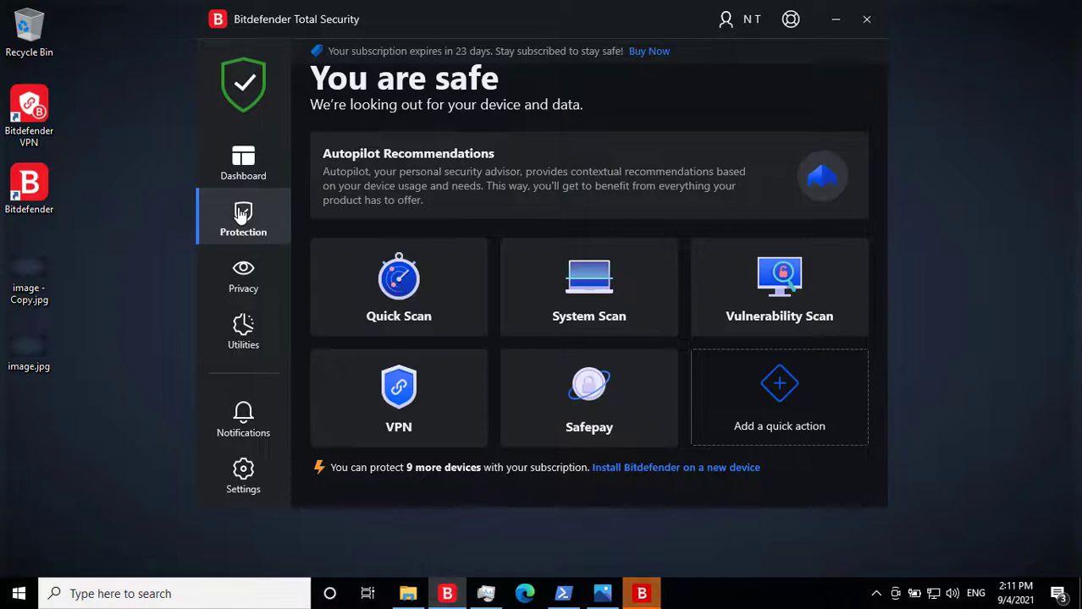
Browse the Protection Features page listing Antivirus, Firewall and Antispam
click(243, 216)
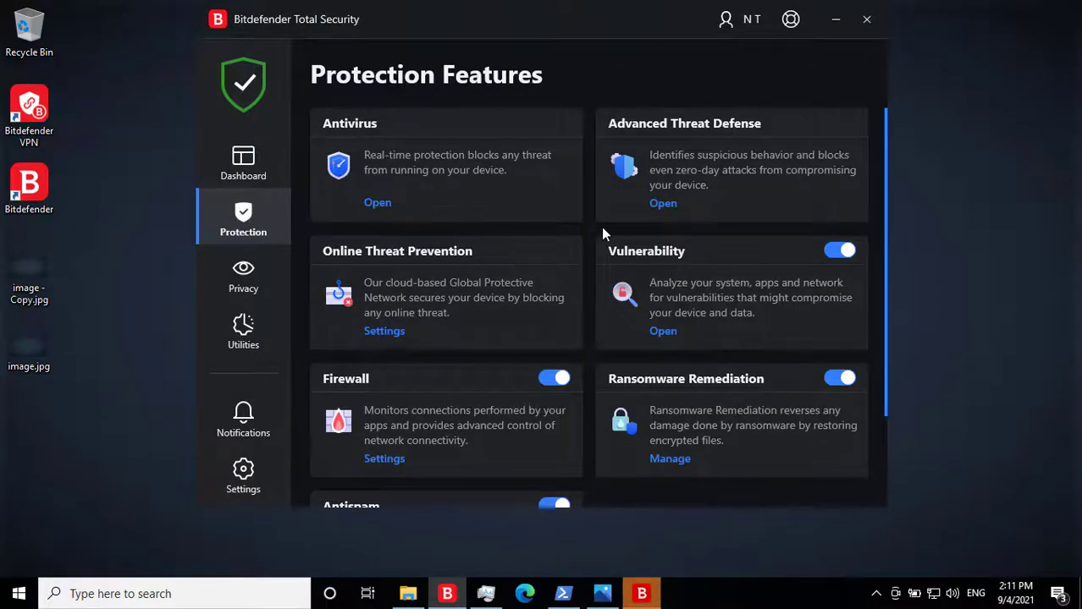
mouse_move(581, 244)
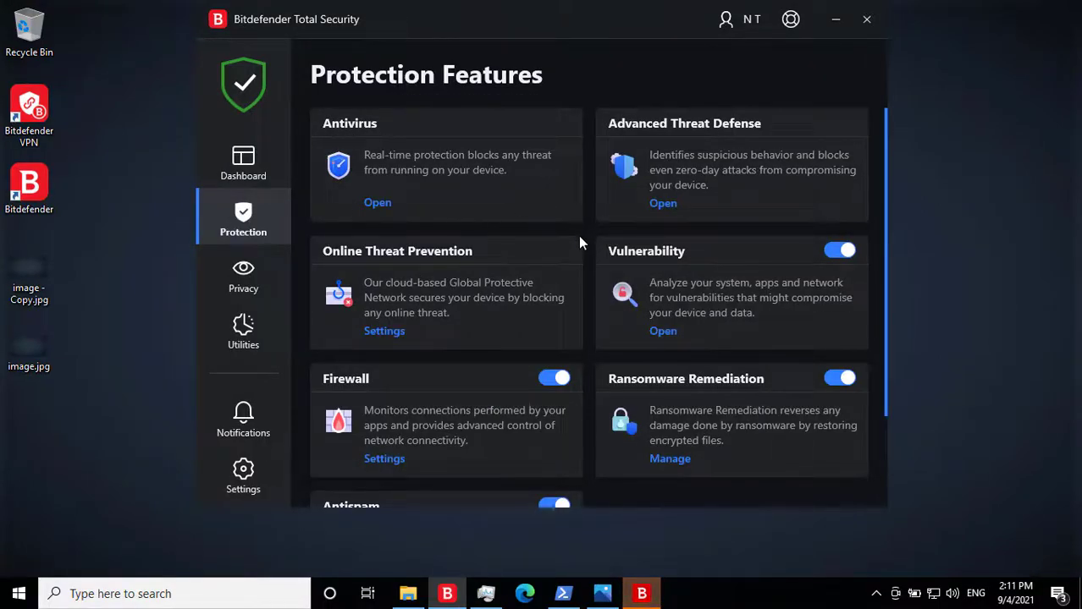
scroll(down, 3)
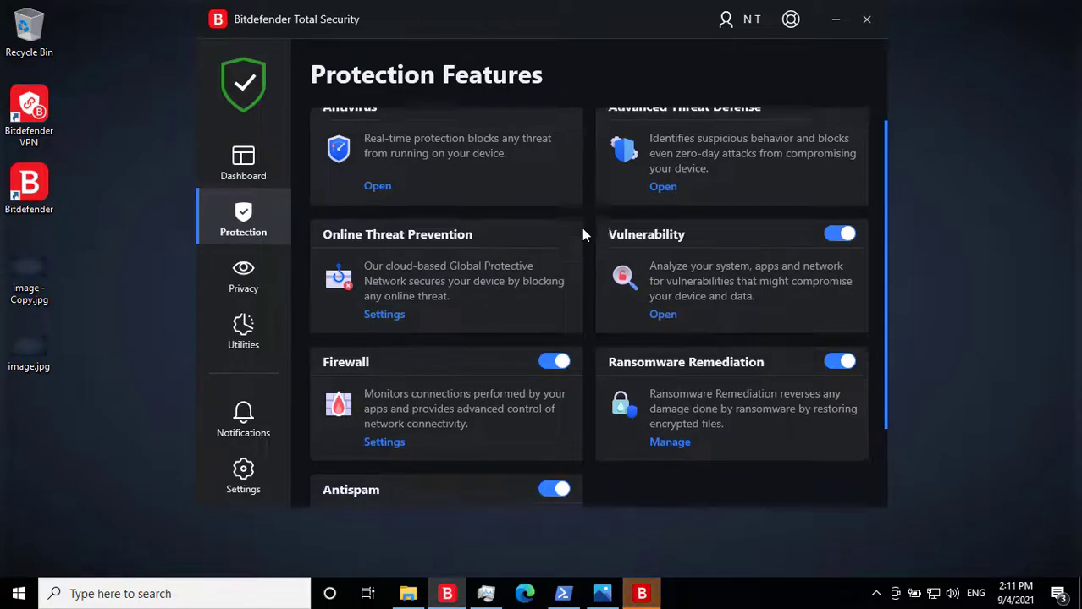
scroll(down, 3)
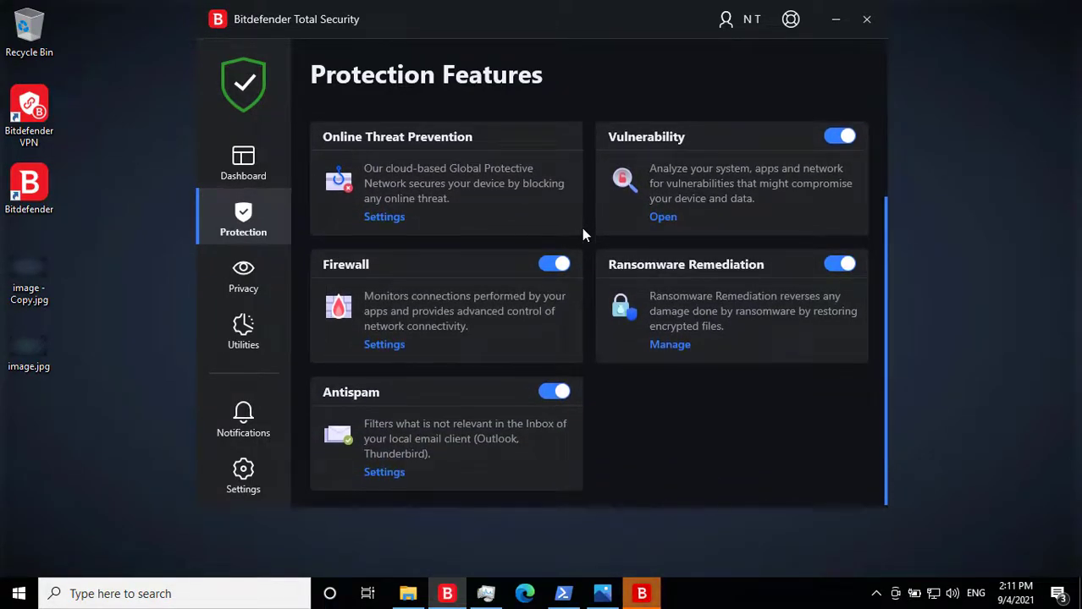
mouse_move(740, 294)
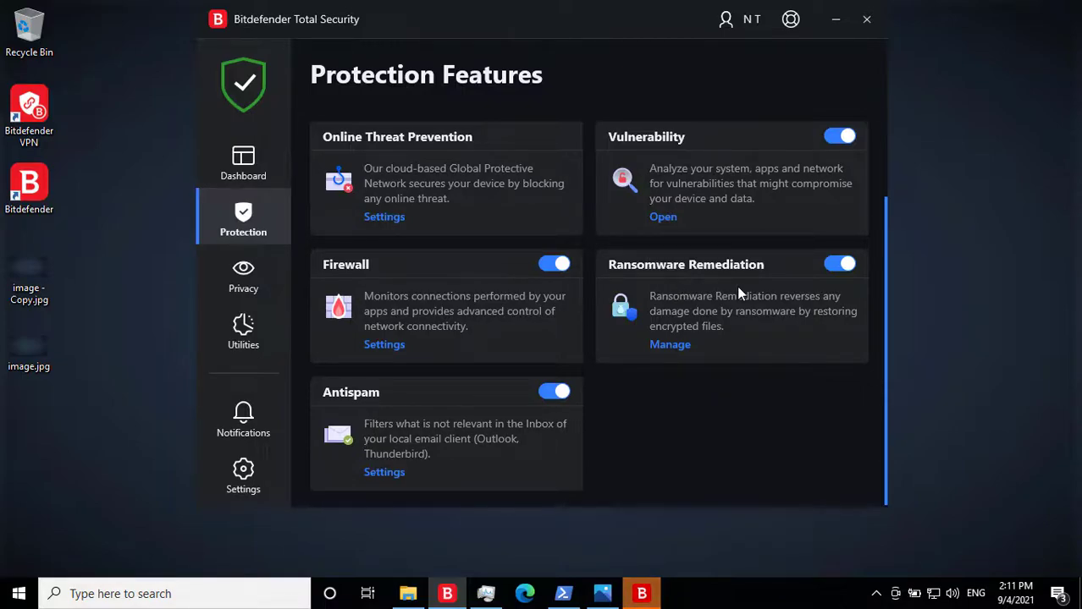
mouse_move(746, 344)
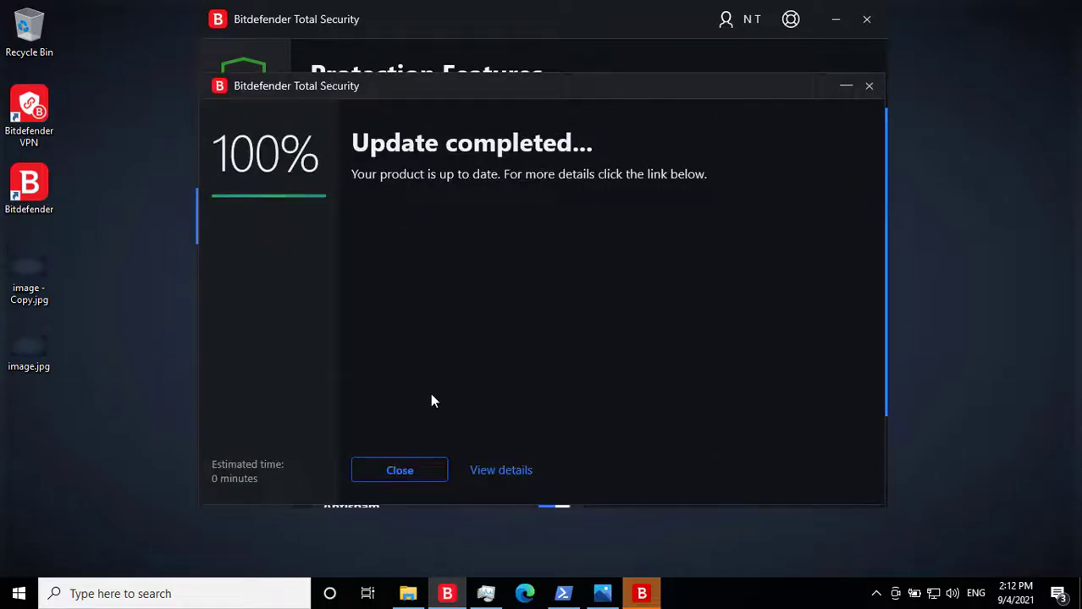
Dismiss the update notice and check every Antivirus exceptions tab, finding none
click(398, 470)
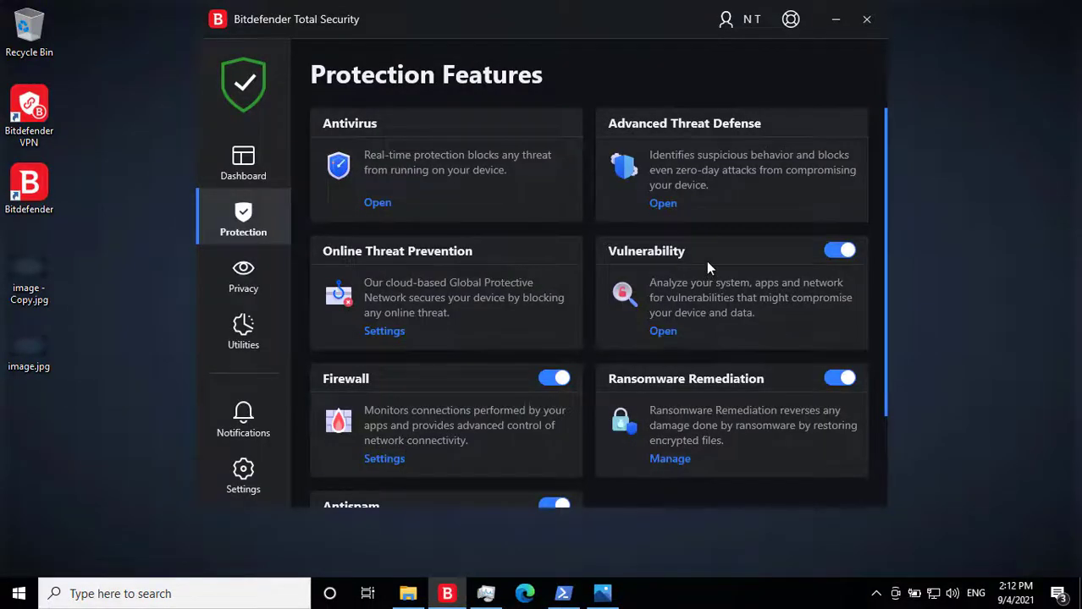
mouse_move(377, 203)
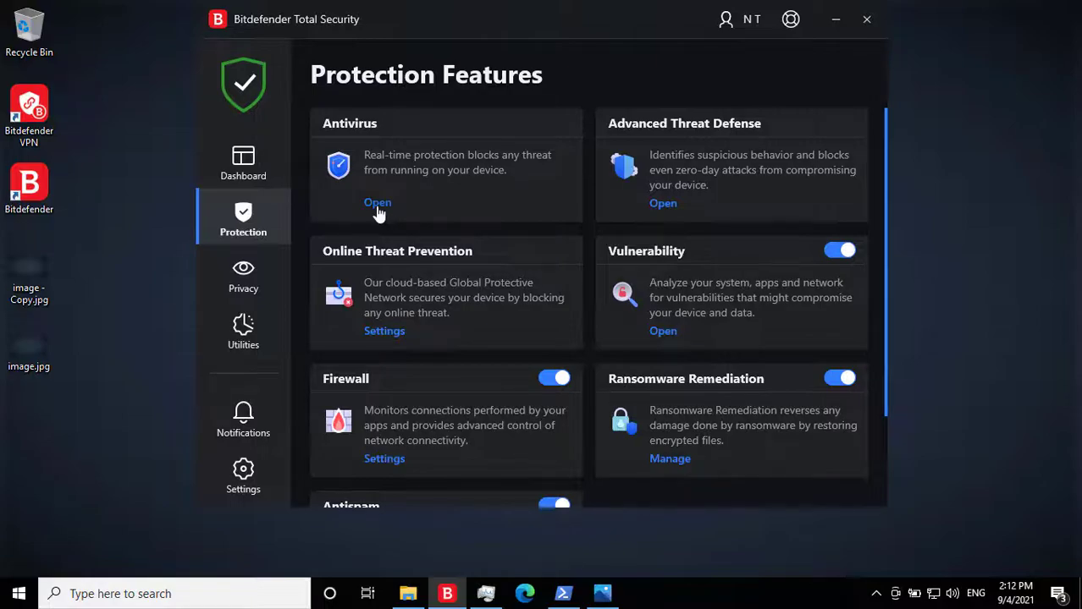
click(378, 203)
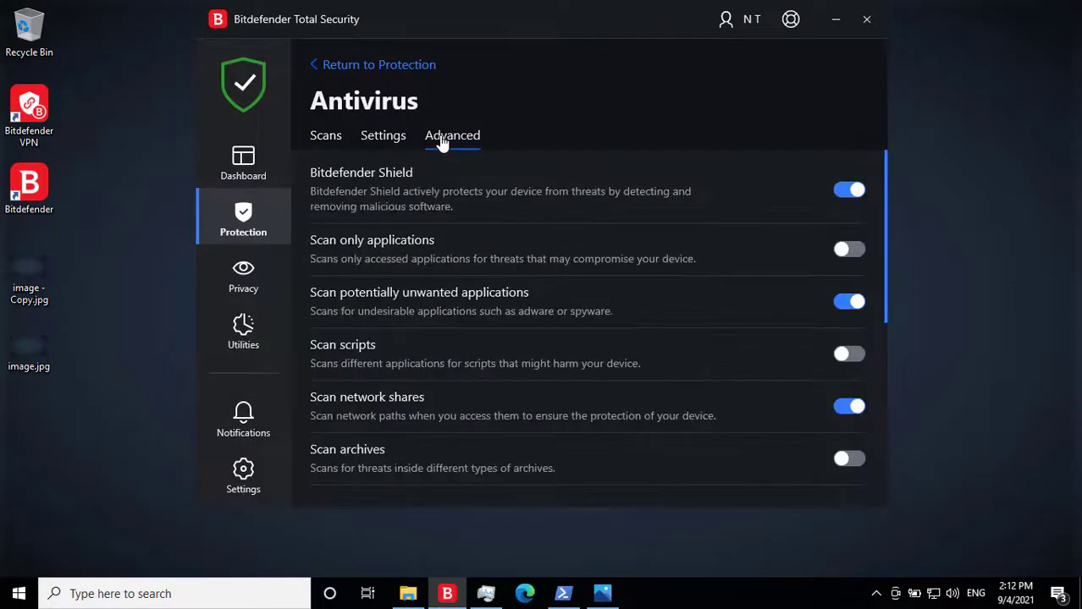
click(383, 136)
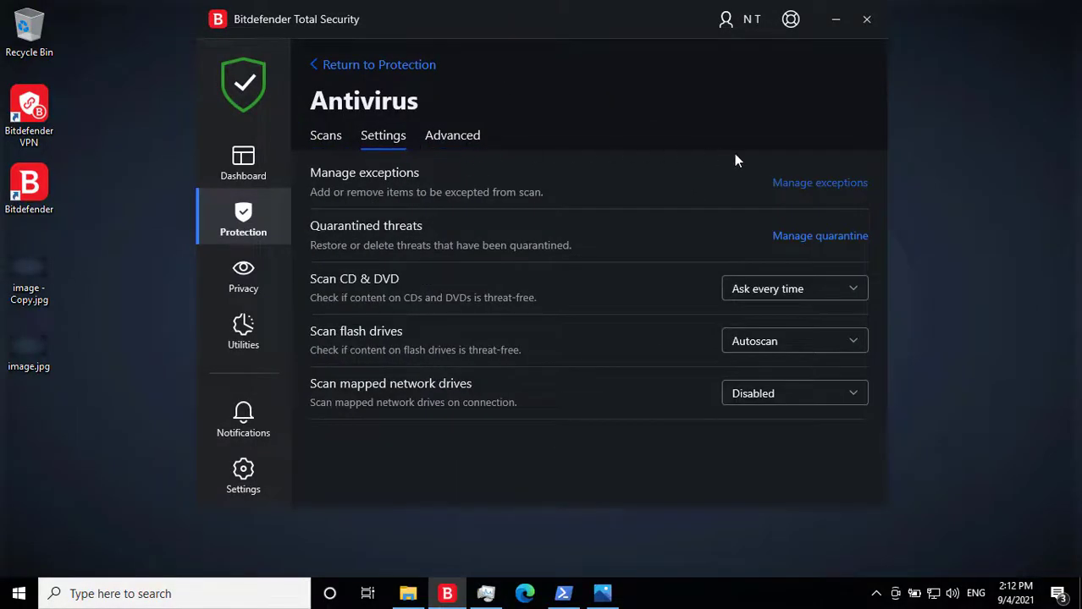
click(819, 182)
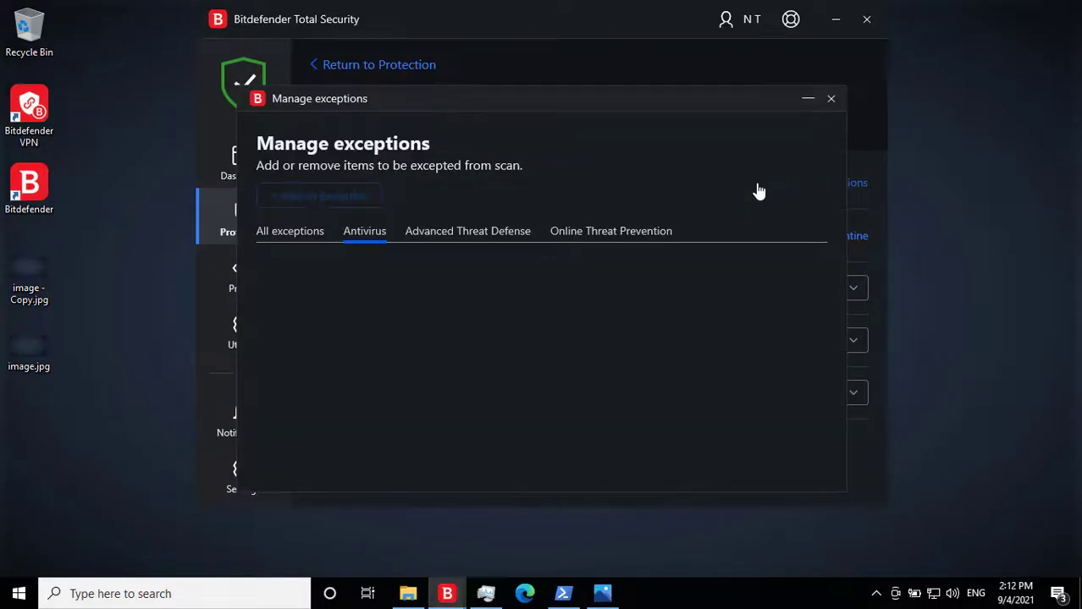
click(468, 230)
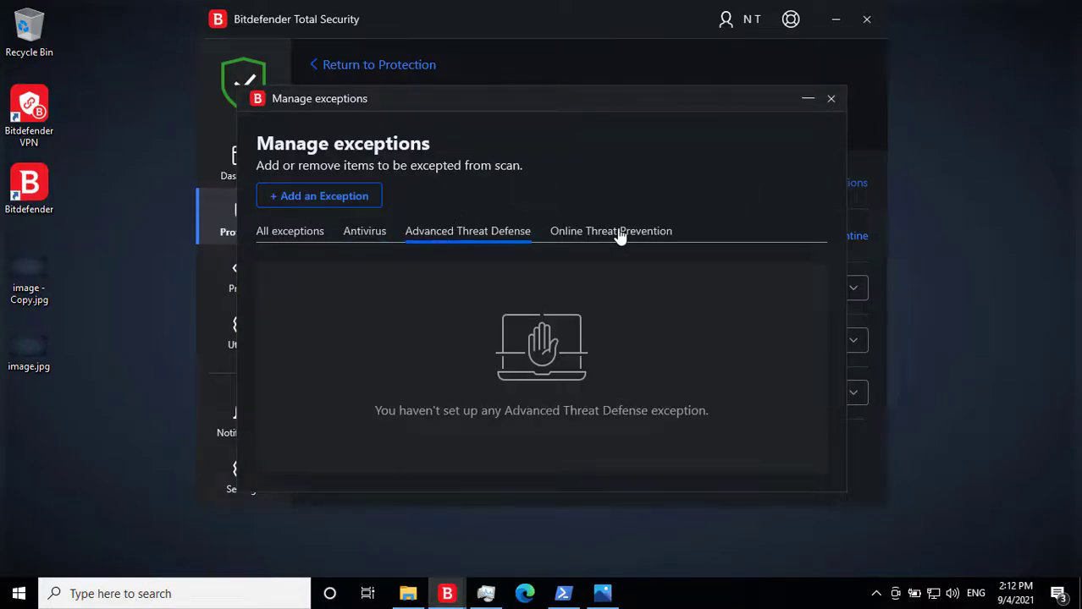
click(289, 230)
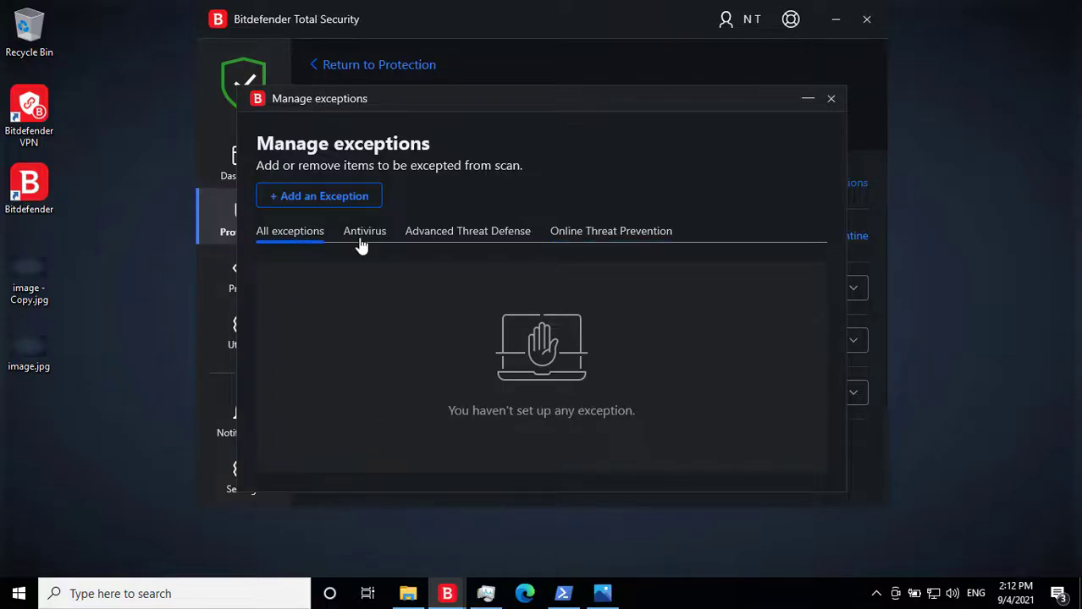
click(830, 98)
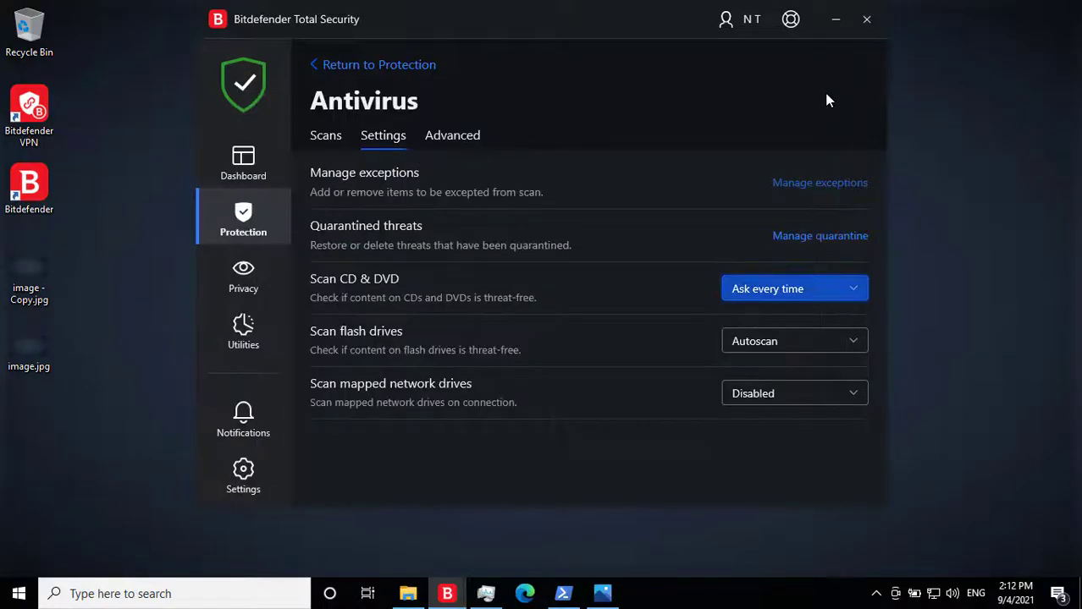
Set Antivirus Advanced automatic threat actions to Deny access
click(452, 135)
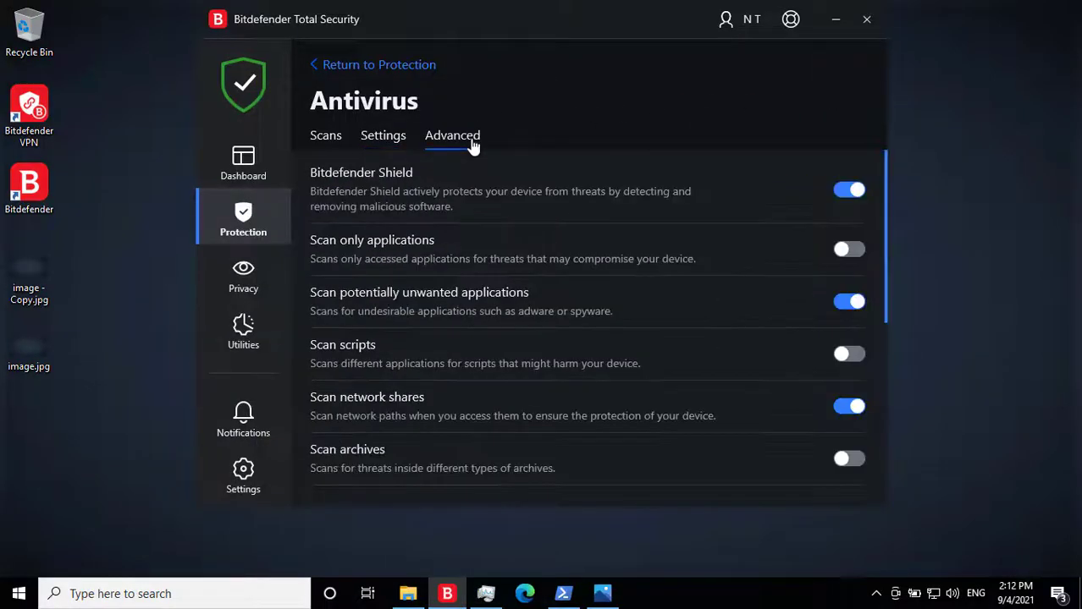
scroll(down, 3)
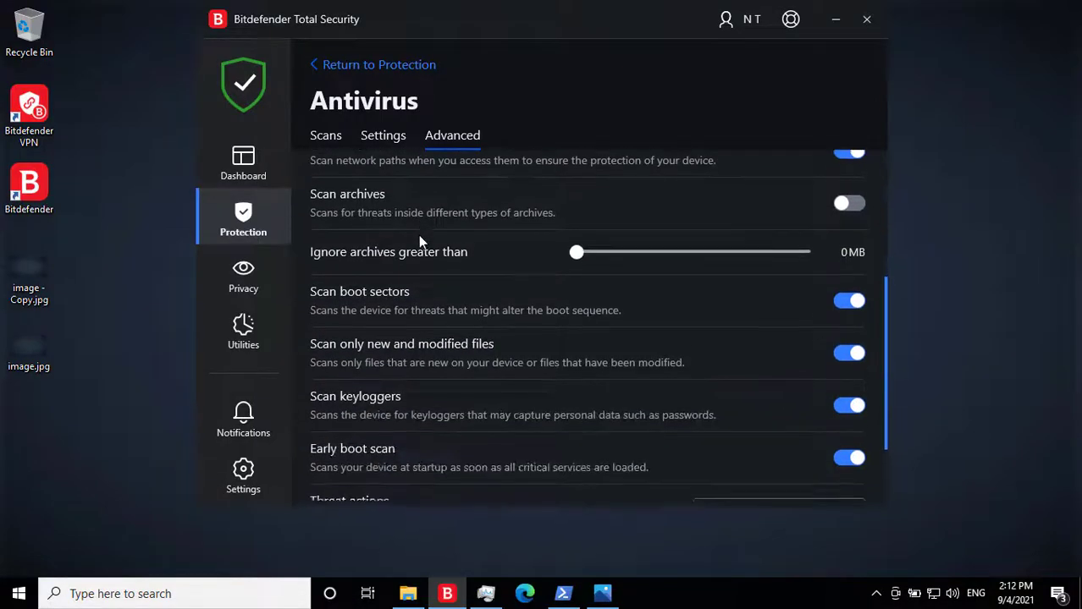
scroll(down, 3)
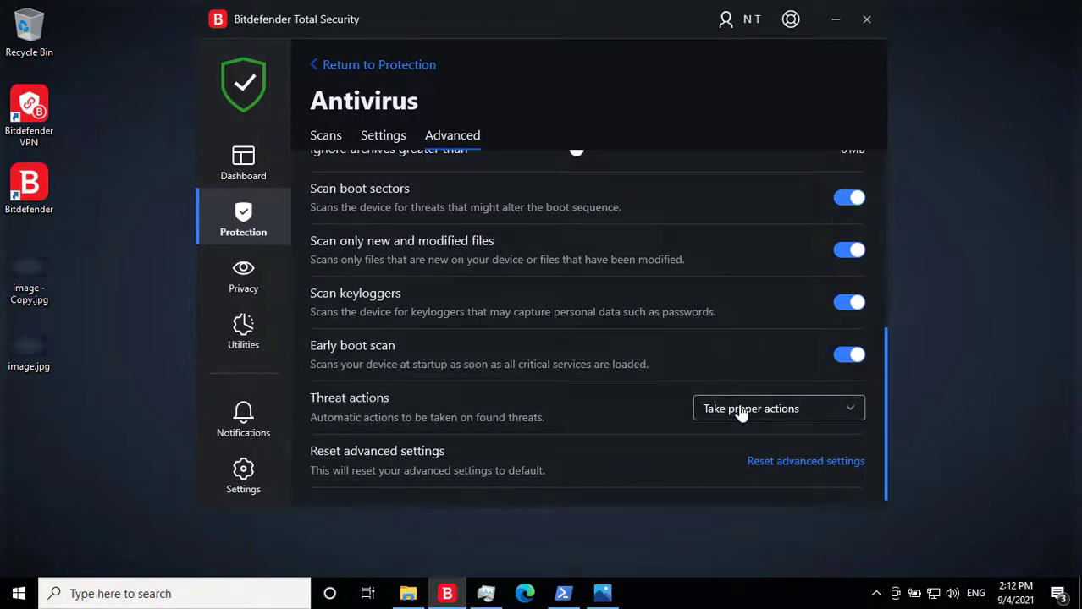
click(777, 408)
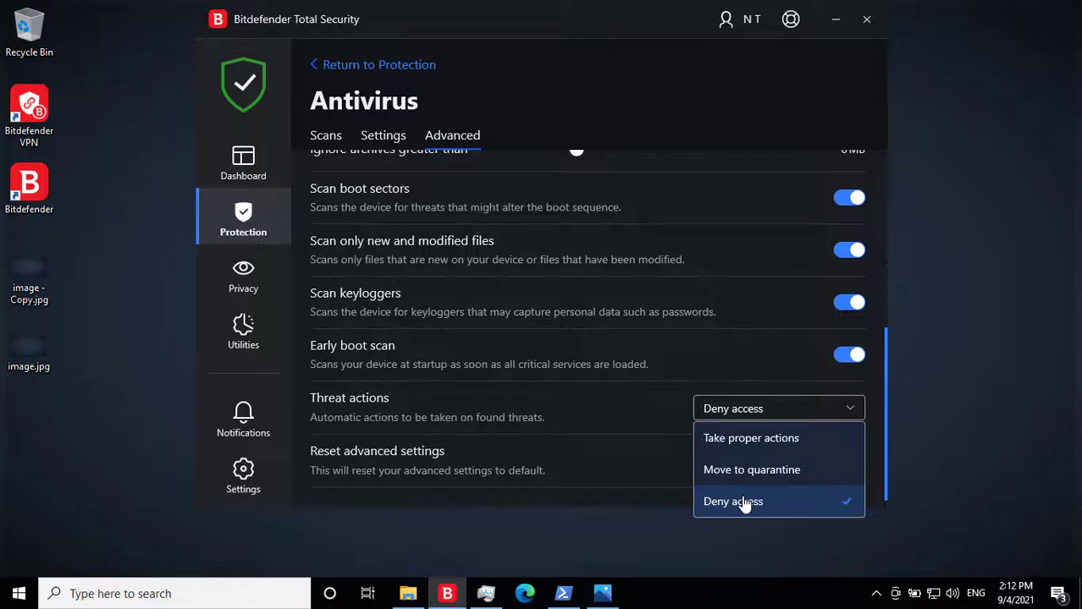
click(325, 135)
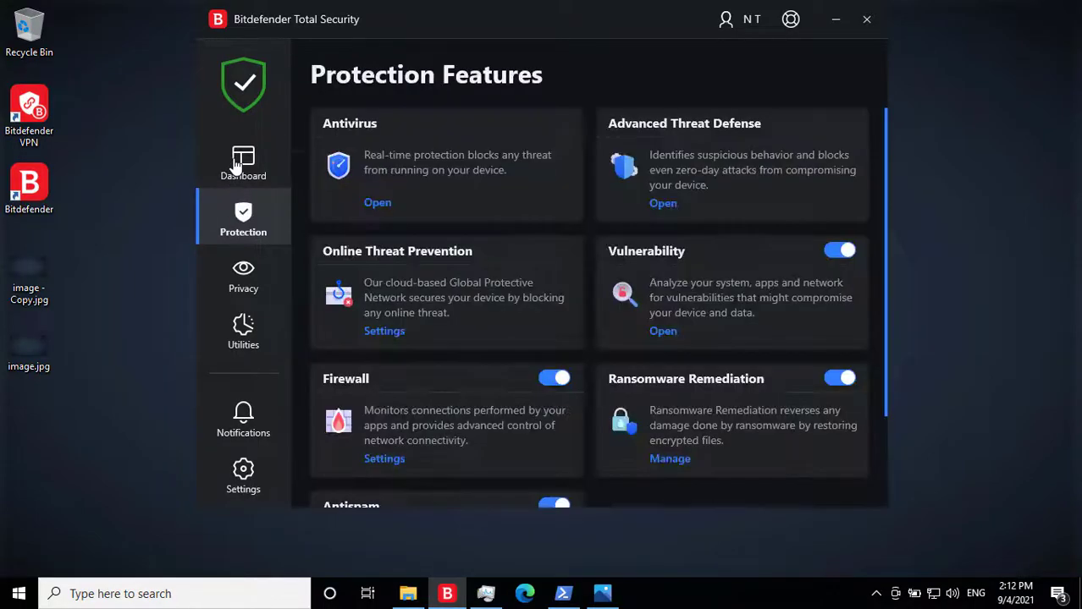
Arrange a PowerShell prompt at Z:\ next to Task Manager's process list
click(866, 19)
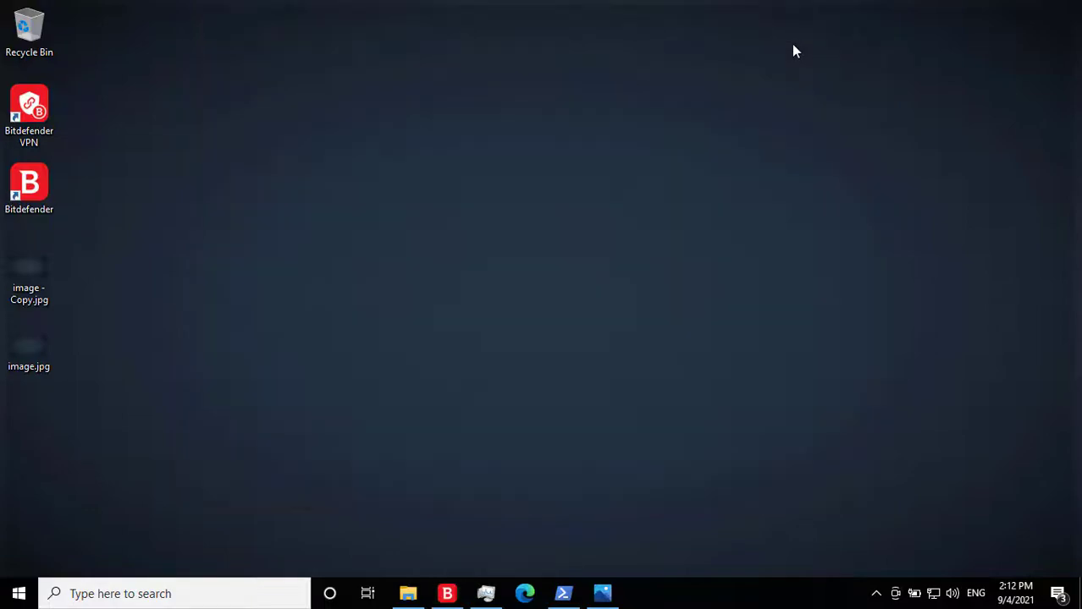
mouse_move(518, 481)
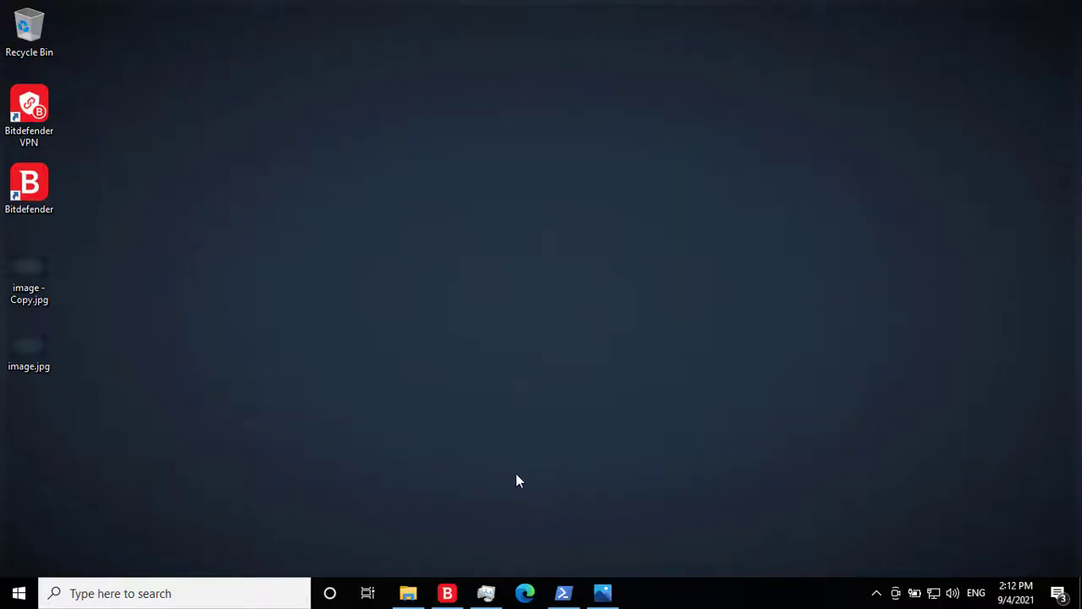
mouse_move(567, 571)
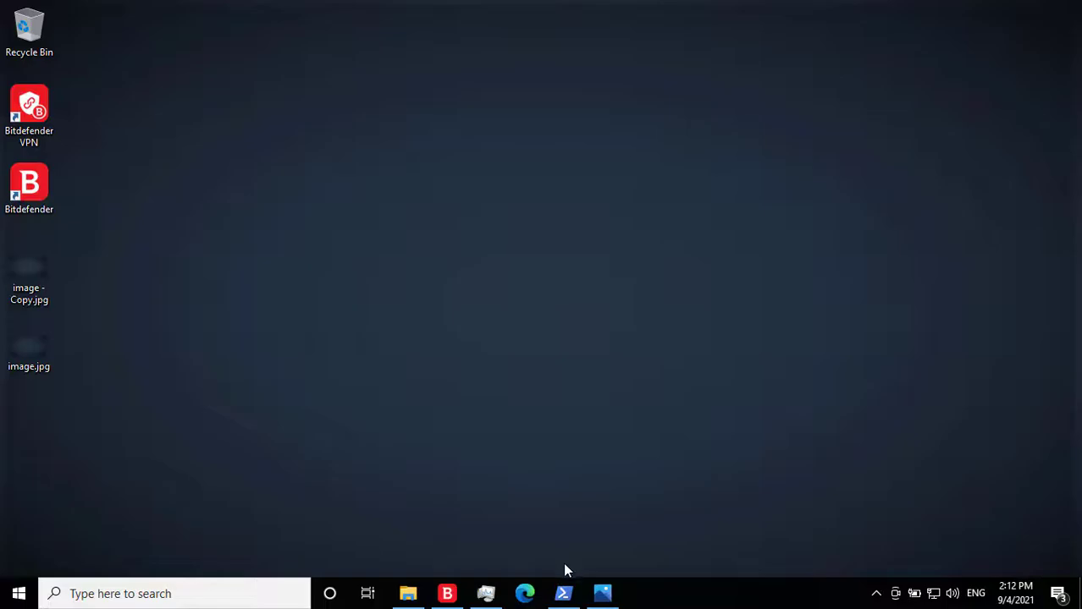
click(562, 593)
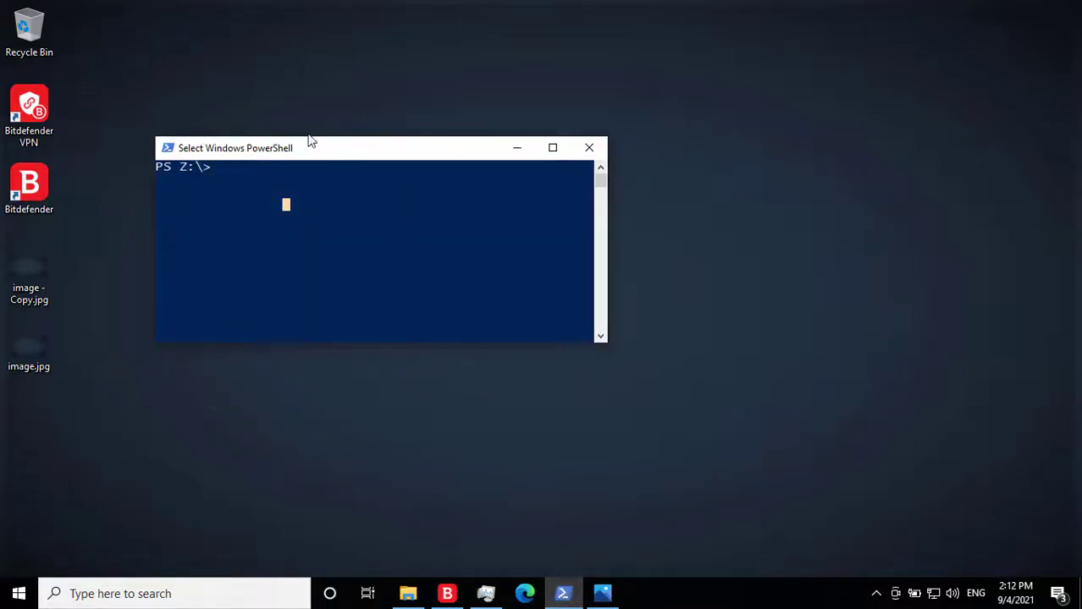
drag(235, 147, 245, 162)
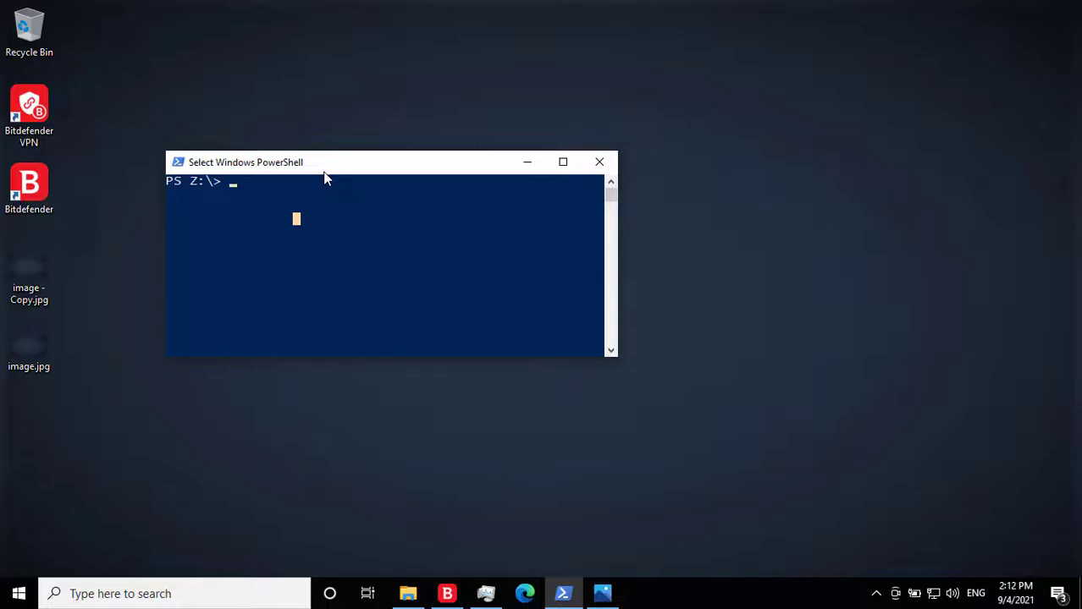
mouse_move(342, 200)
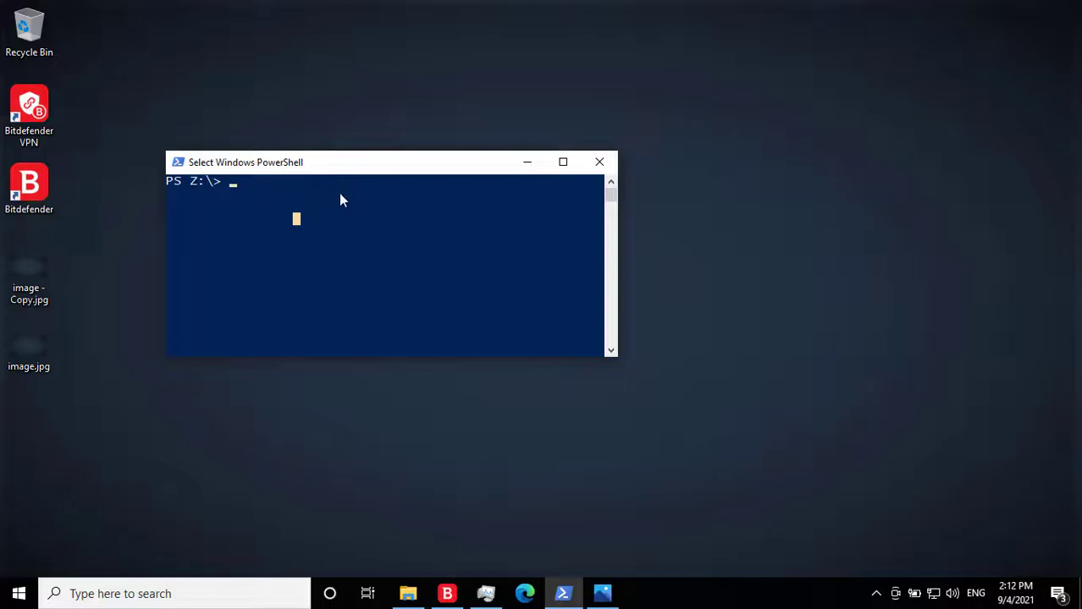
mouse_move(401, 317)
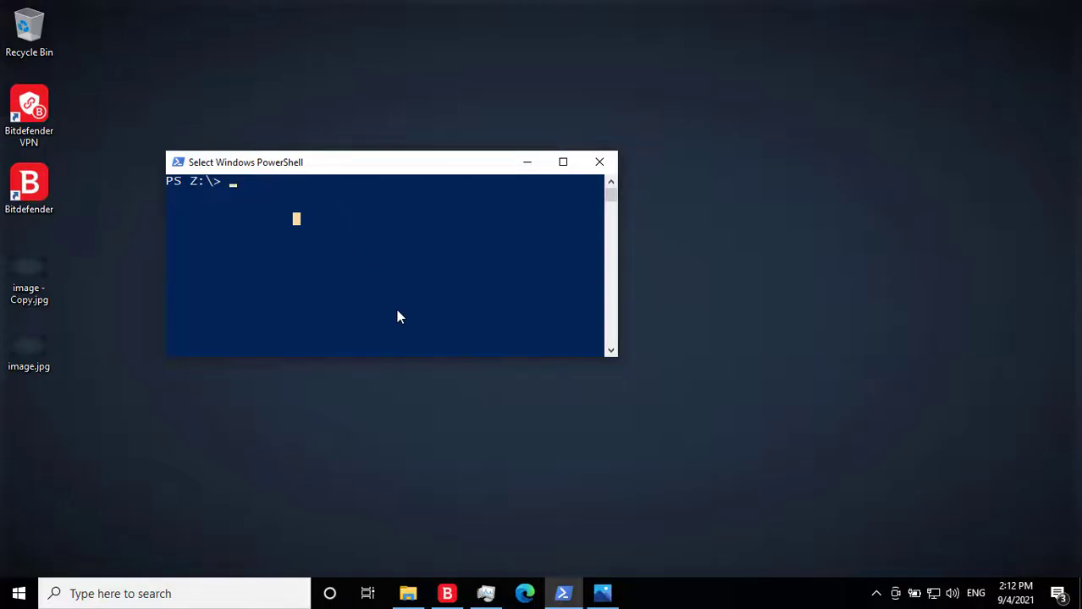
click(485, 594)
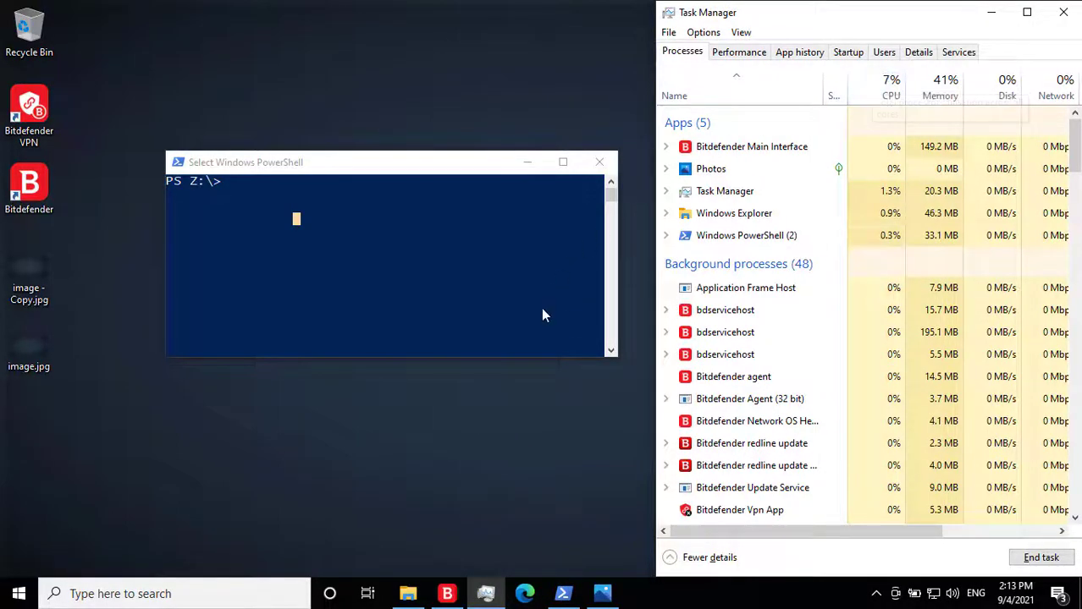
mouse_move(512, 321)
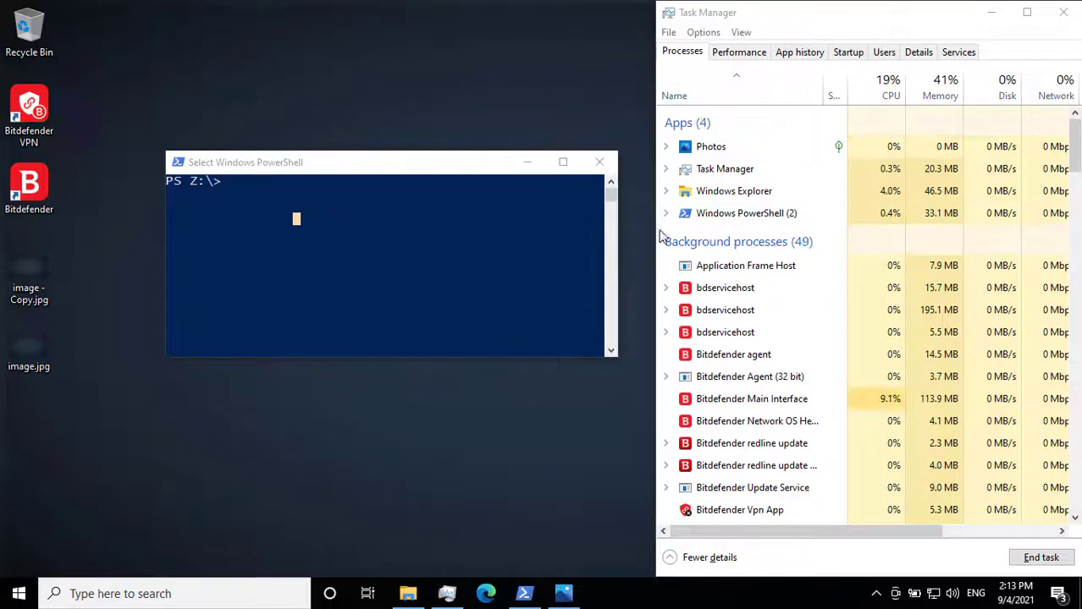
click(278, 161)
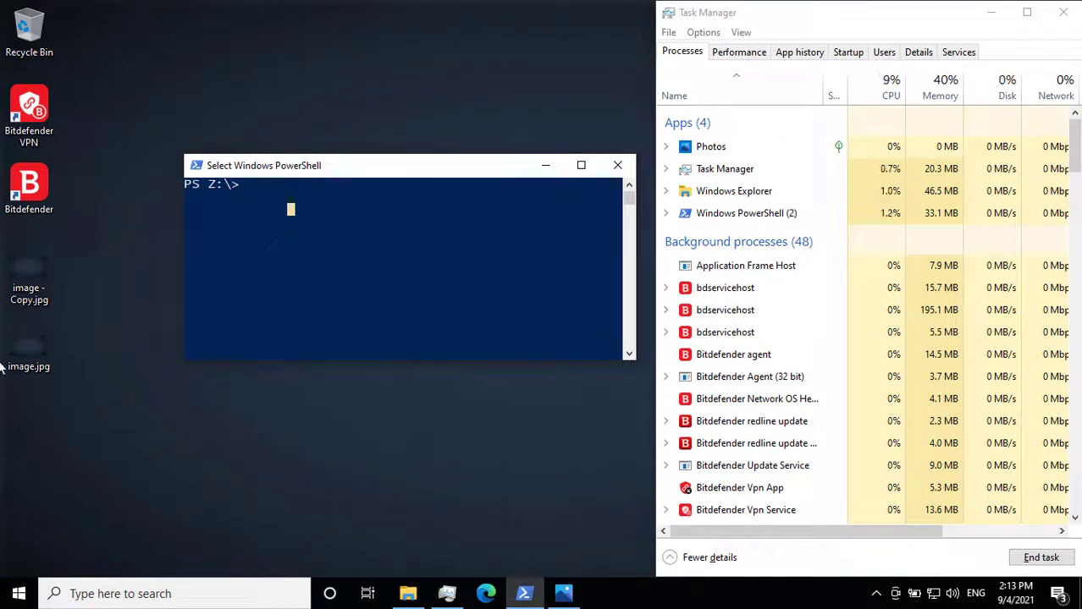
Run python z.py in Z:\files\samples, answering yes and naming Bitdefender
text(cd)
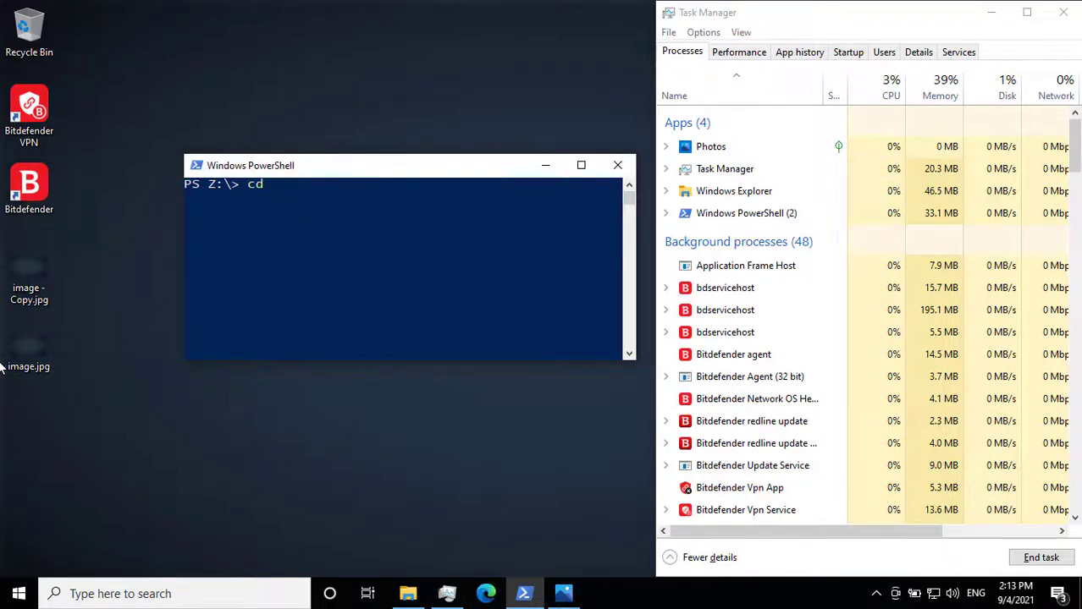
text(files)
text(pyth)
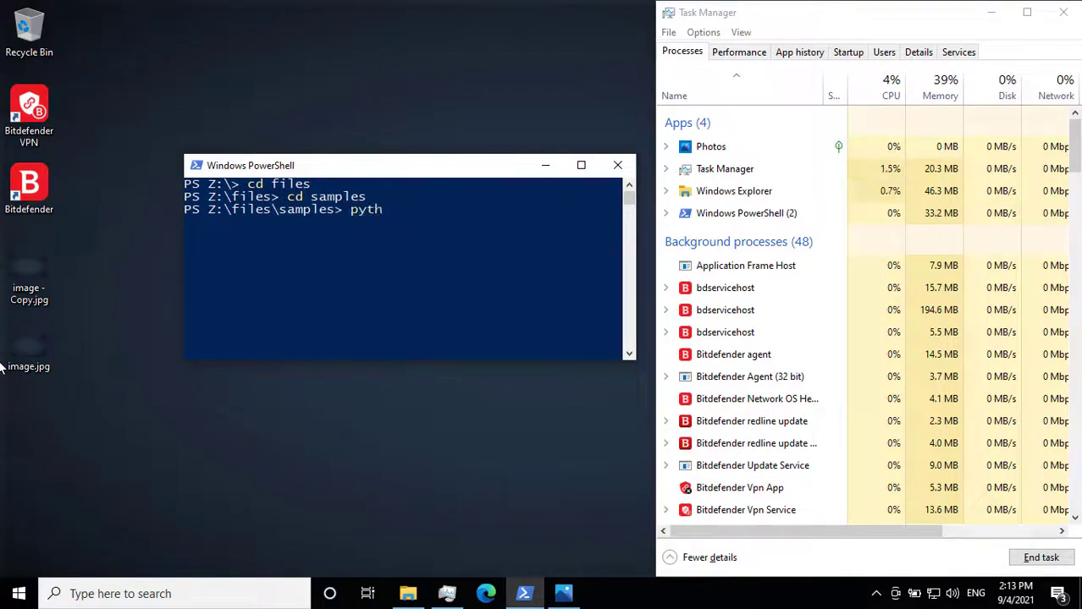
text(on z.p)
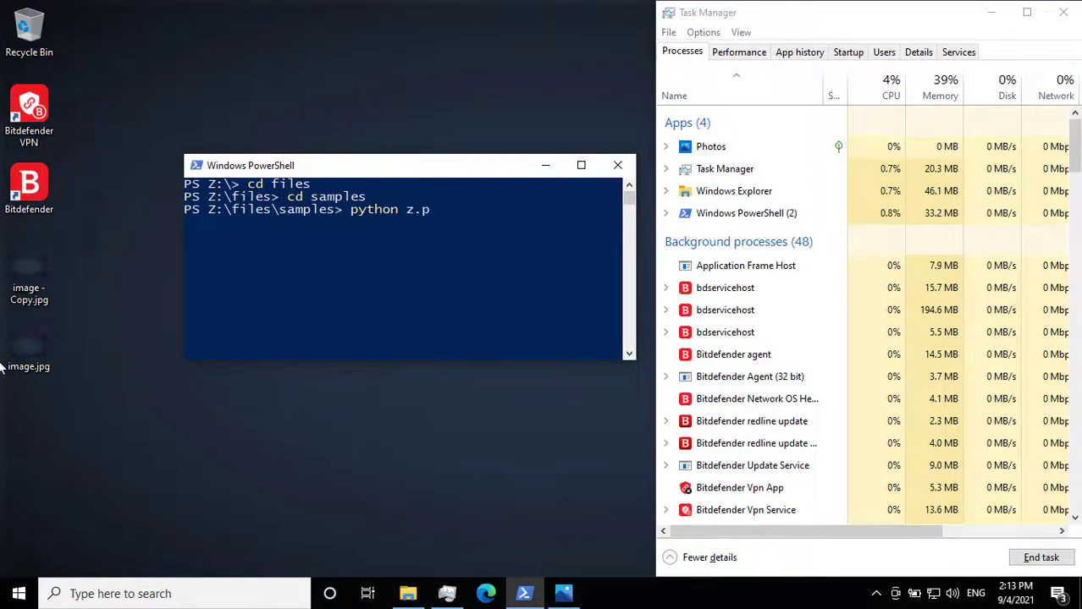
key(Enter)
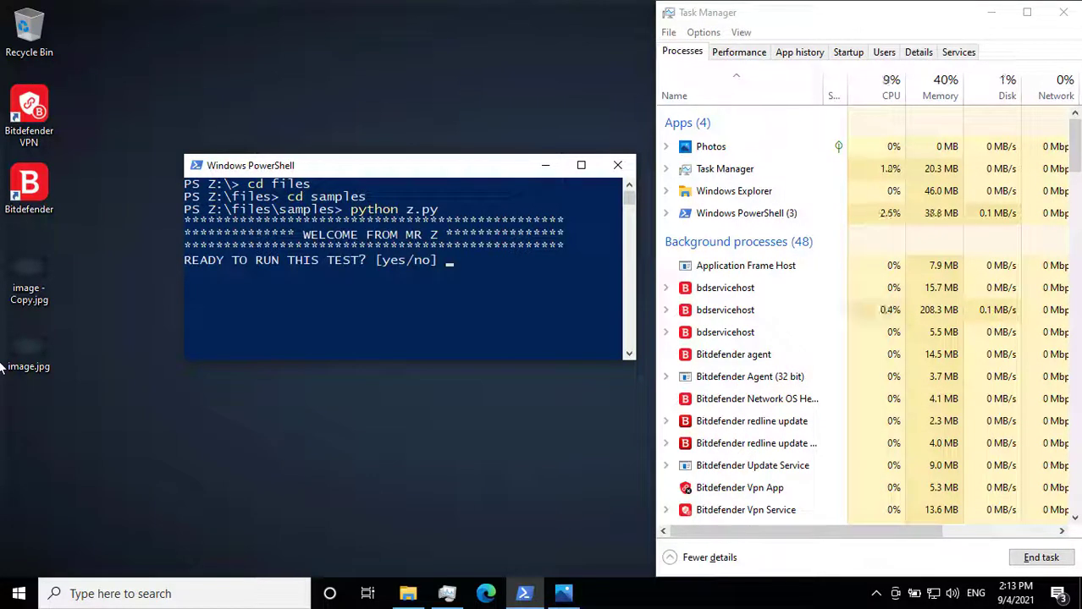
text(yes)
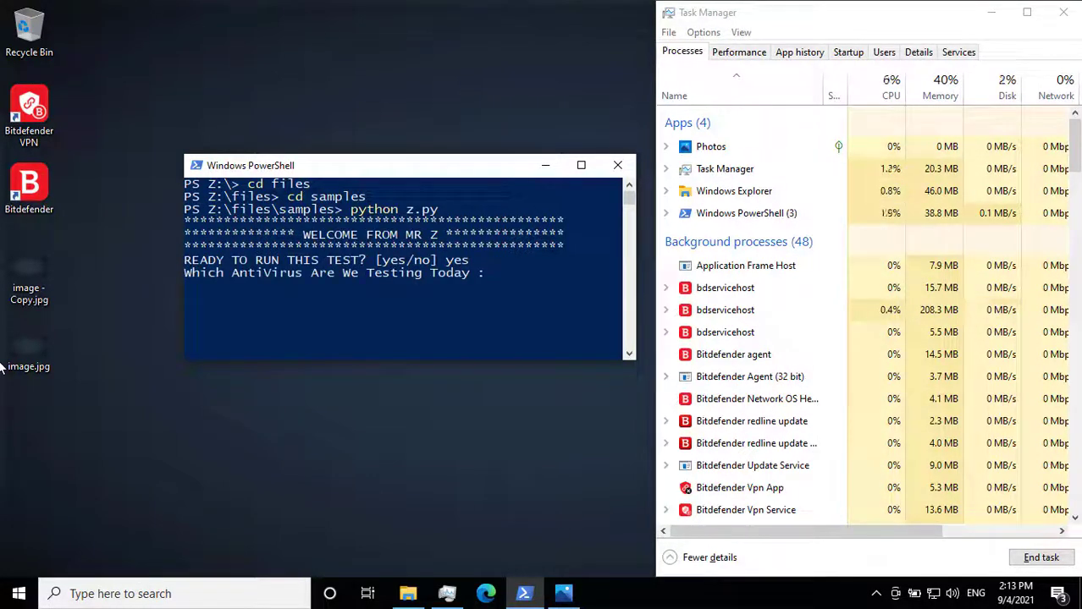
text(Bitdefe)
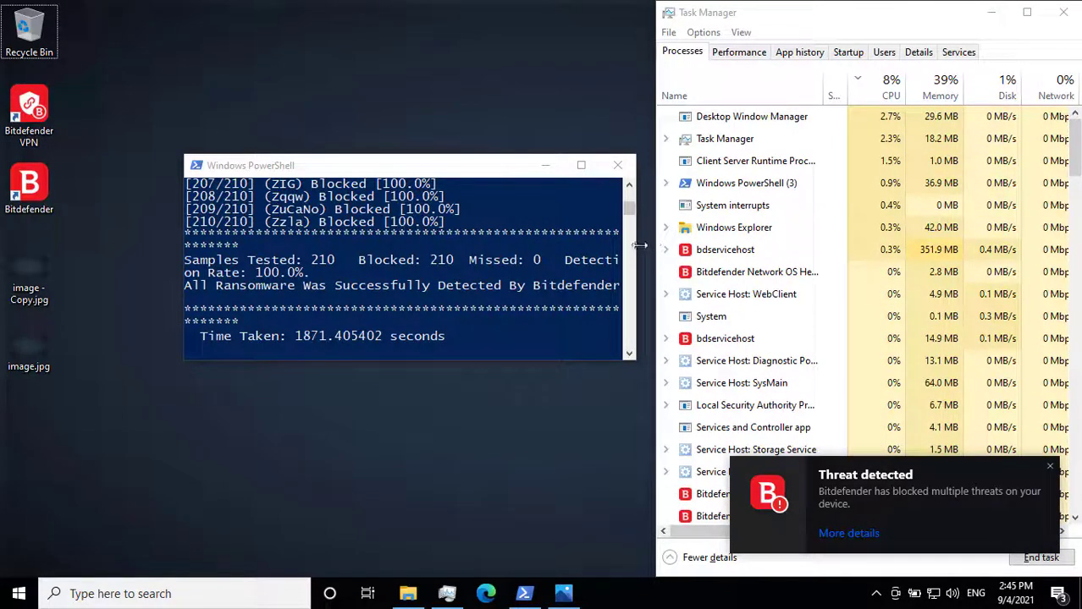
Widen PowerShell for the full results and confirm image - Copy.jpg opens intact
click(1063, 12)
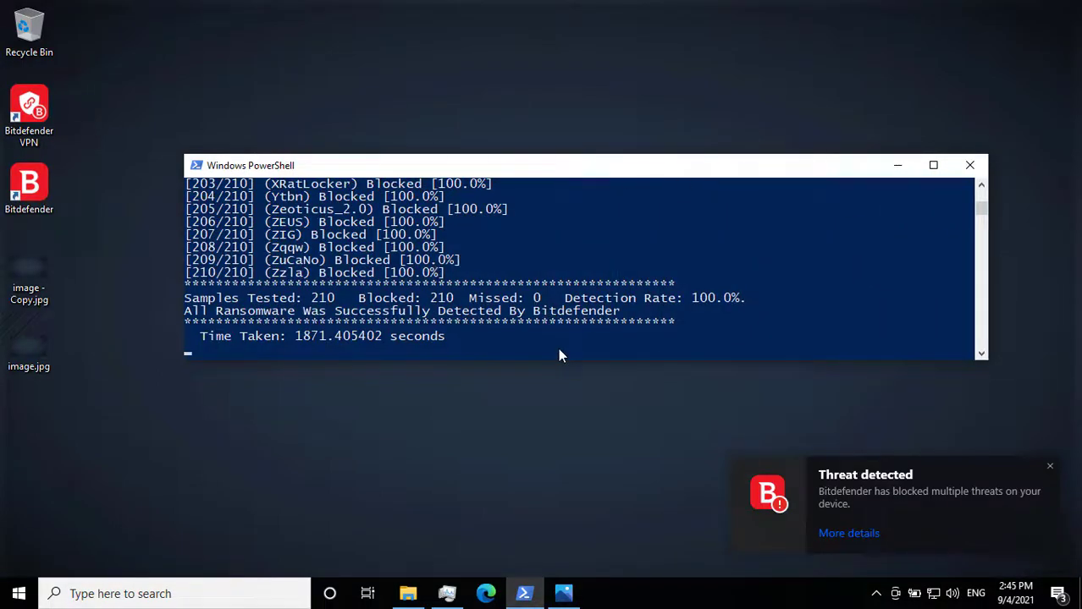
mouse_move(559, 311)
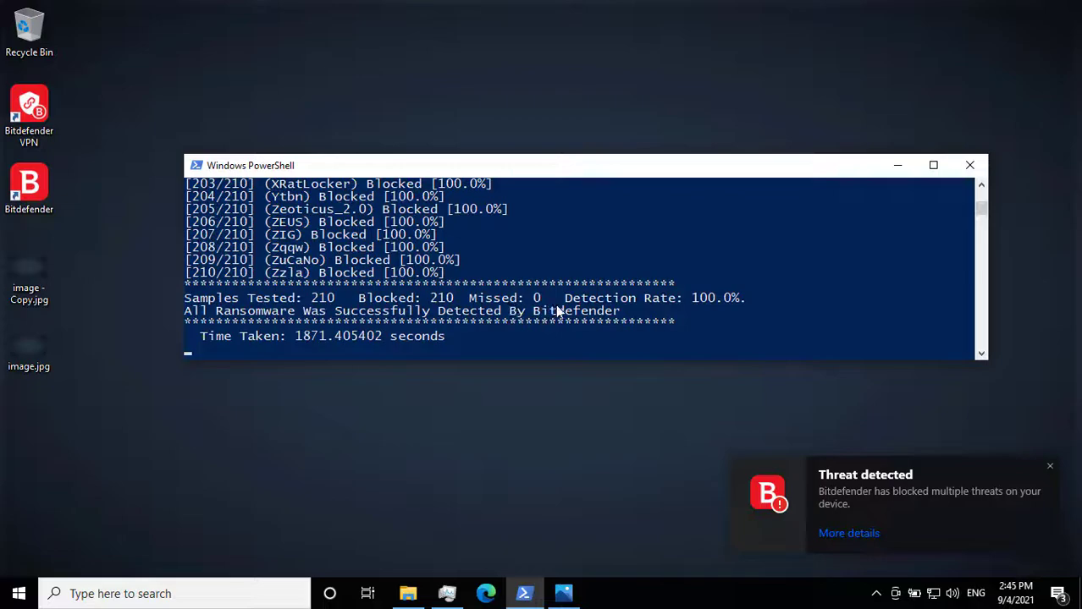
mouse_move(556, 354)
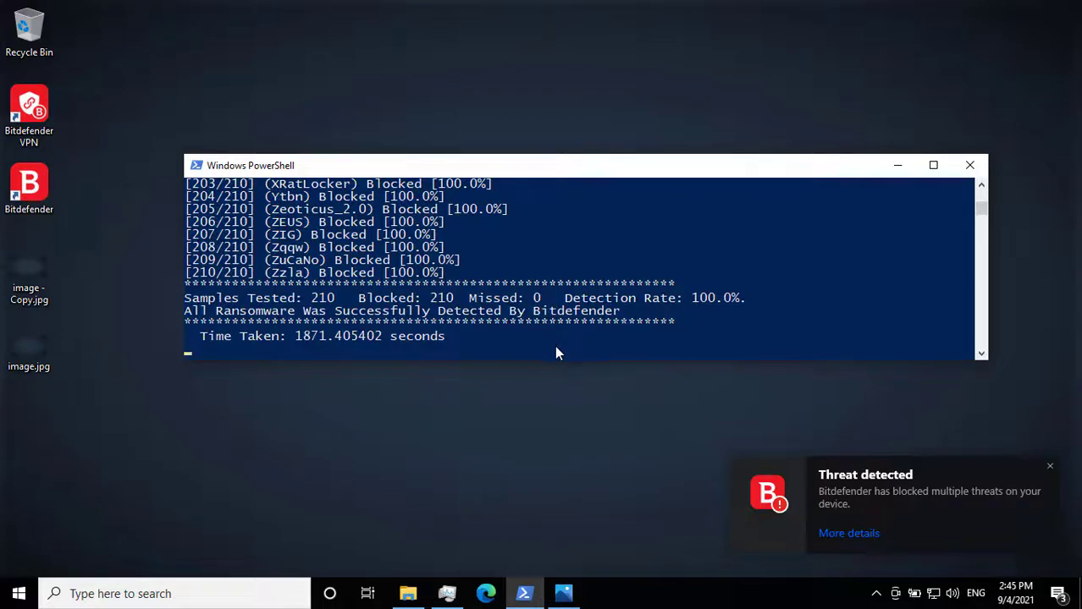
mouse_move(23, 347)
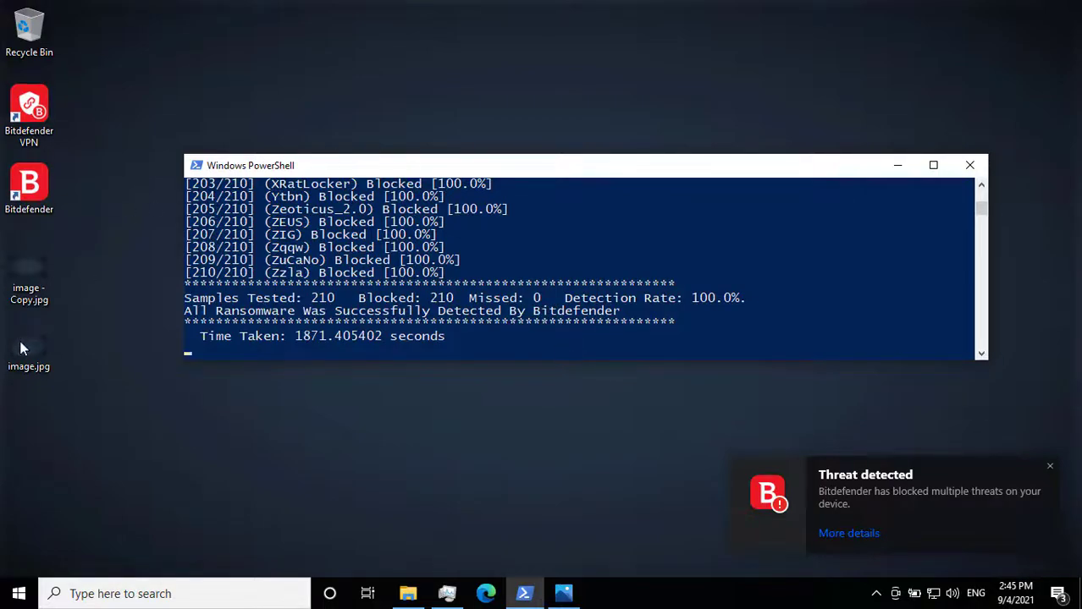
click(29, 271)
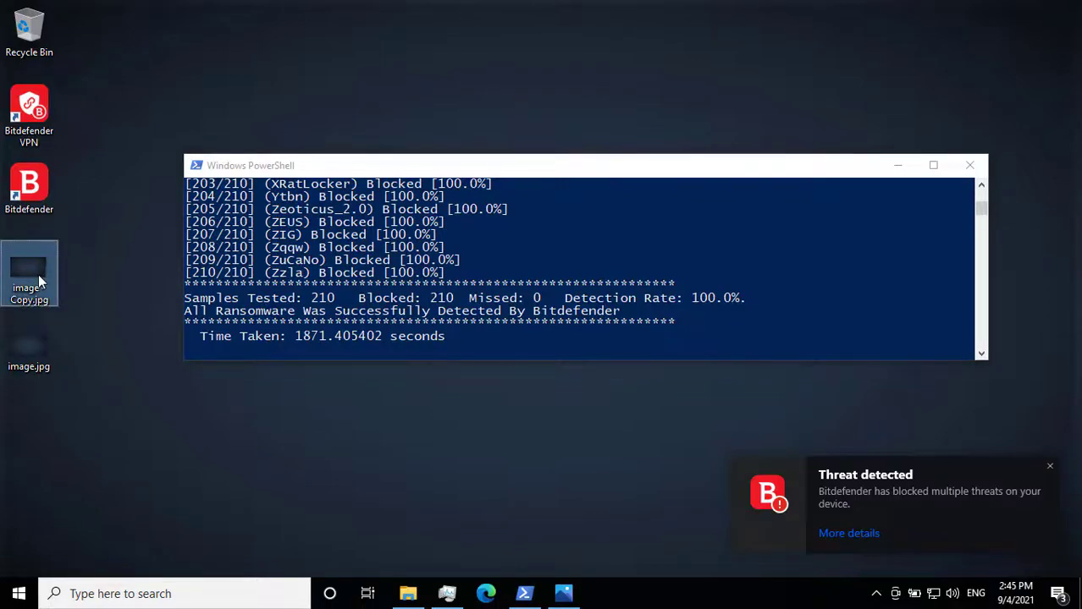
double_click(29, 267)
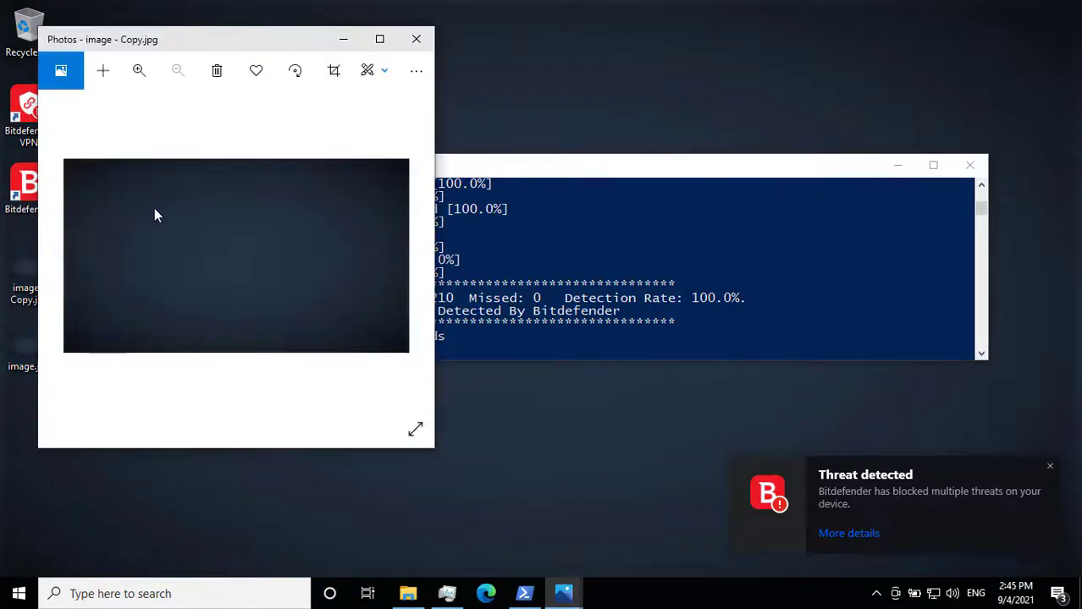
click(415, 39)
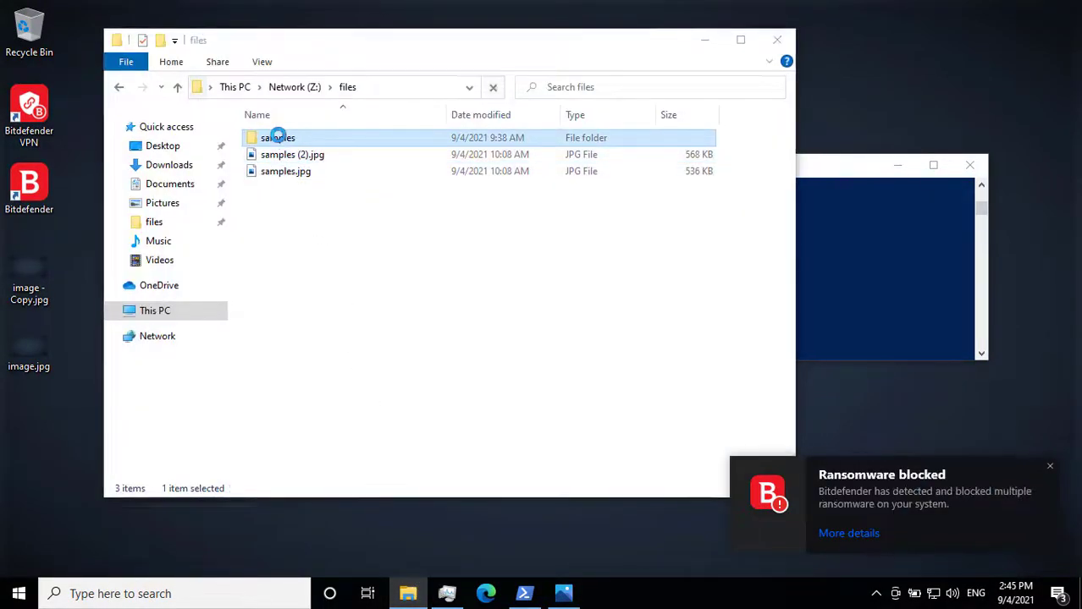
Maximise the samples folder, scroll through its 211 items including z.py, then close it
double_click(277, 137)
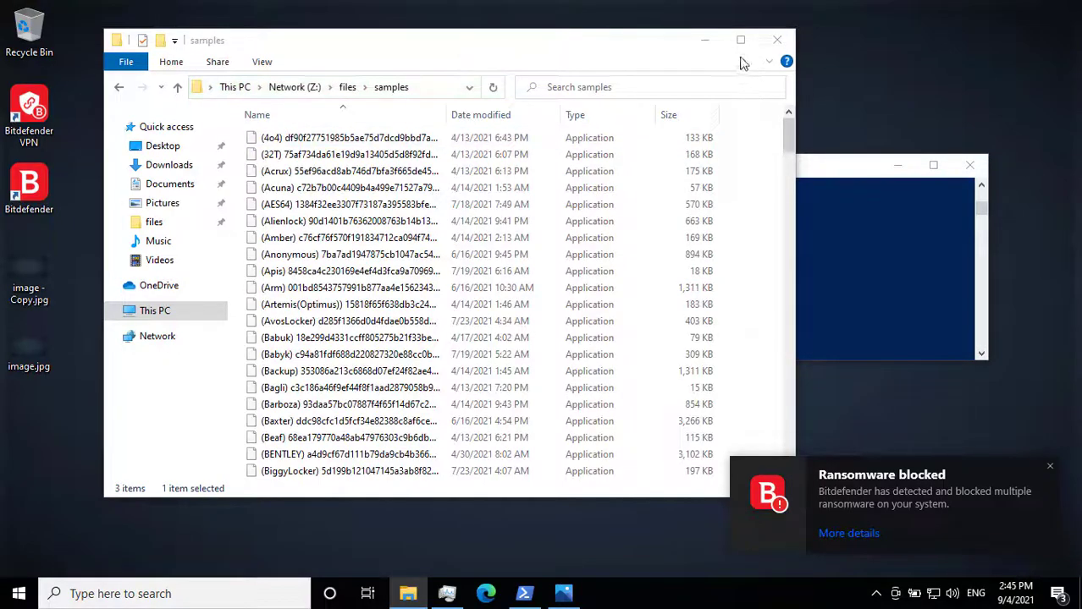
click(739, 40)
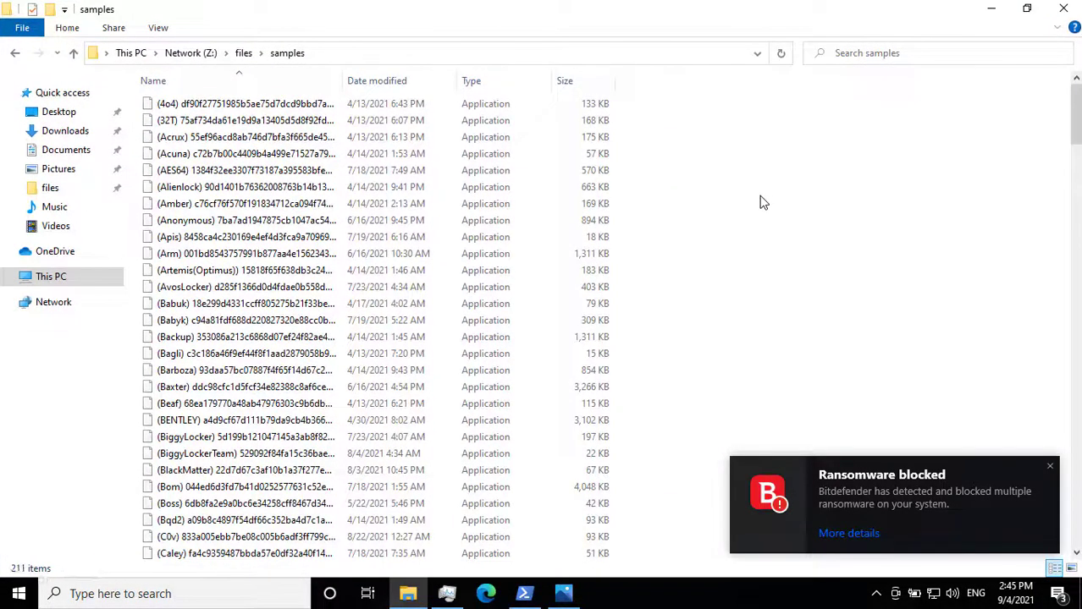
scroll(down, 3)
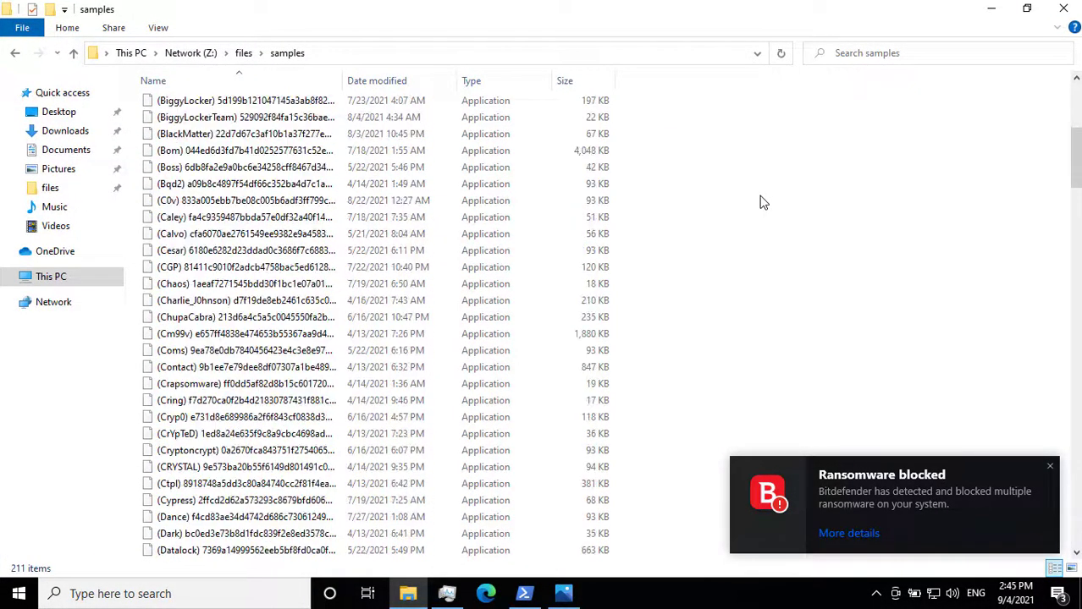
scroll(down, 3)
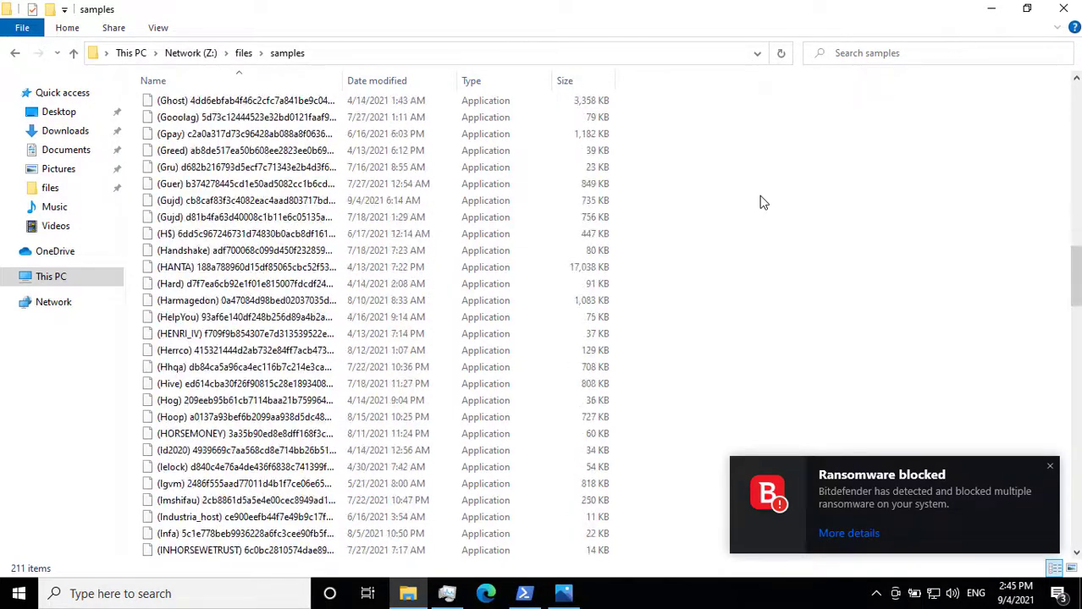
scroll(down, 3)
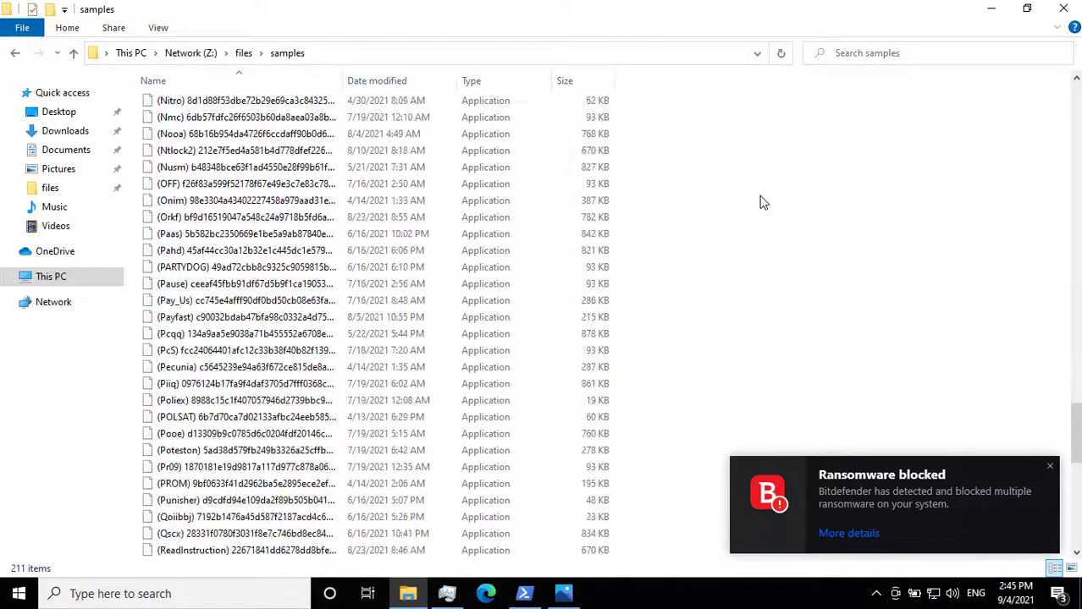
scroll(down, 3)
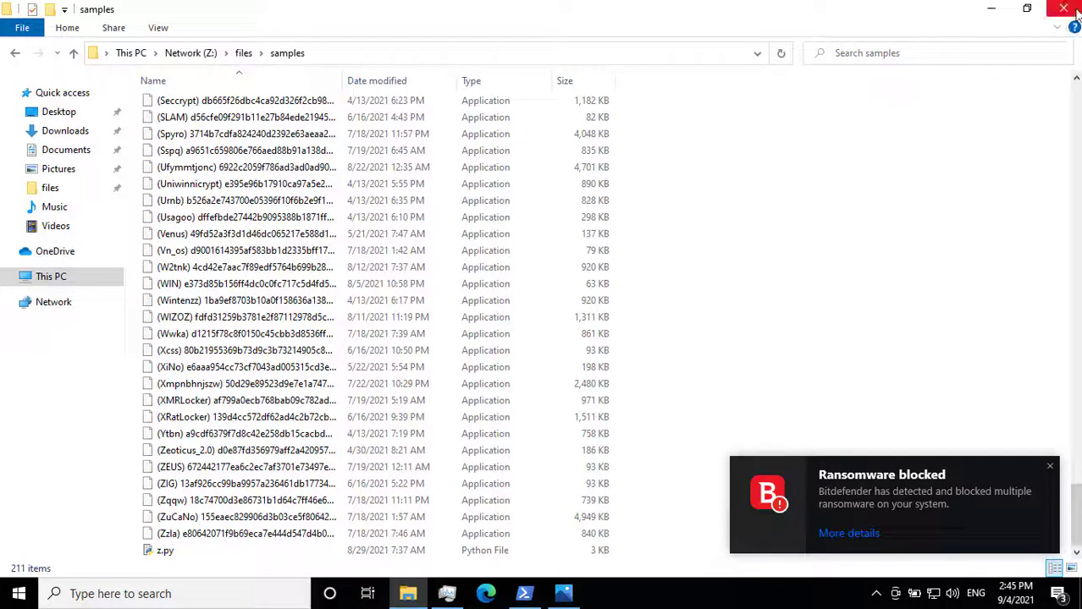
click(1064, 10)
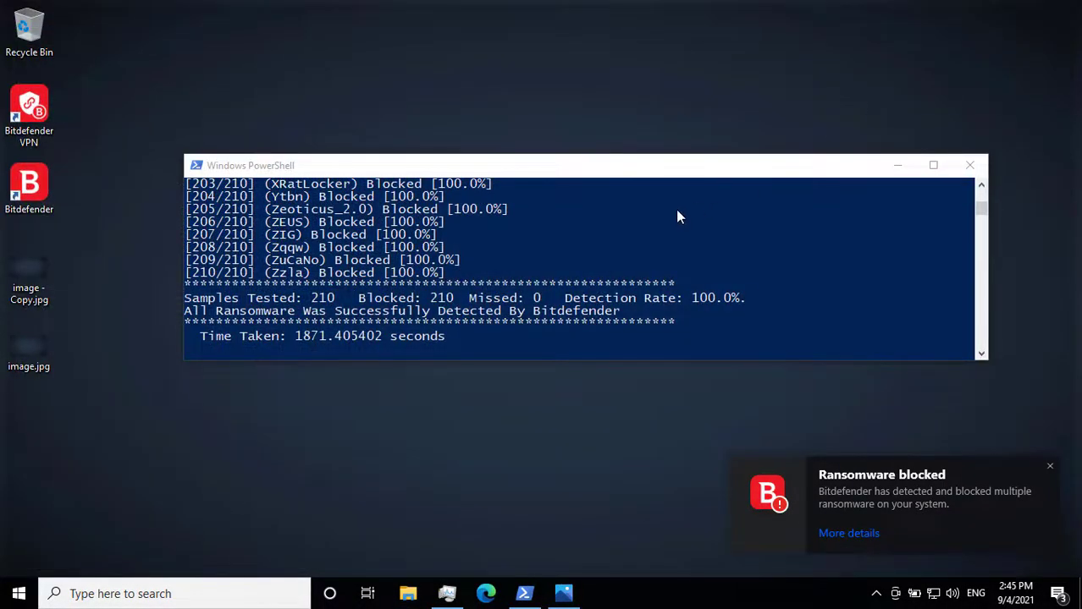
mouse_move(391, 552)
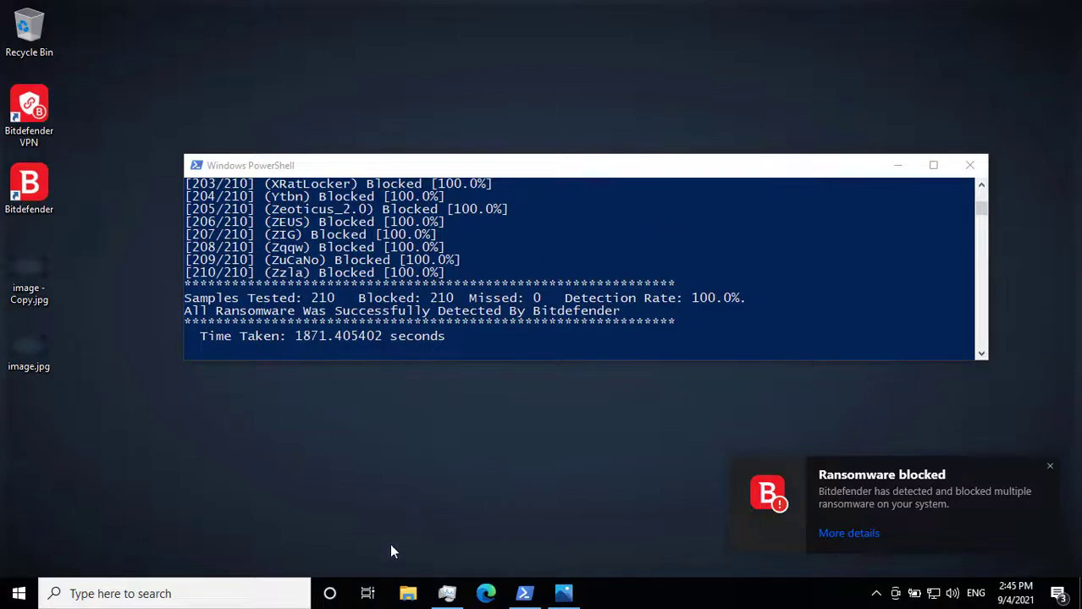
Open important Document.docx from the Documents folder in File Explorer
click(407, 594)
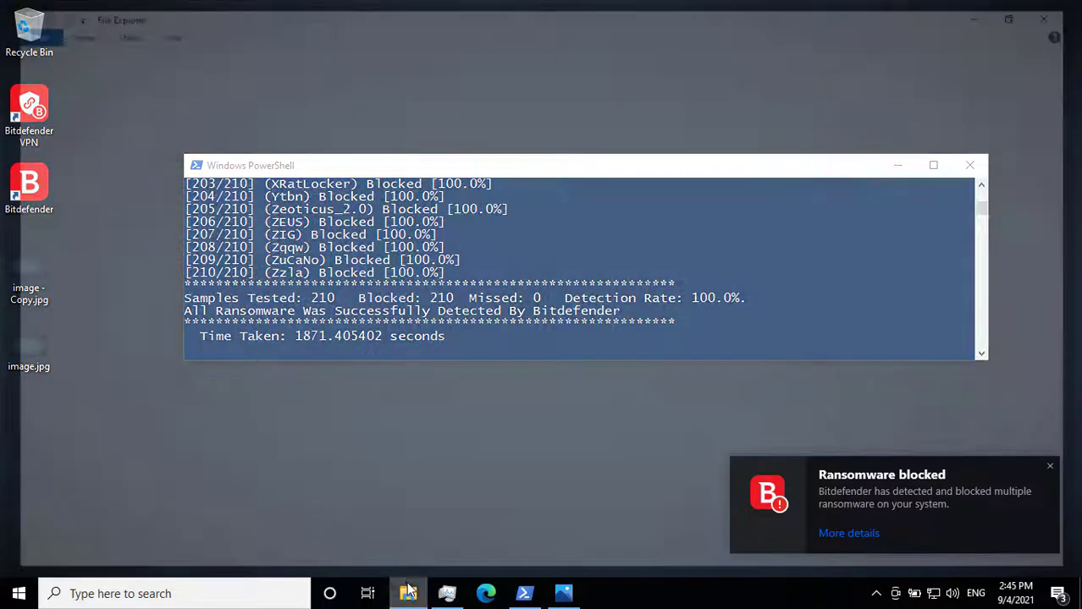
click(407, 594)
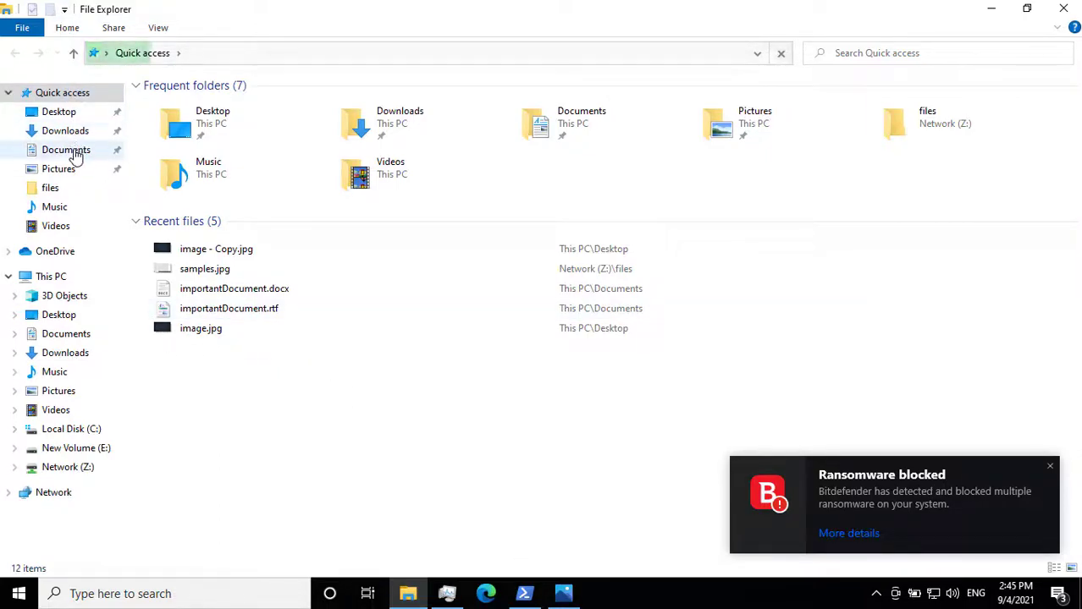
click(65, 150)
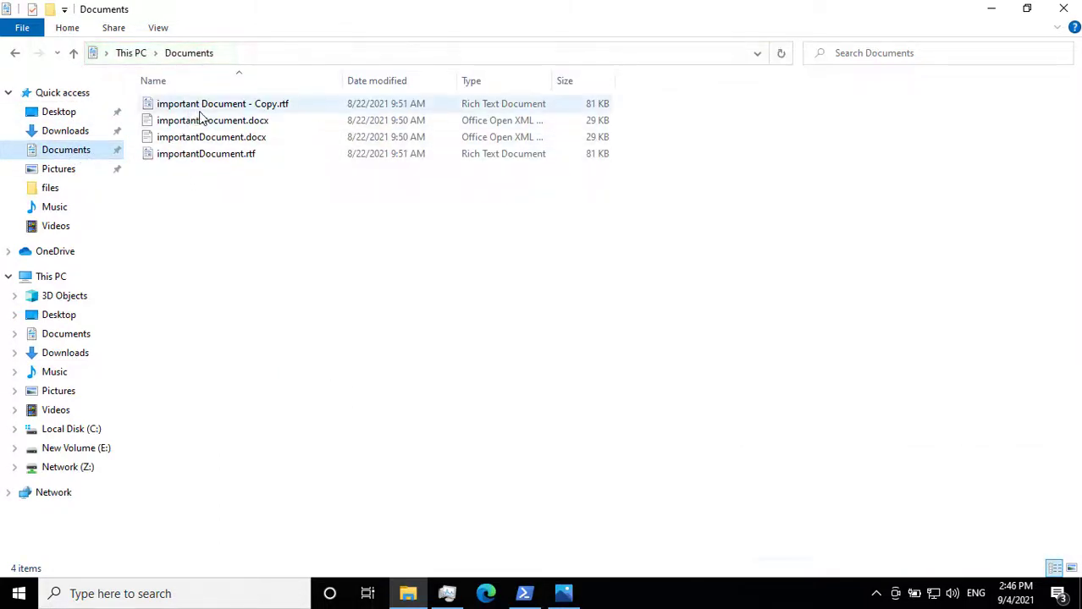
click(203, 120)
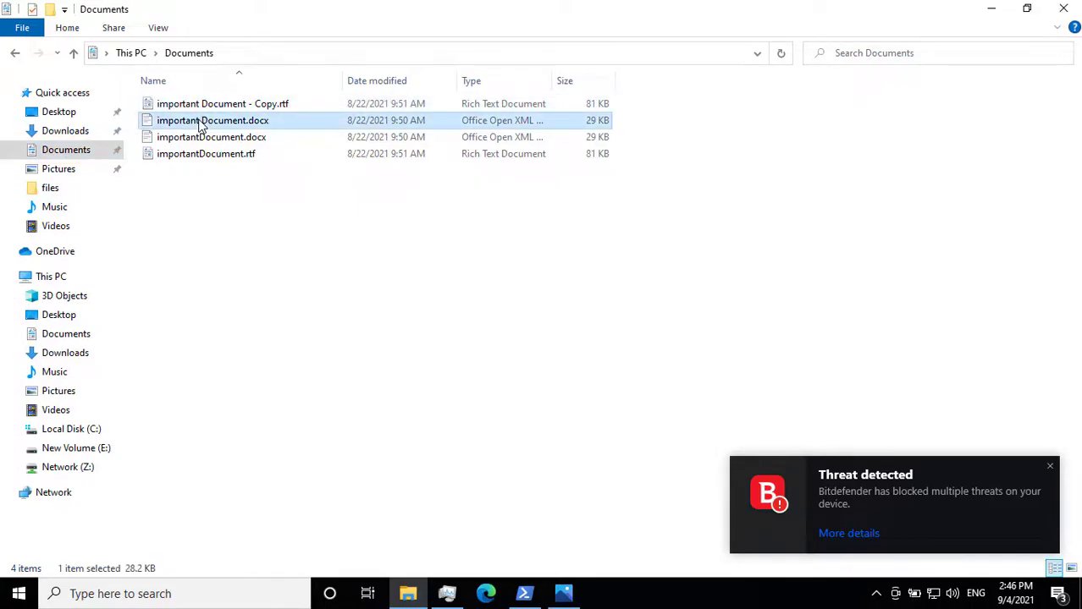
double_click(203, 120)
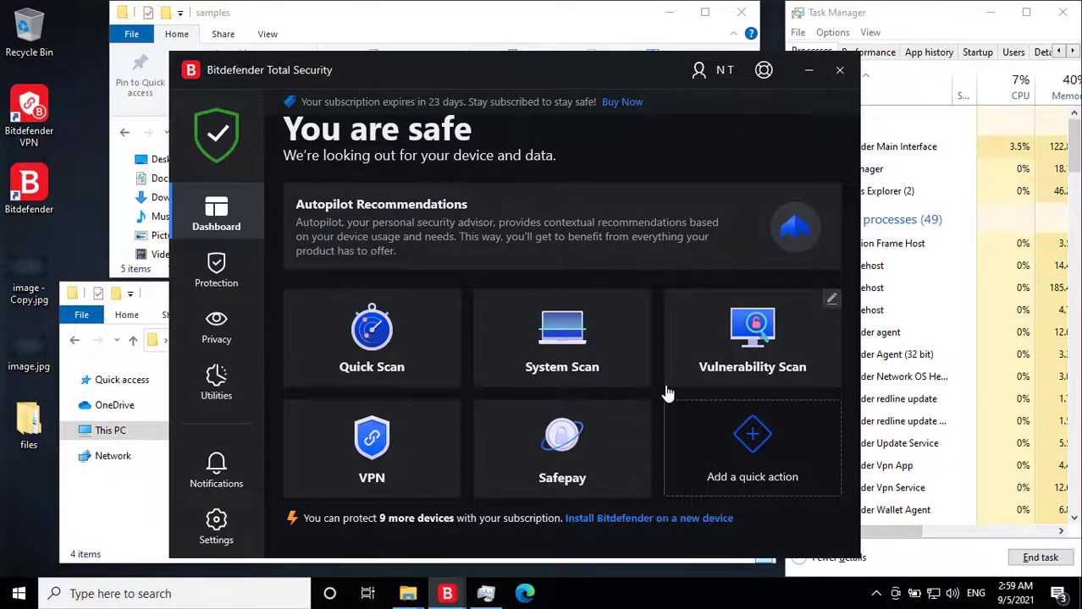
mouse_move(216, 271)
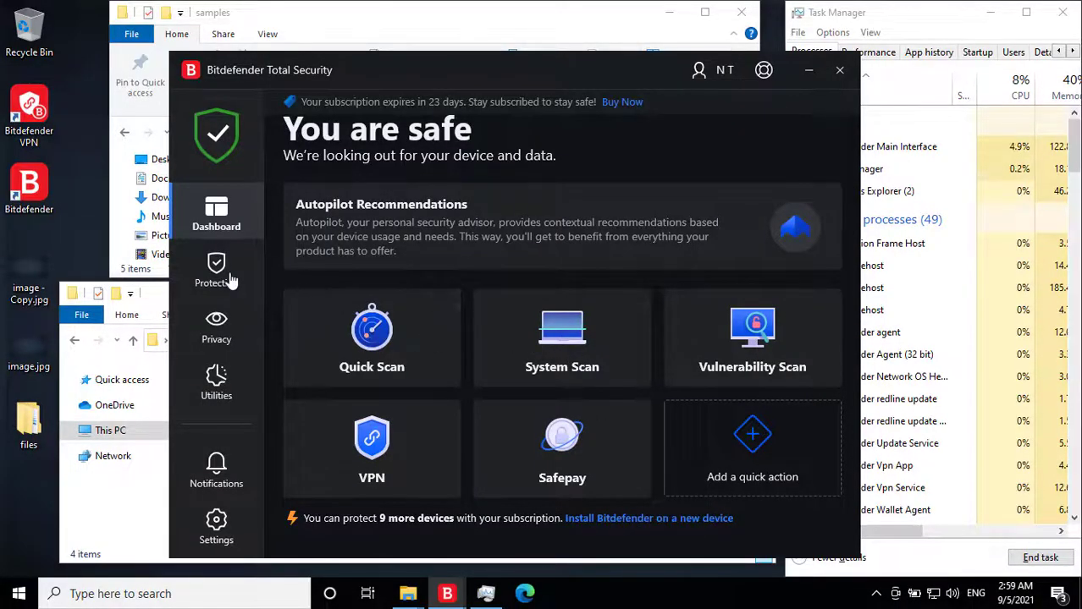
Turn off Bitdefender Shield in Antivirus Advanced, choosing Permanently and confirming with OK
click(216, 269)
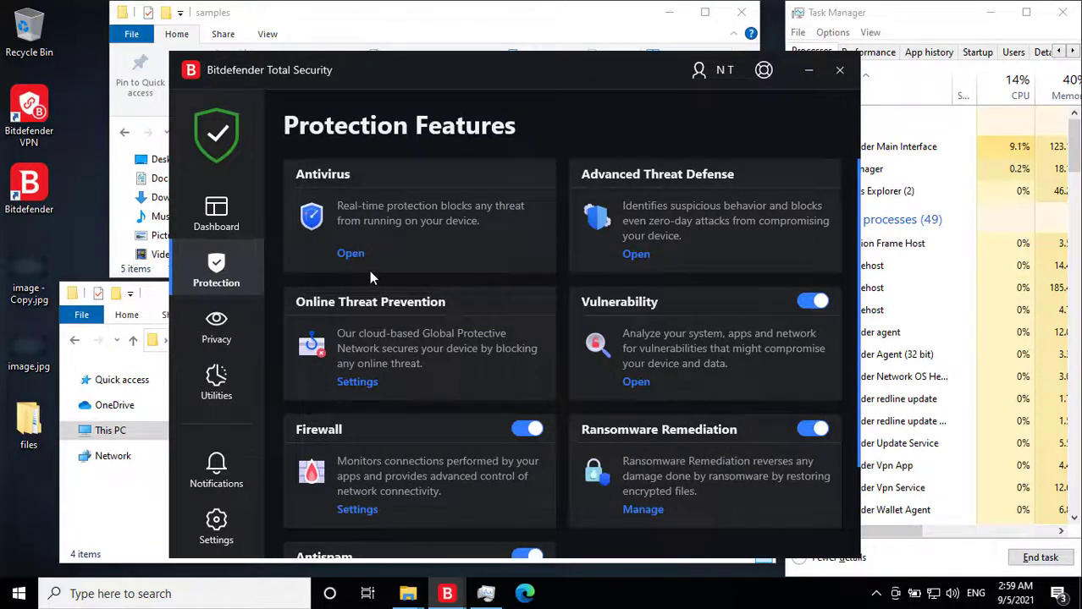
click(350, 253)
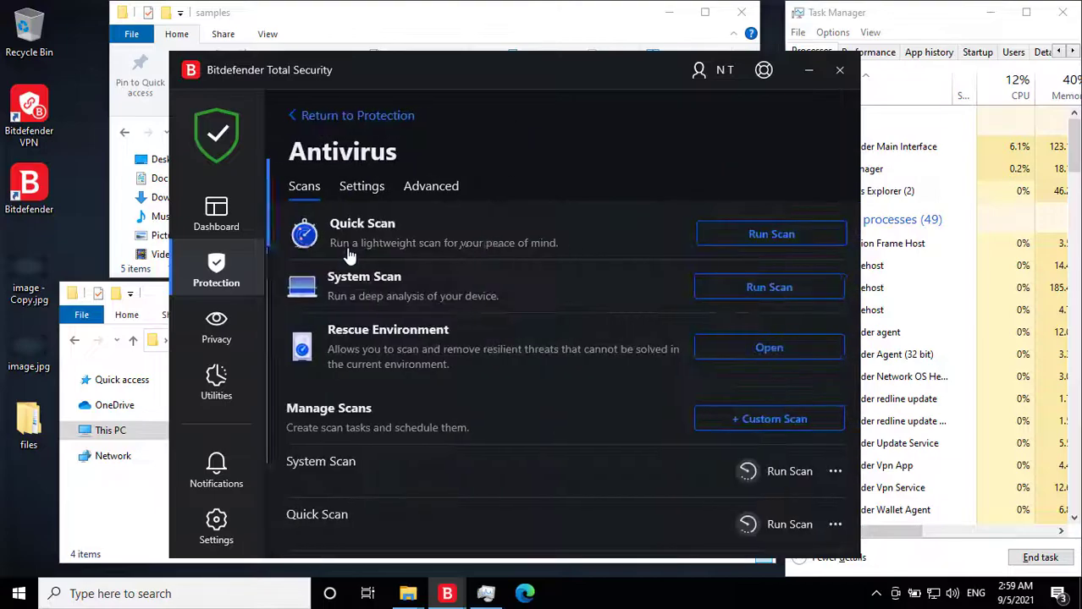
click(425, 187)
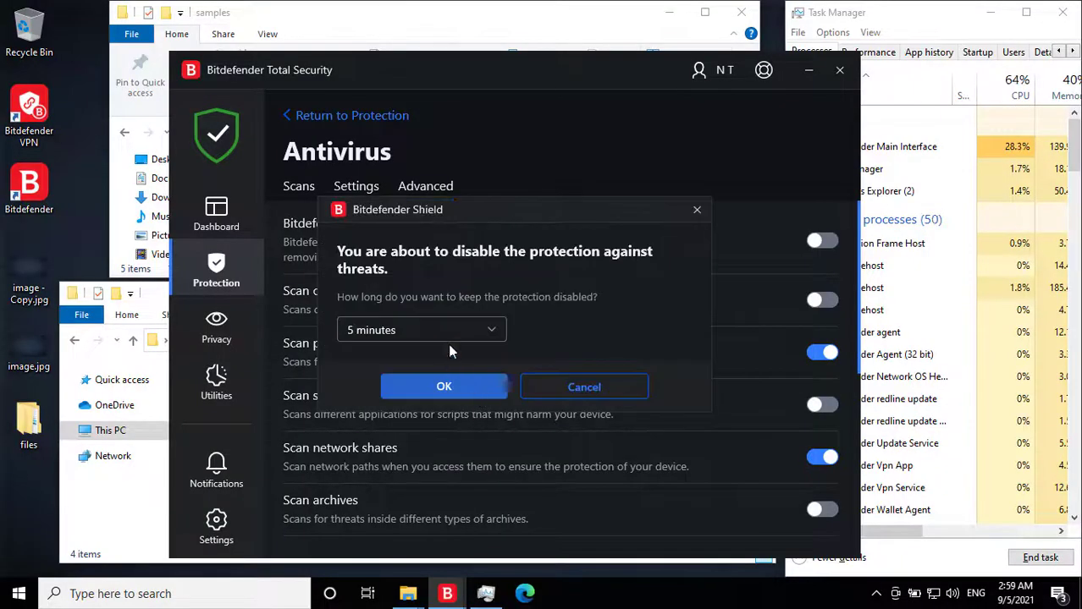
click(420, 329)
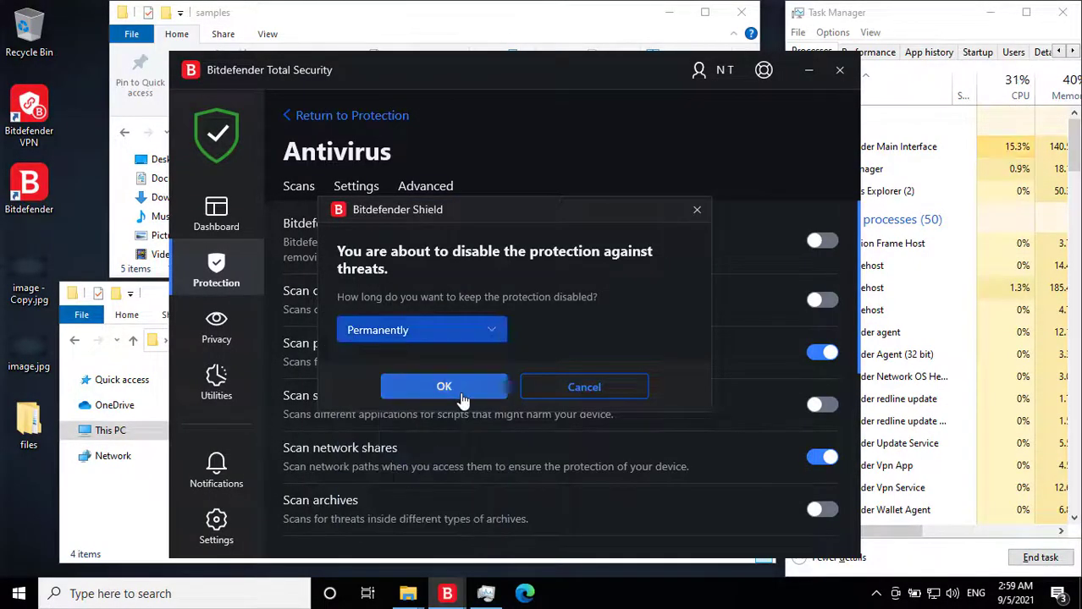
click(443, 386)
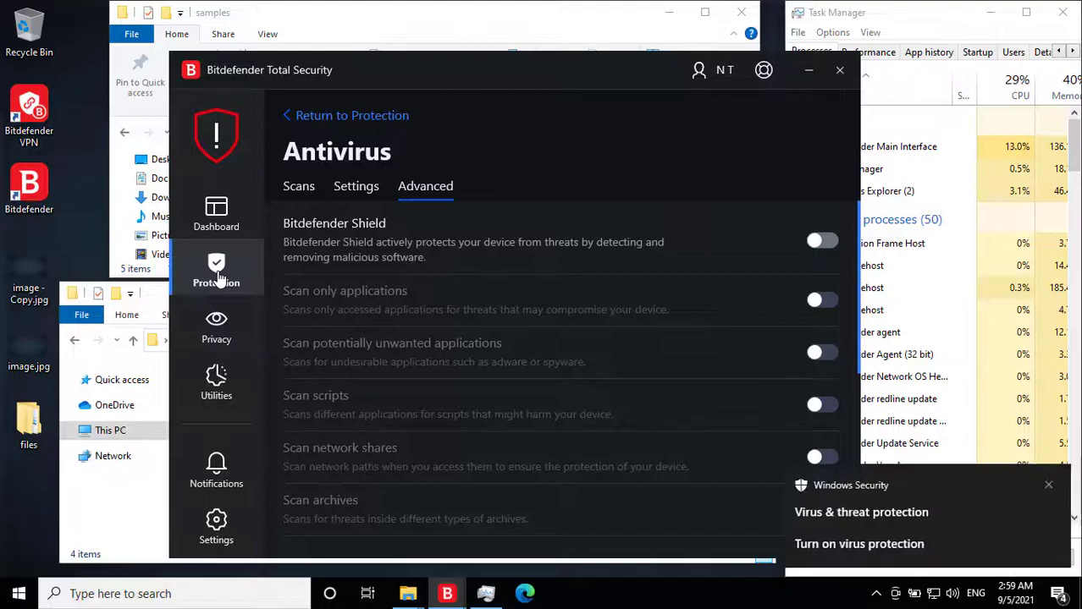
Switch off Advanced Threat Defense, then exploit detection, from the Protection features
click(216, 269)
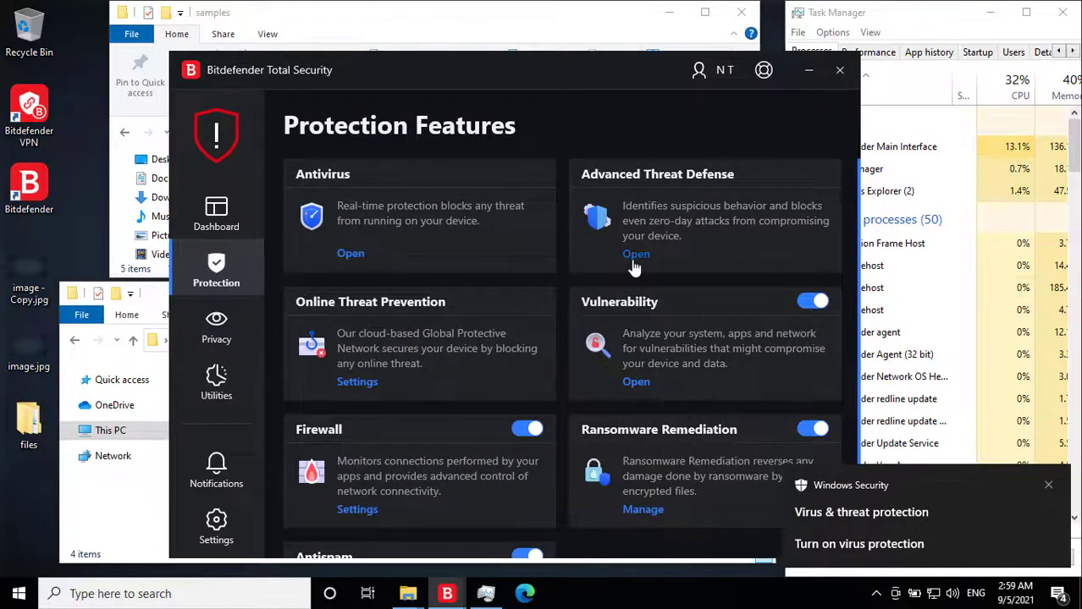
click(635, 254)
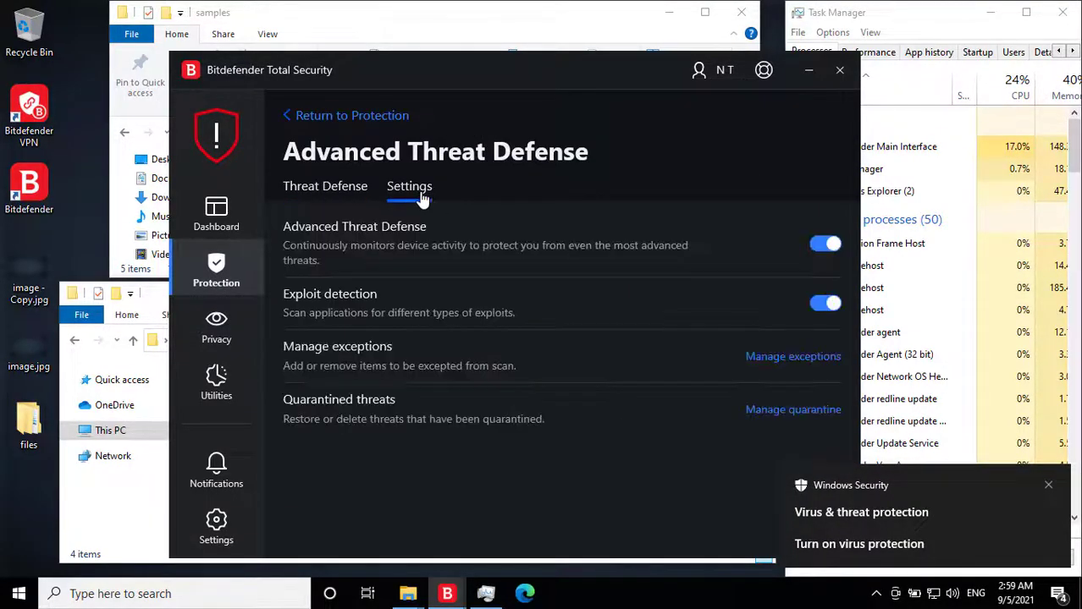
click(825, 244)
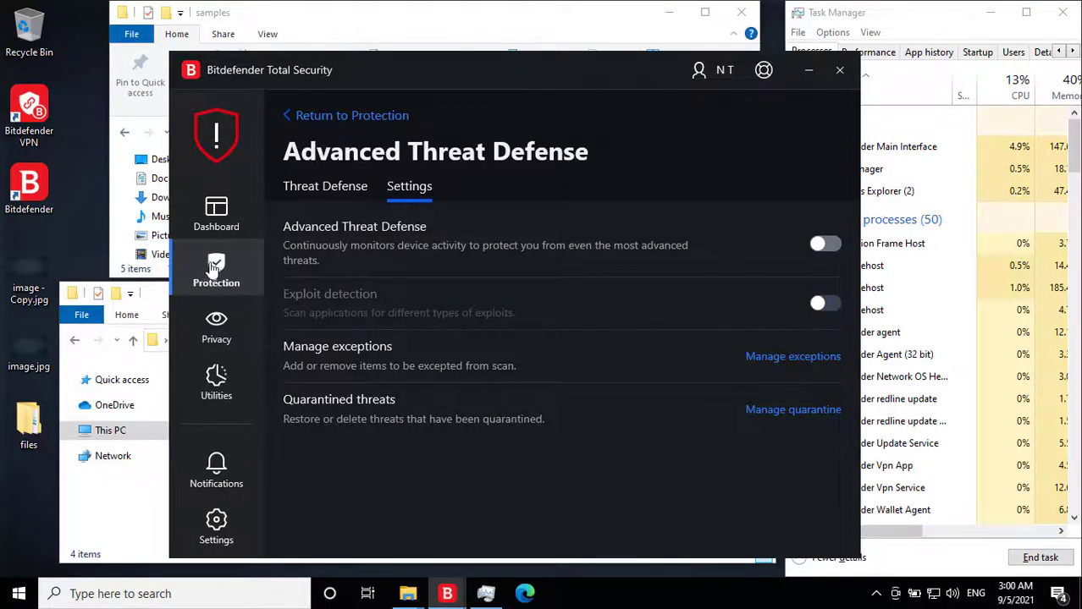
click(216, 269)
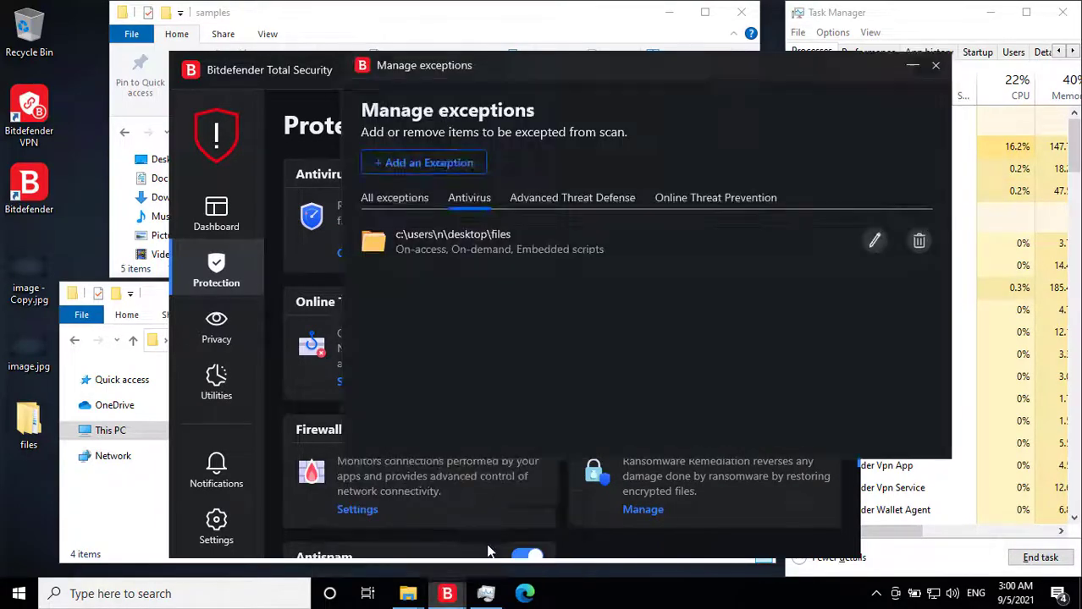
click(918, 241)
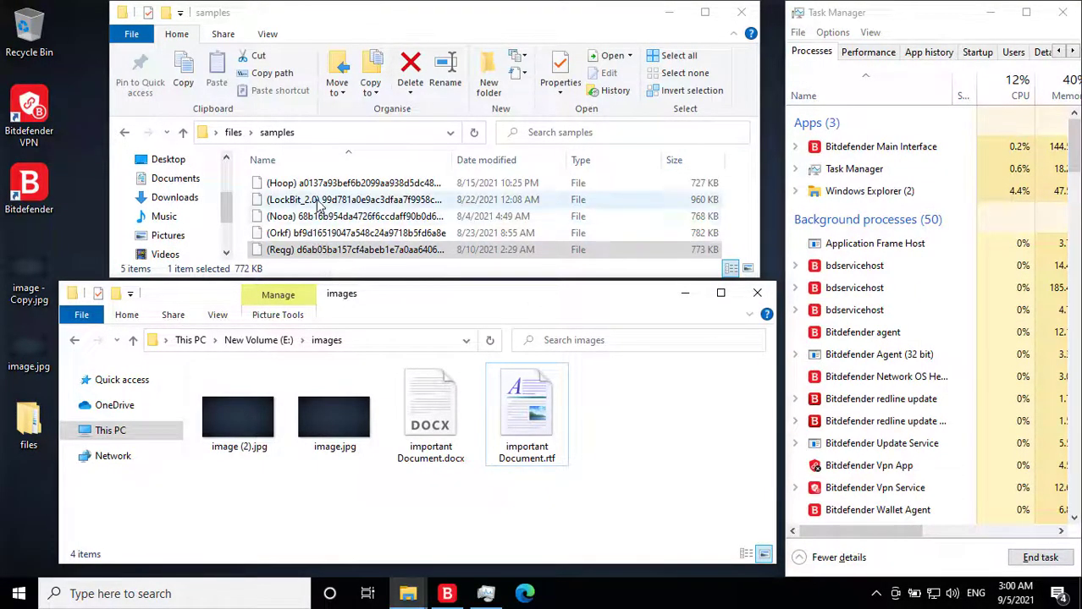
Run the LockBit_2.0 sample from its right-click menu
right_click(317, 199)
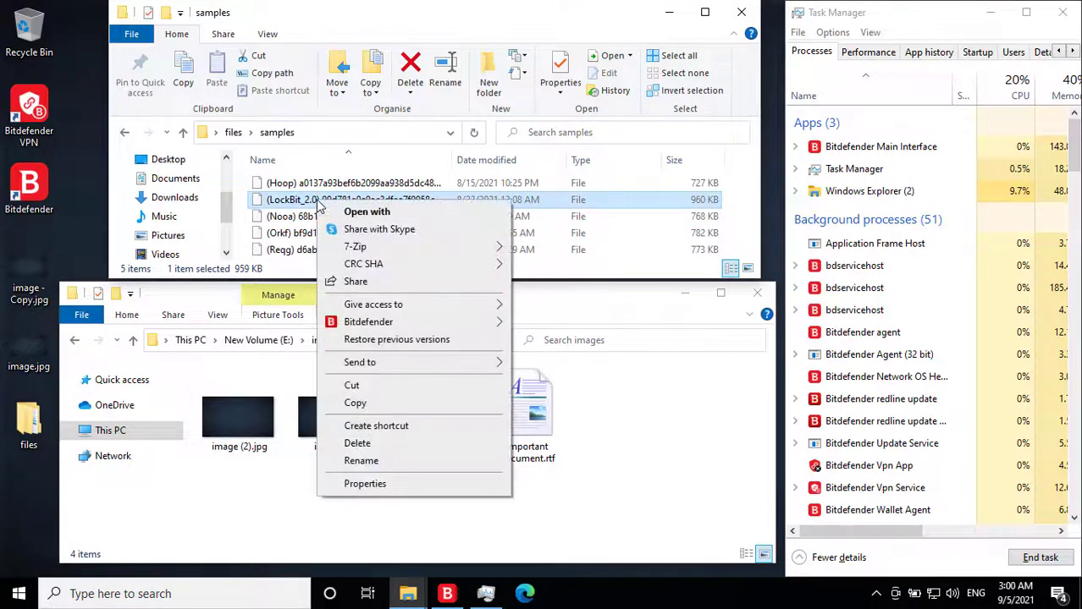
click(357, 461)
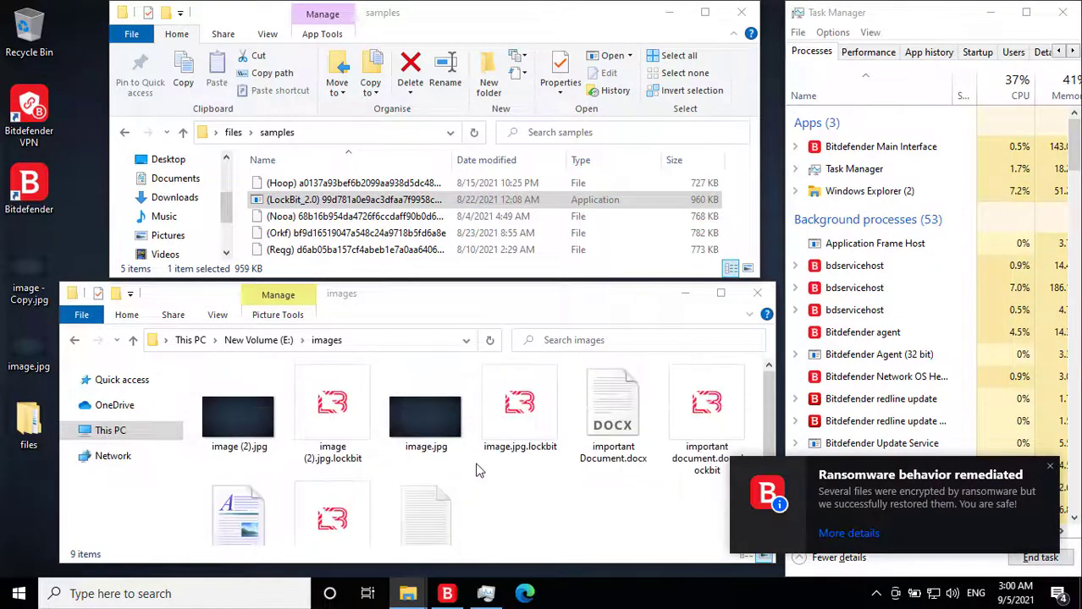
mouse_move(479, 430)
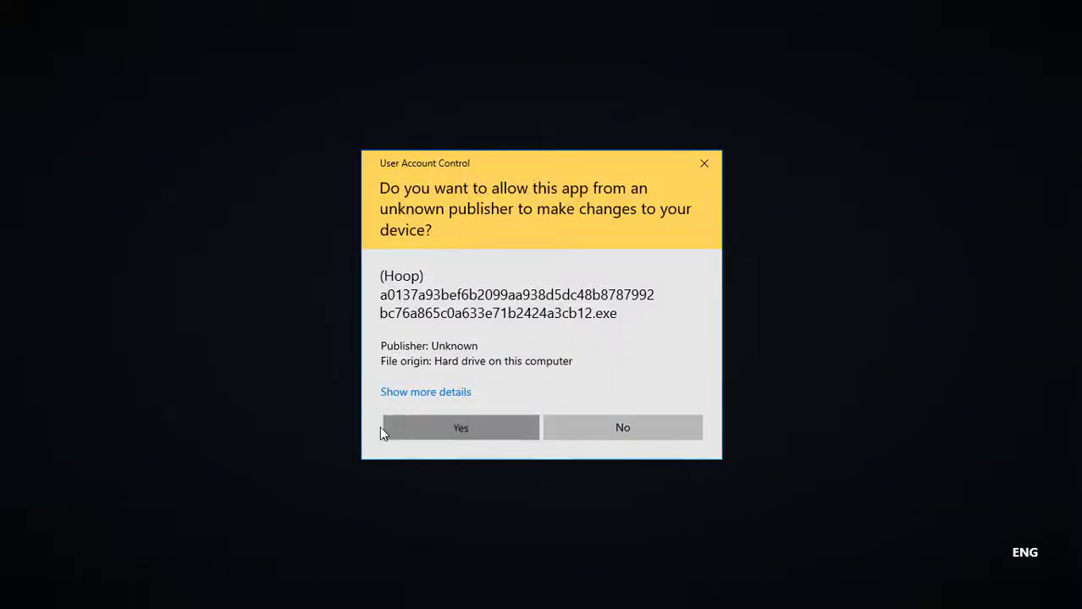
Allow the Hoop sample to run through the User Account Control prompt
click(460, 427)
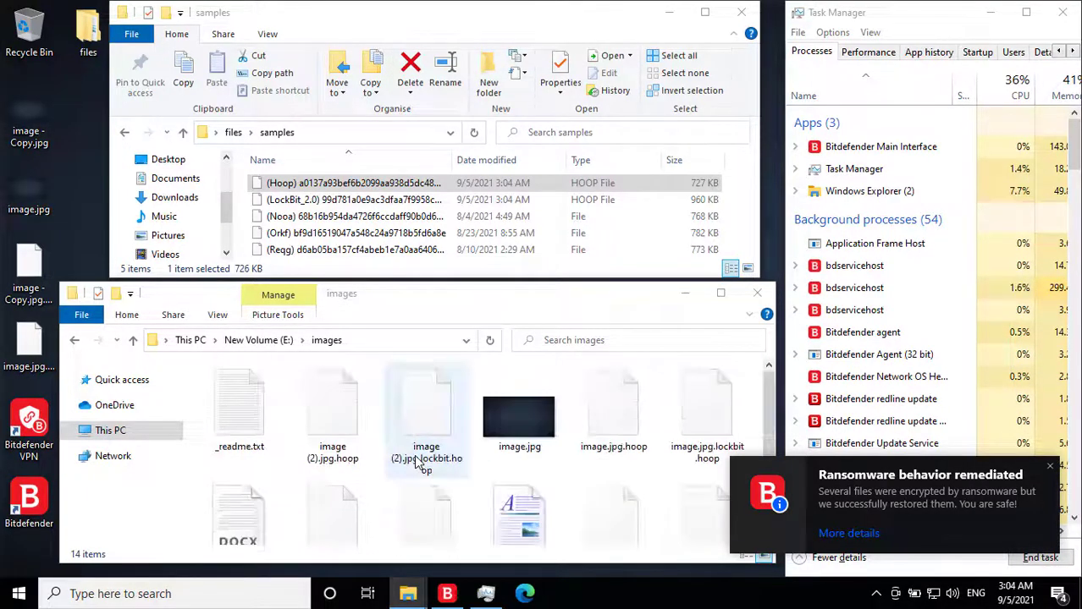
Verify the restored important Document.rtf and .docx open intact, then select the Nooa sample
click(519, 410)
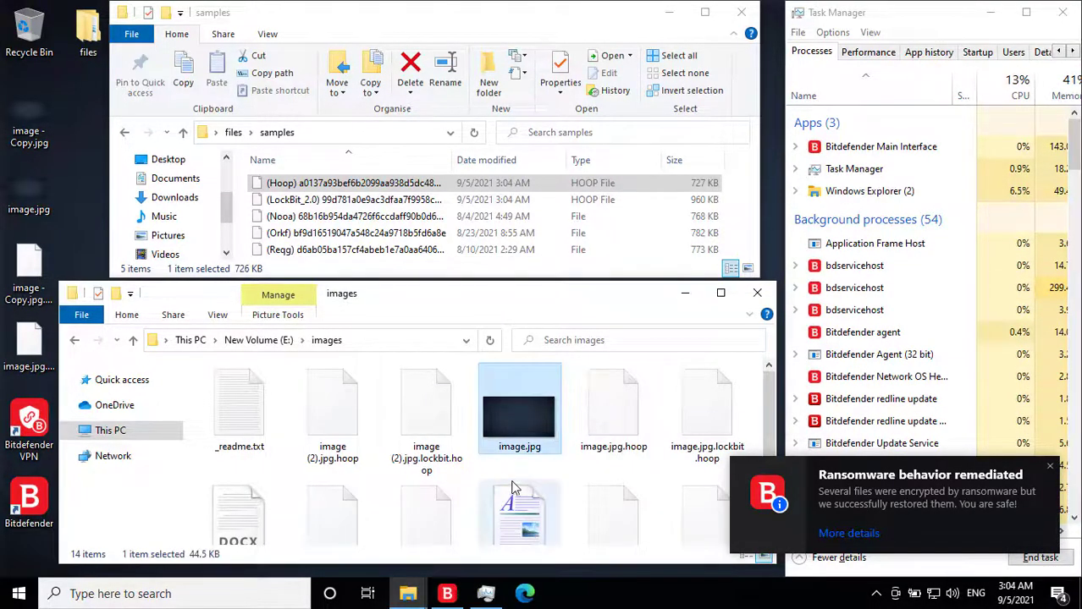
scroll(down, 3)
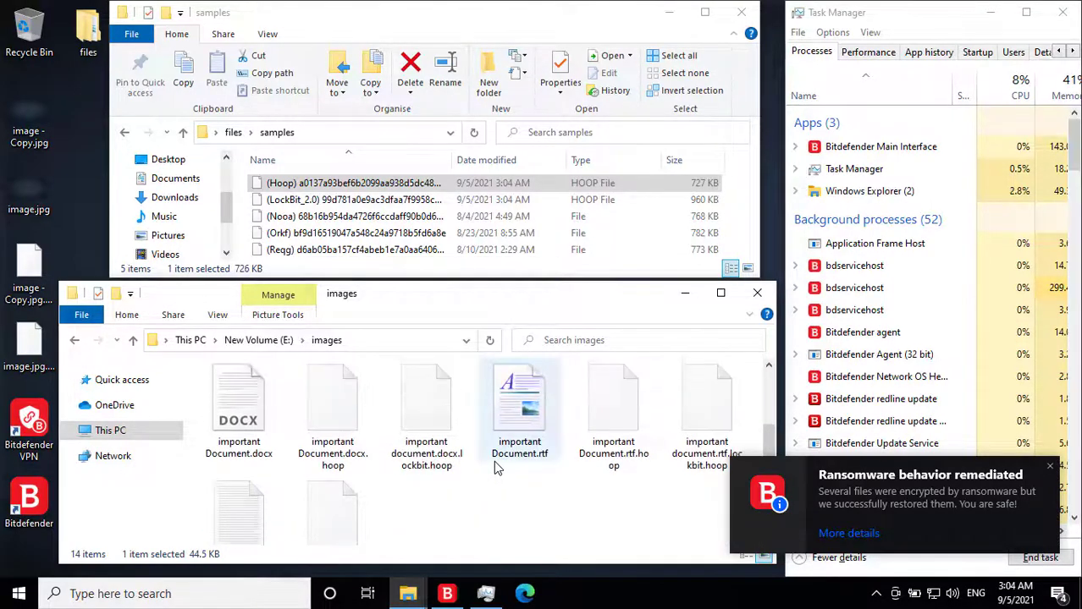
click(519, 406)
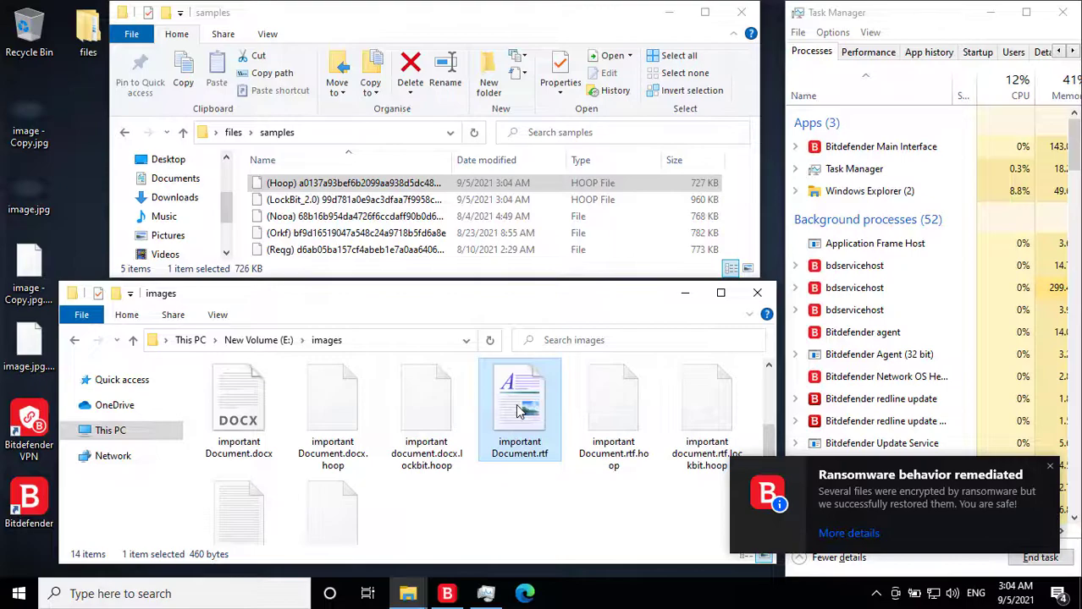
double_click(518, 398)
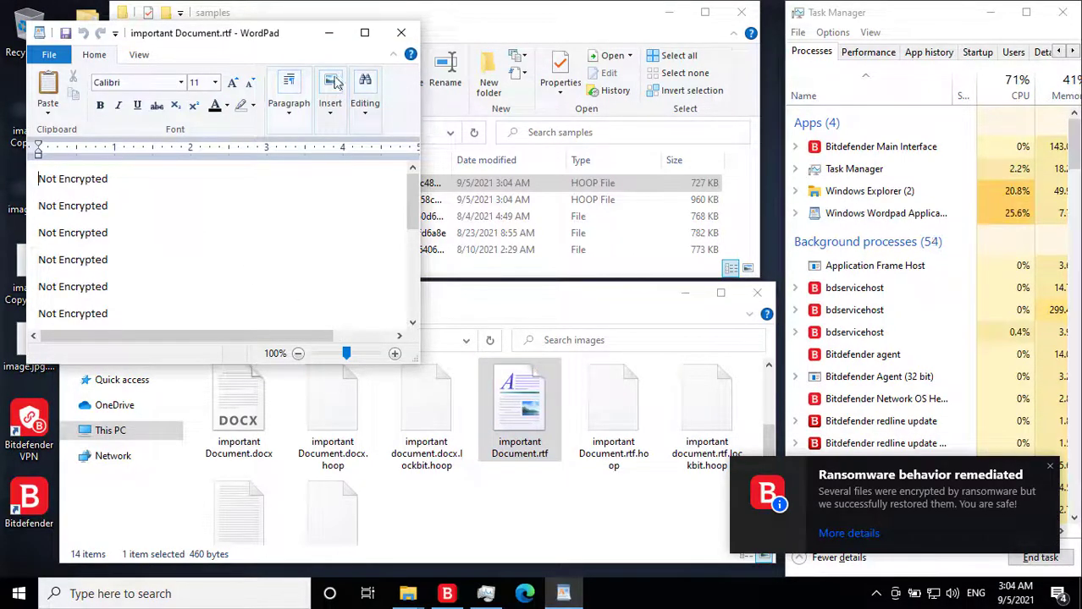
click(400, 32)
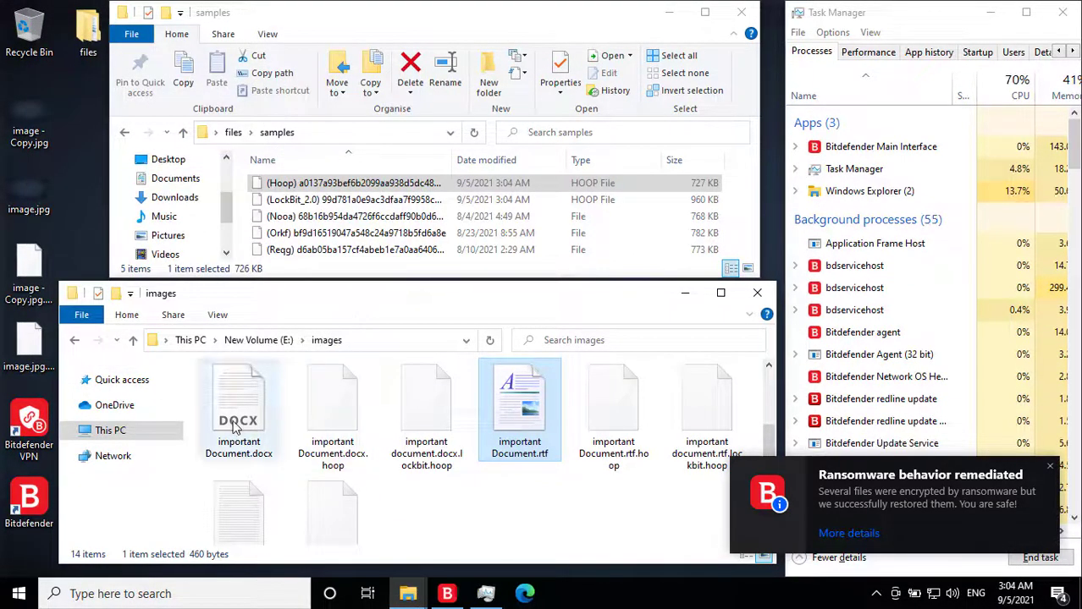
double_click(238, 402)
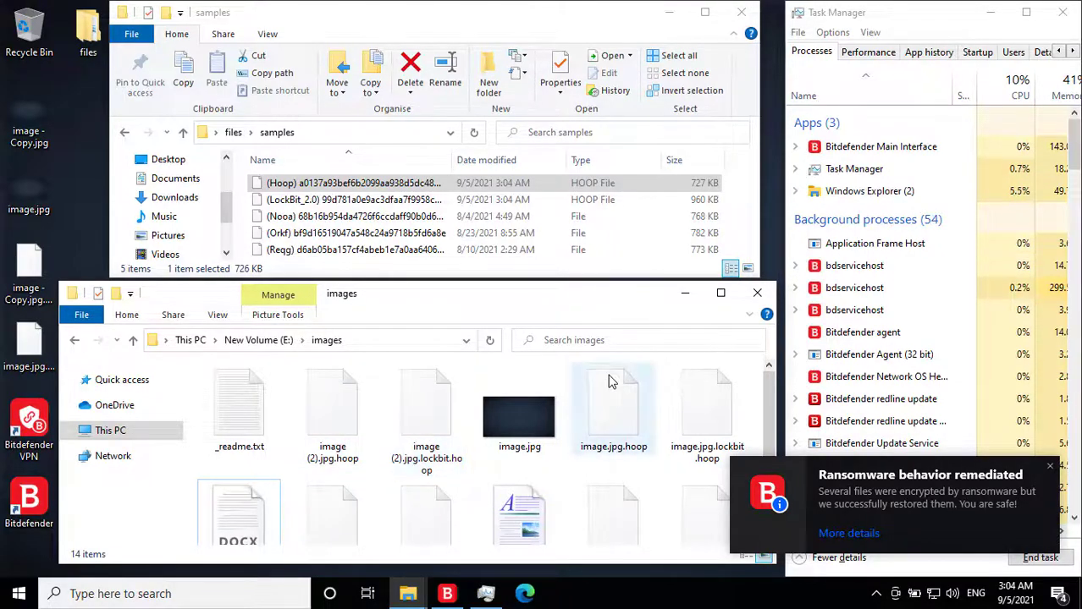
click(518, 409)
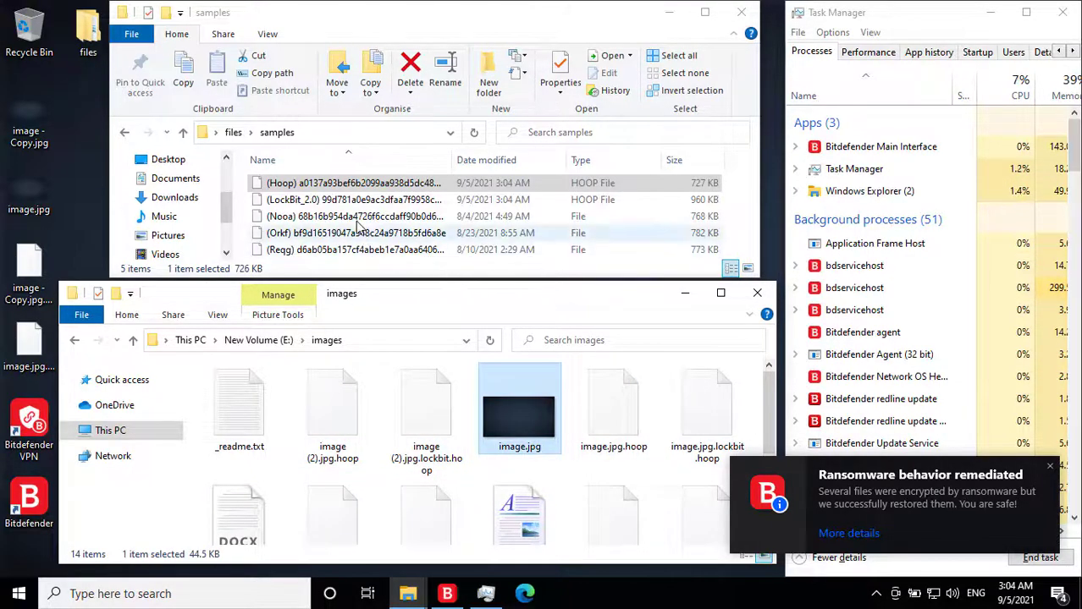
click(354, 216)
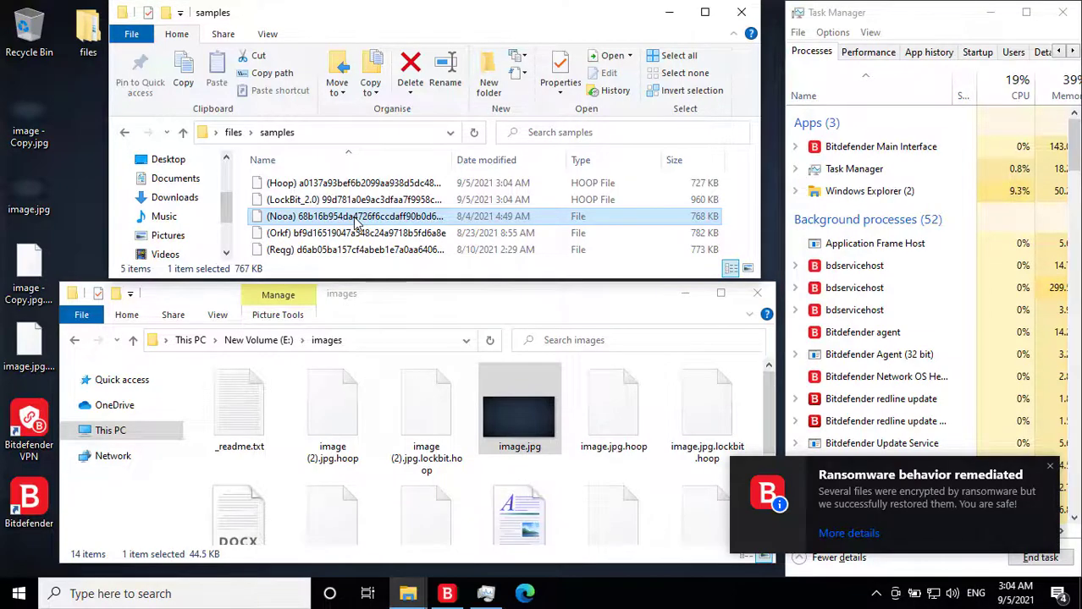
Rename the Nooa sample to an executable, run it, and return to the images folder
right_click(356, 216)
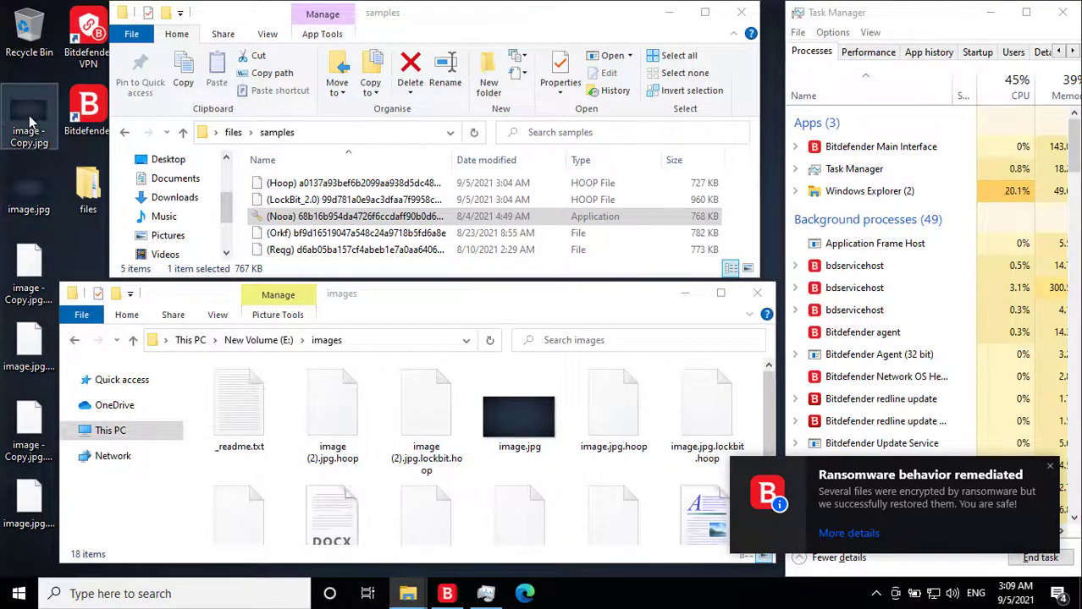
click(519, 415)
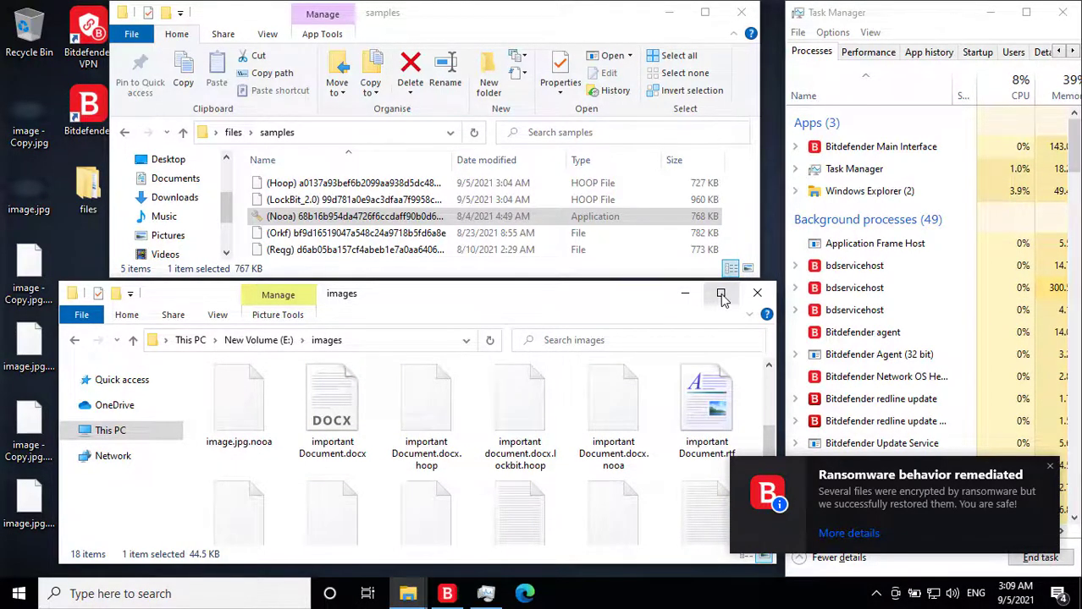
Maximize the images folder and check that image.jpg, Document.docx and Document.rtf open intact
click(722, 293)
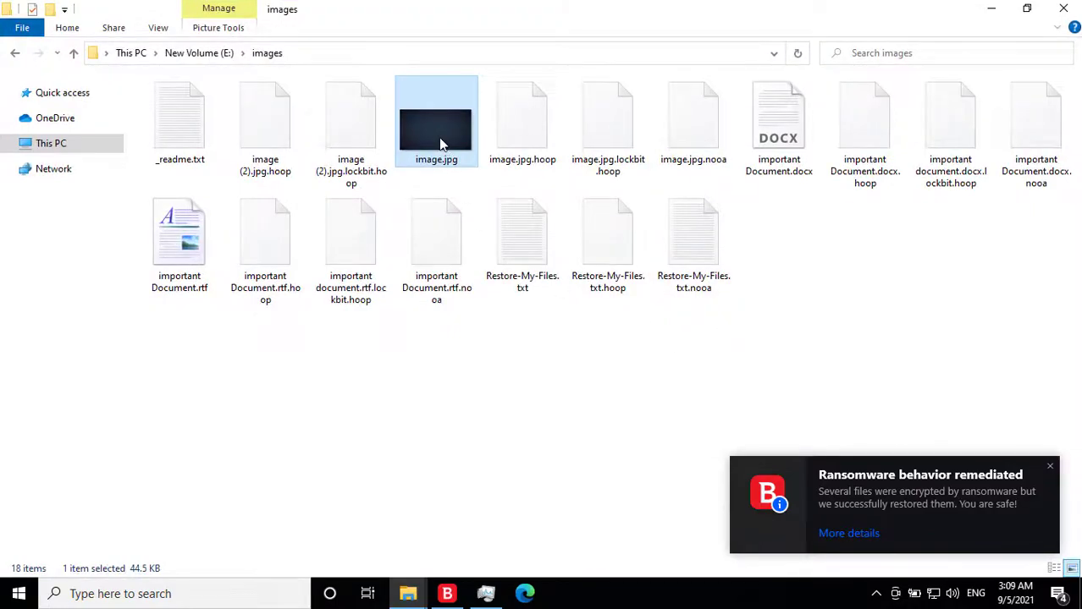
double_click(437, 119)
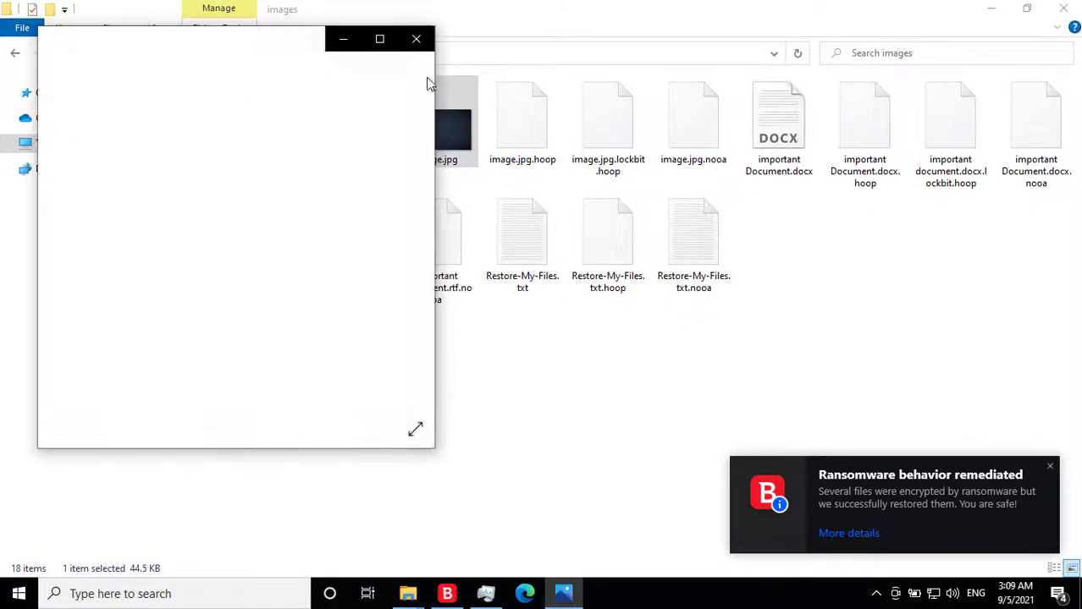
click(416, 39)
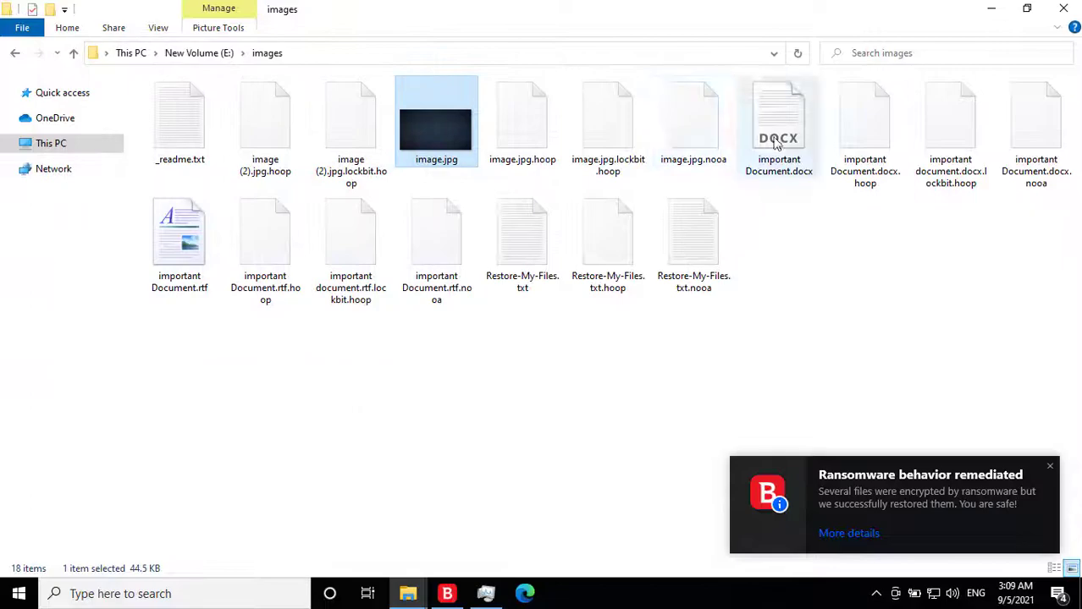
double_click(778, 118)
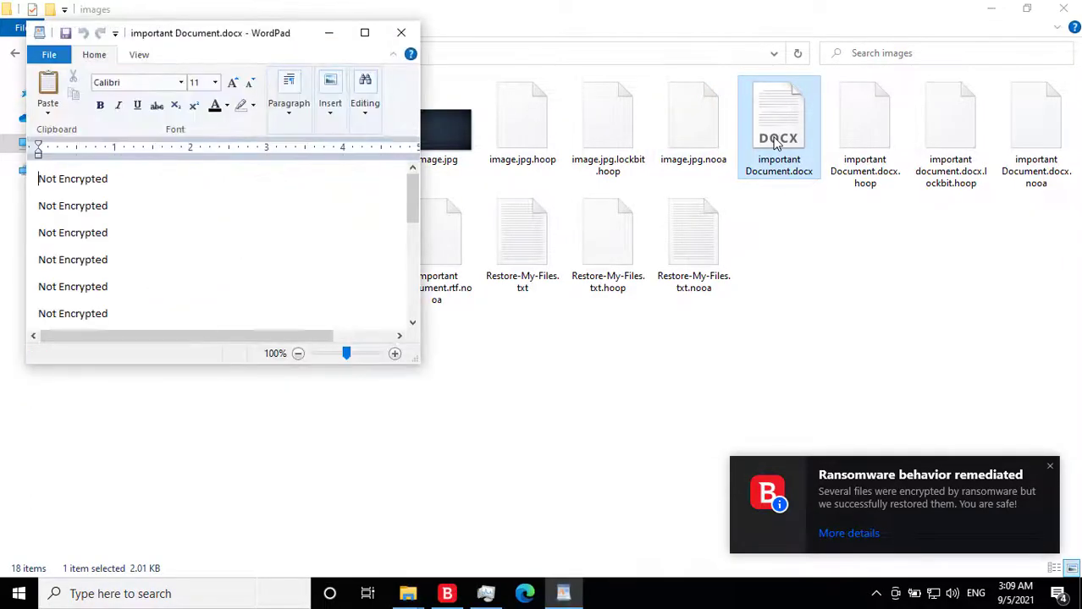
click(400, 32)
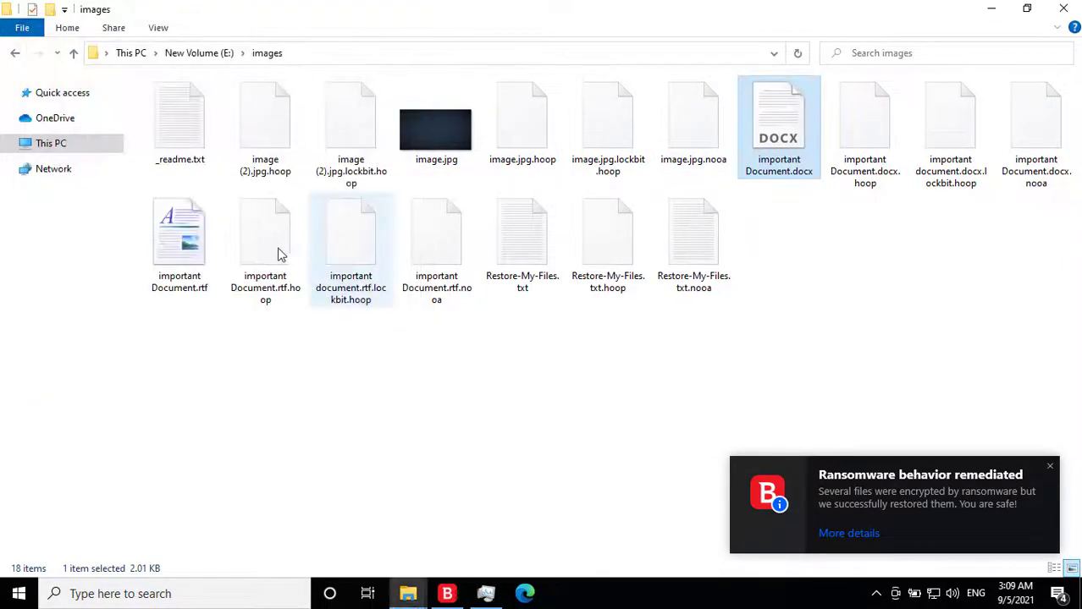
double_click(179, 233)
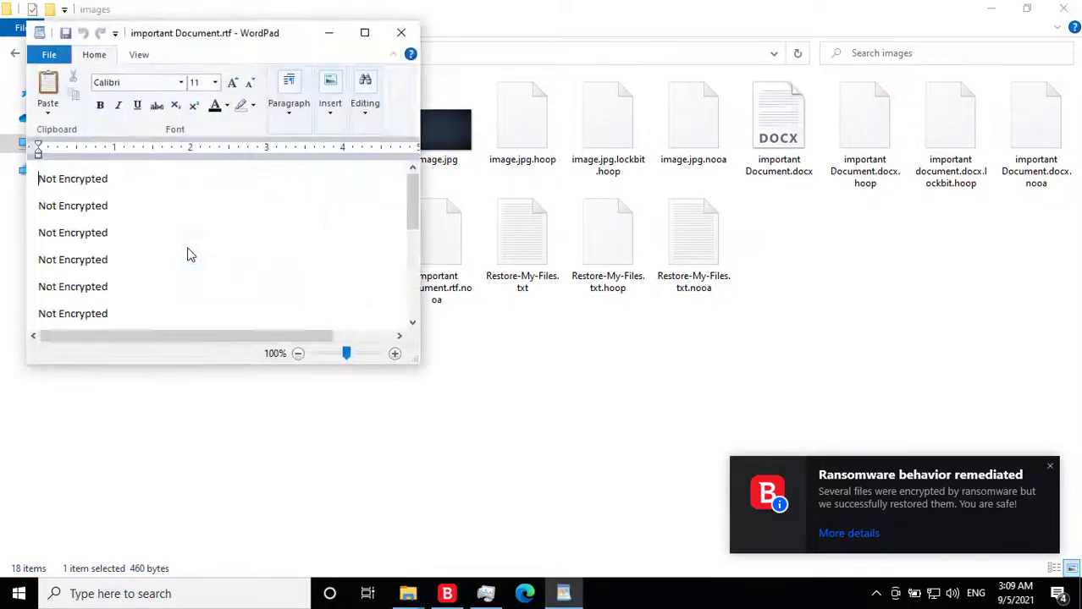
click(401, 32)
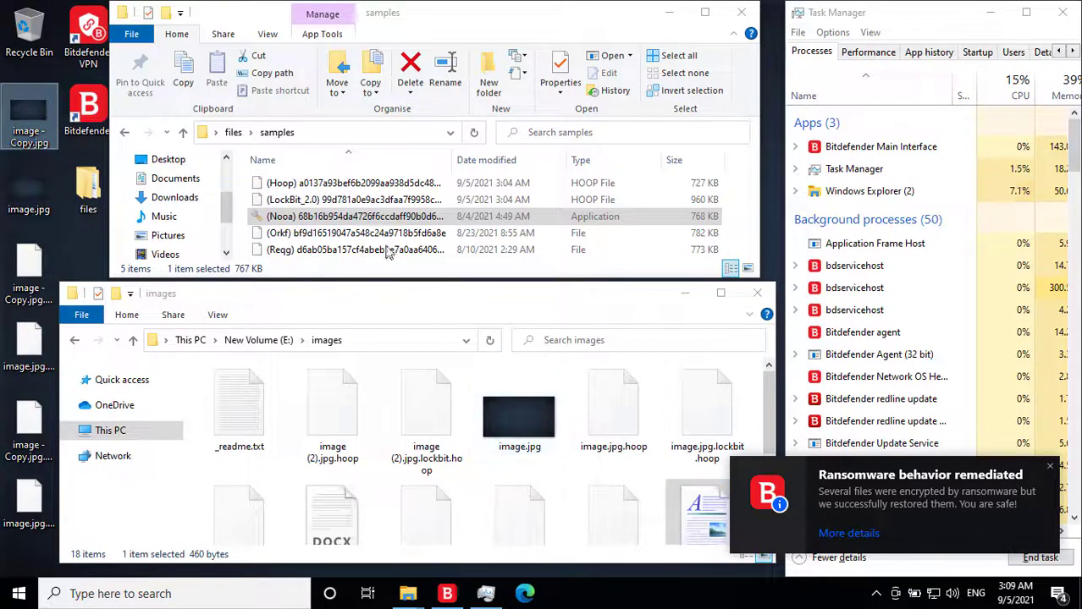
Select the Orkf sample and rename it with an .exe extension to run it
click(376, 233)
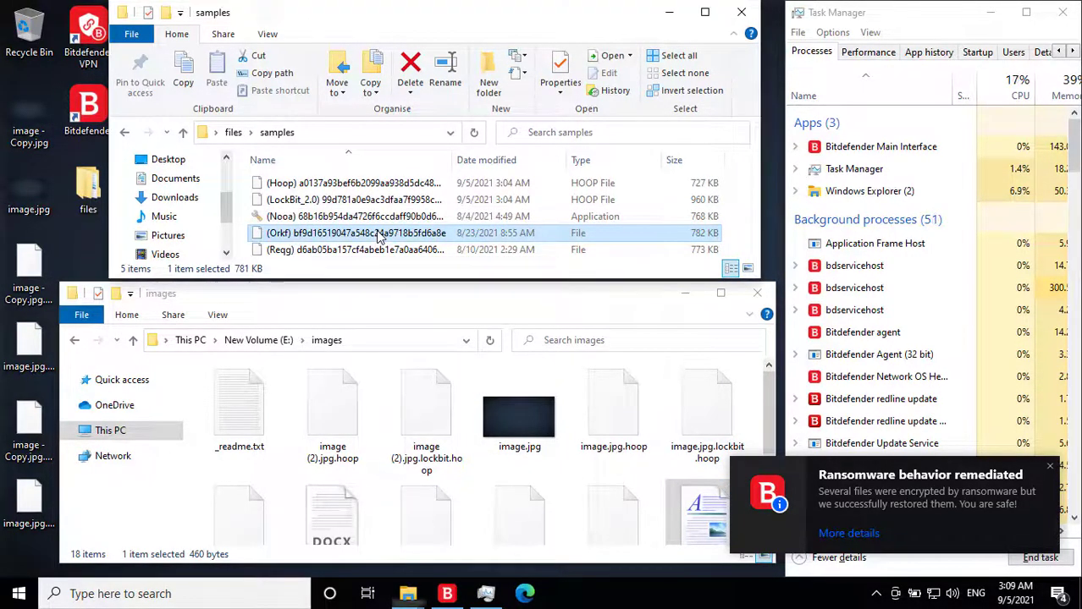
right_click(379, 233)
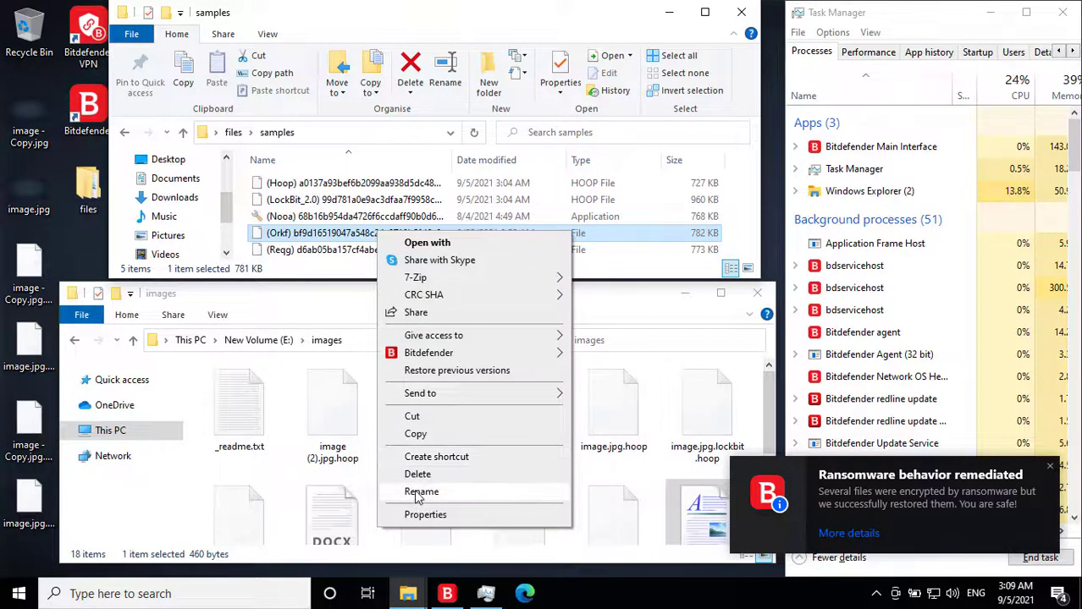
click(421, 492)
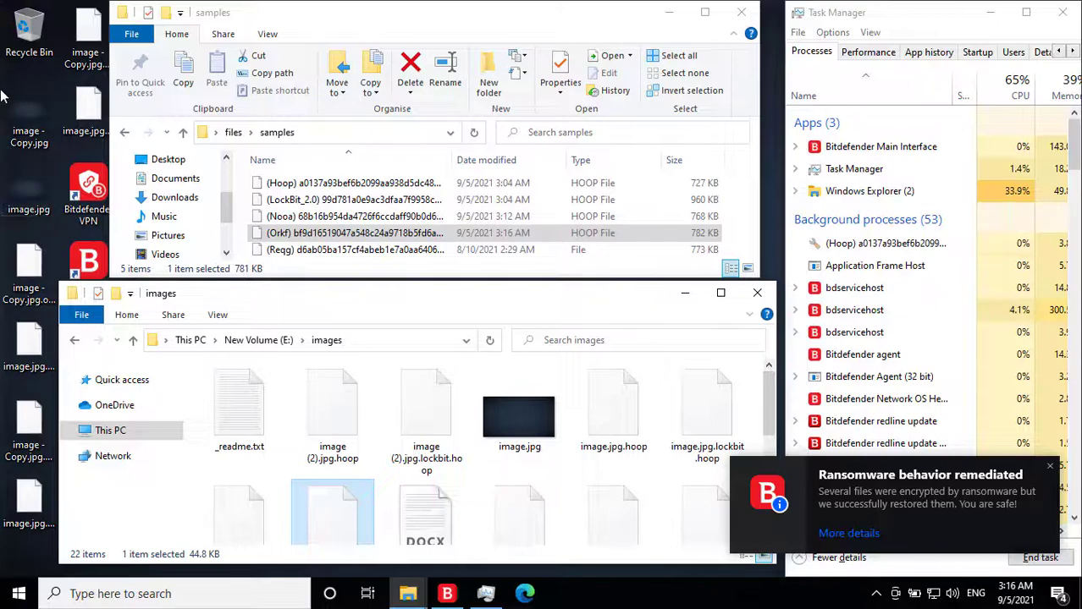
Maximize the images folder and reopen Document.rtf, Document.docx and image.jpg to confirm they're intact
scroll(down, 3)
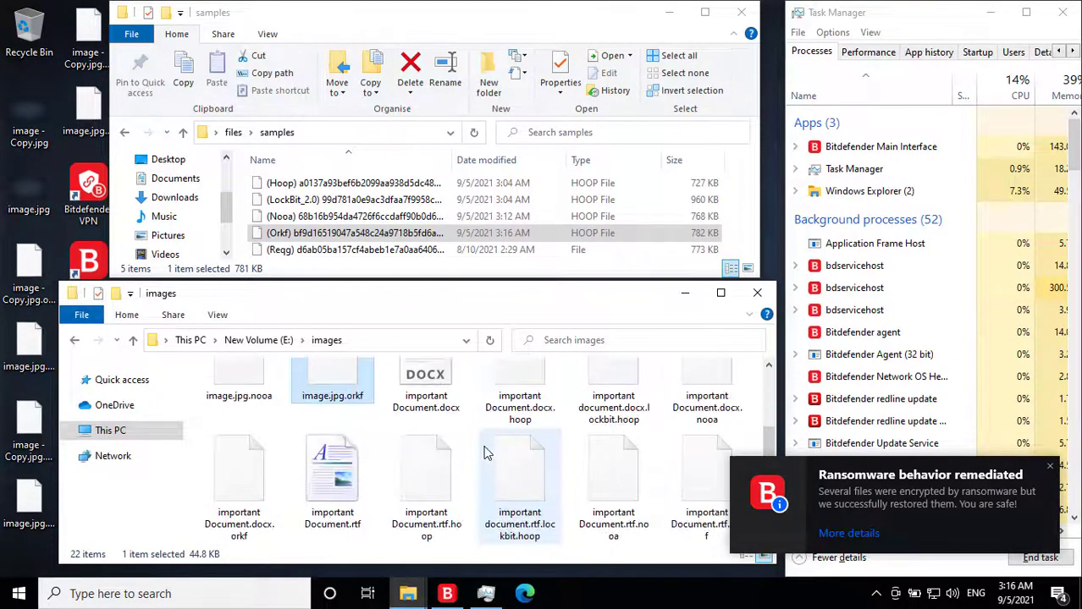
mouse_move(721, 293)
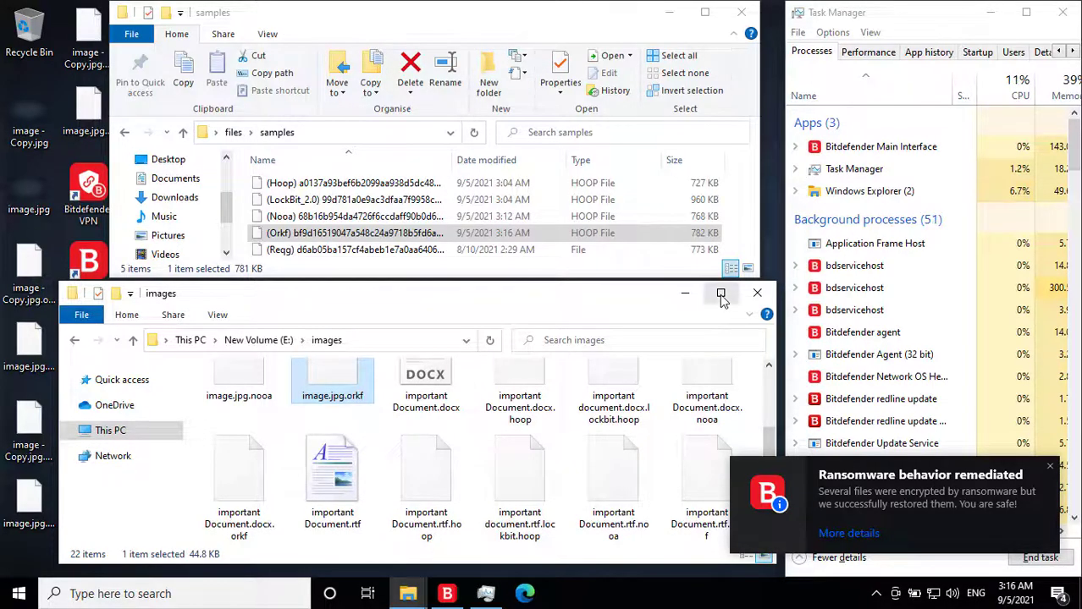
click(721, 293)
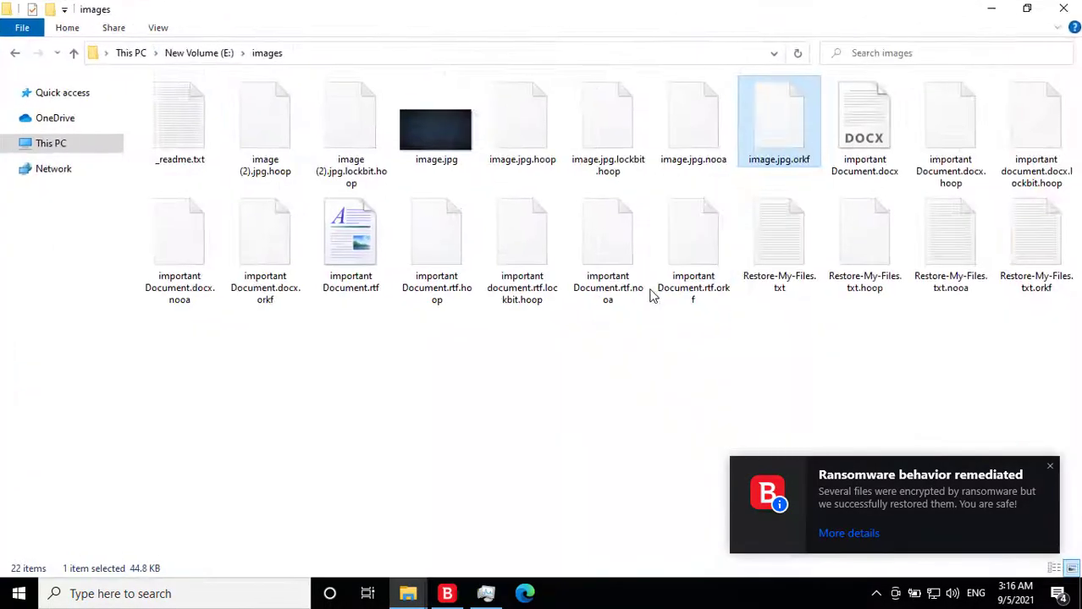
click(350, 237)
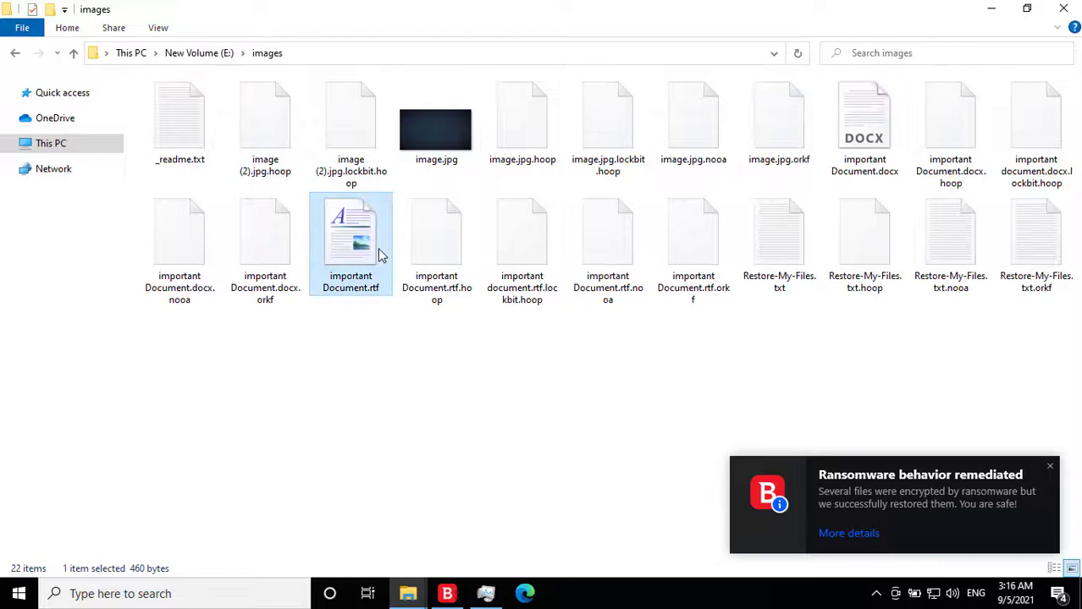
double_click(350, 237)
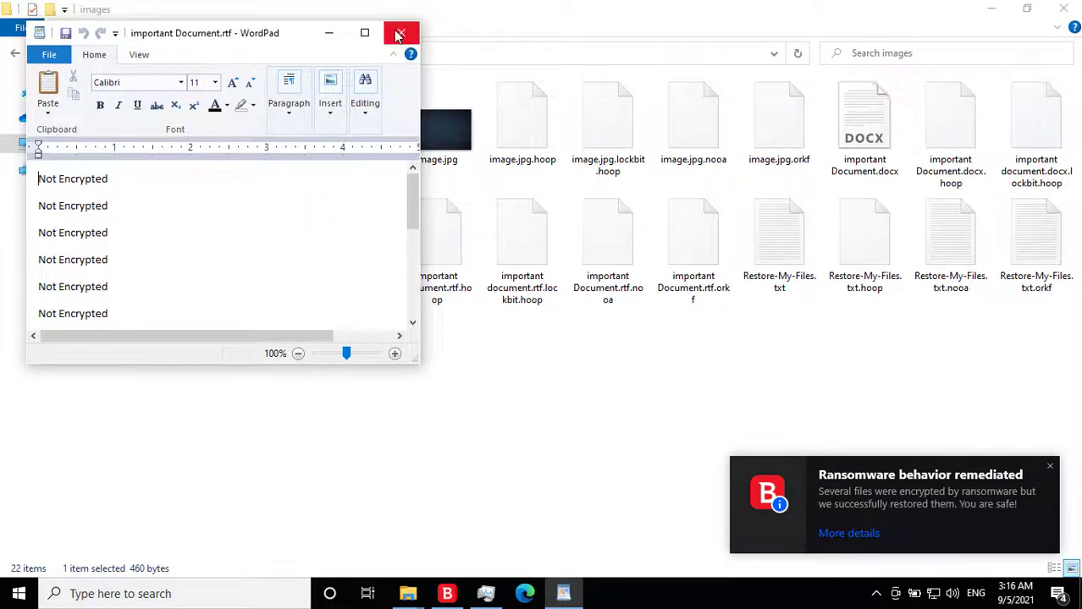
click(400, 33)
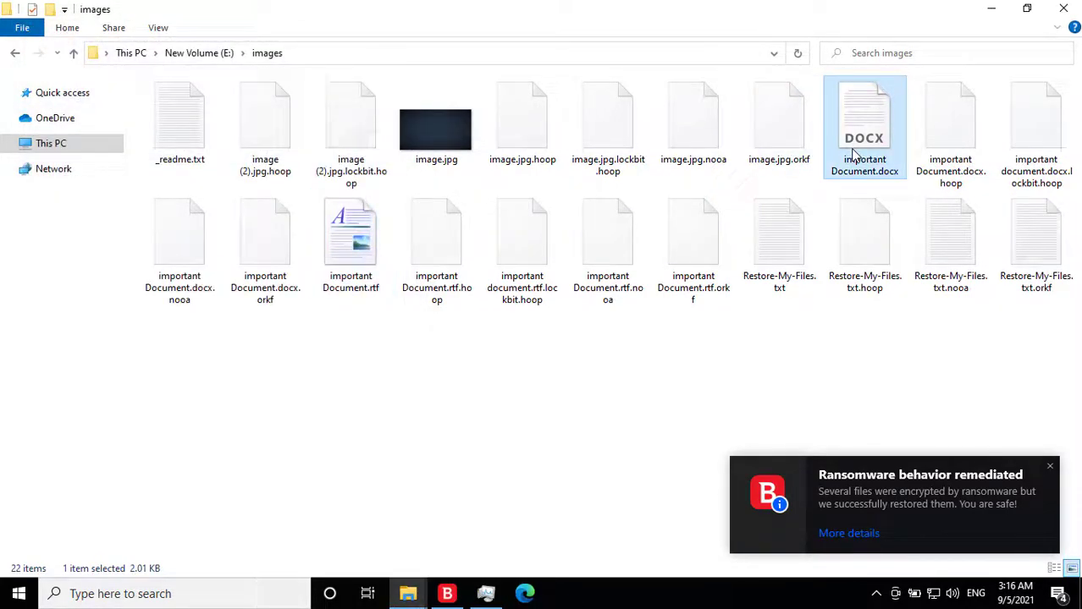
double_click(864, 118)
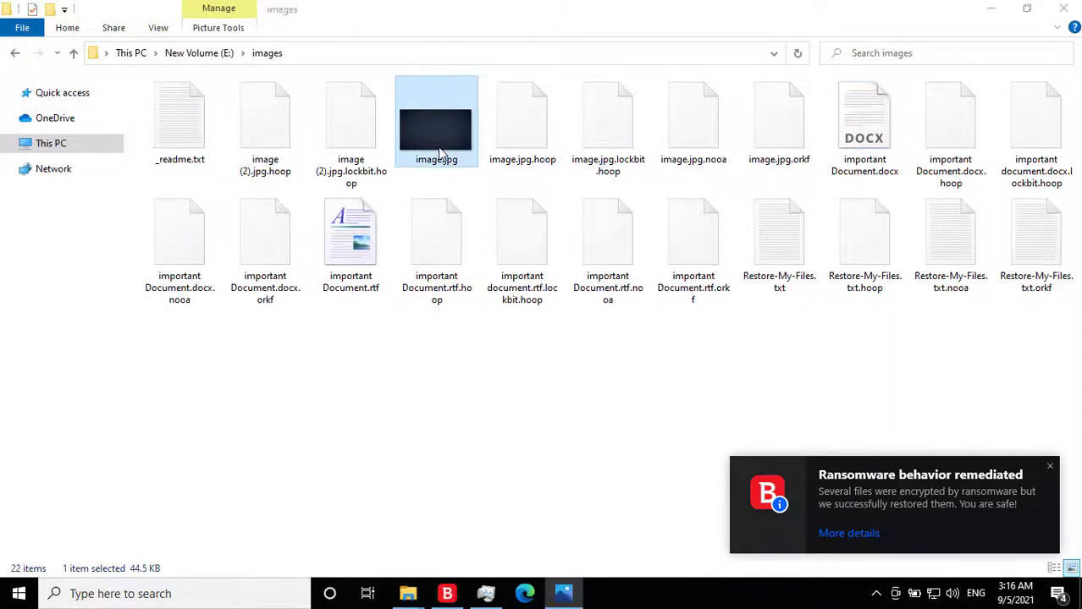
double_click(435, 121)
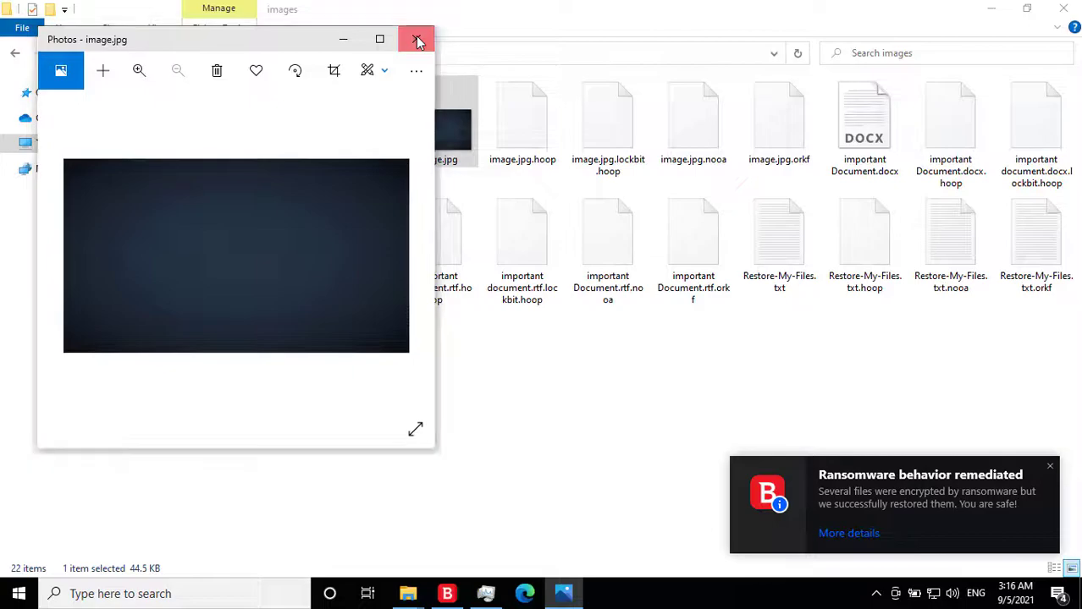
click(417, 40)
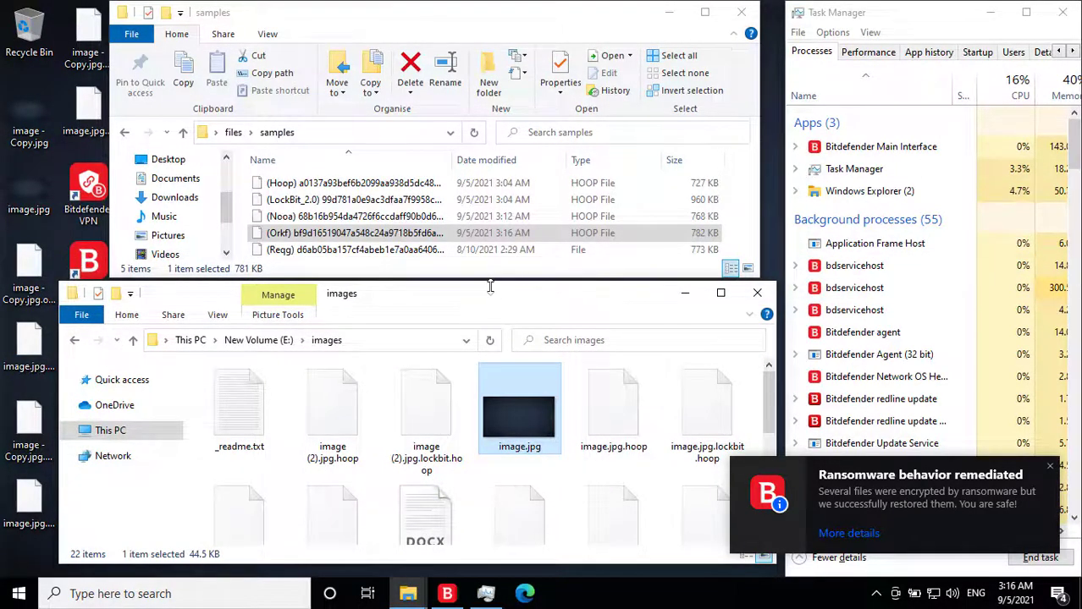
Select the Reqg sample and rename it with an .exe extension
click(354, 248)
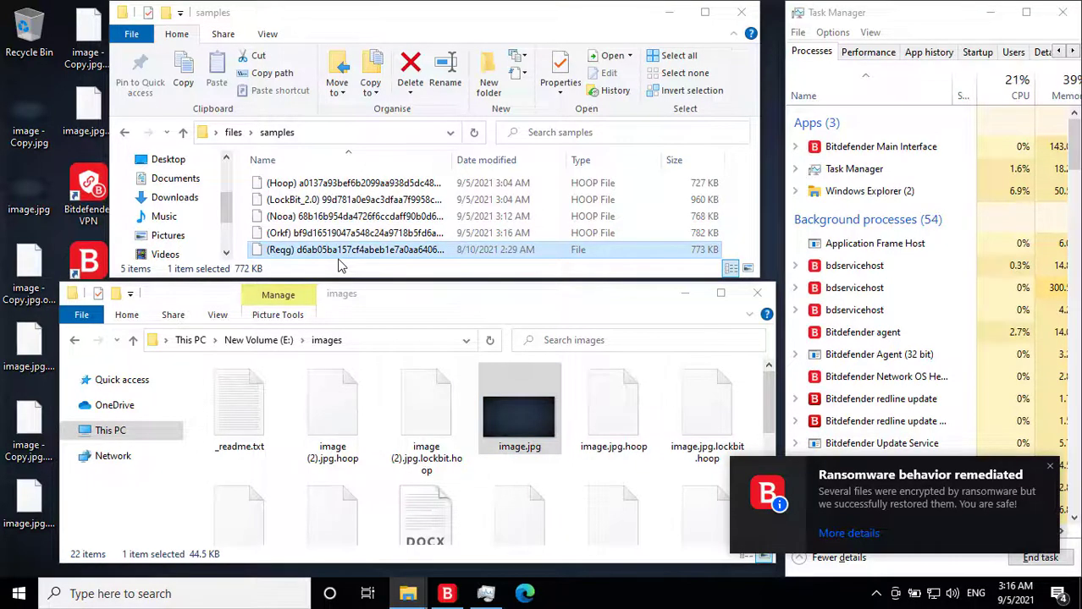
right_click(342, 252)
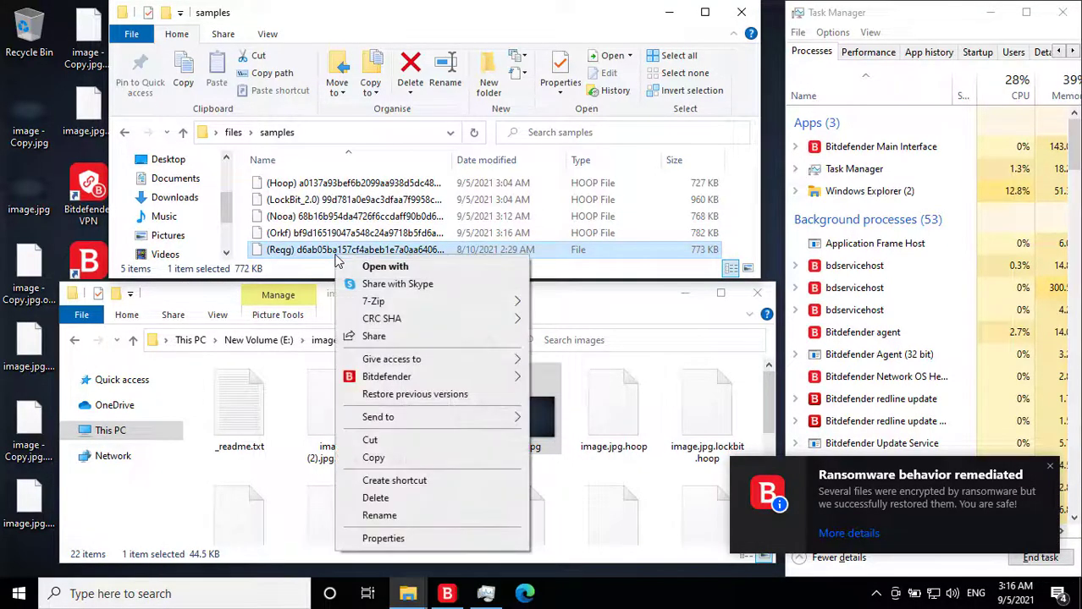
click(394, 515)
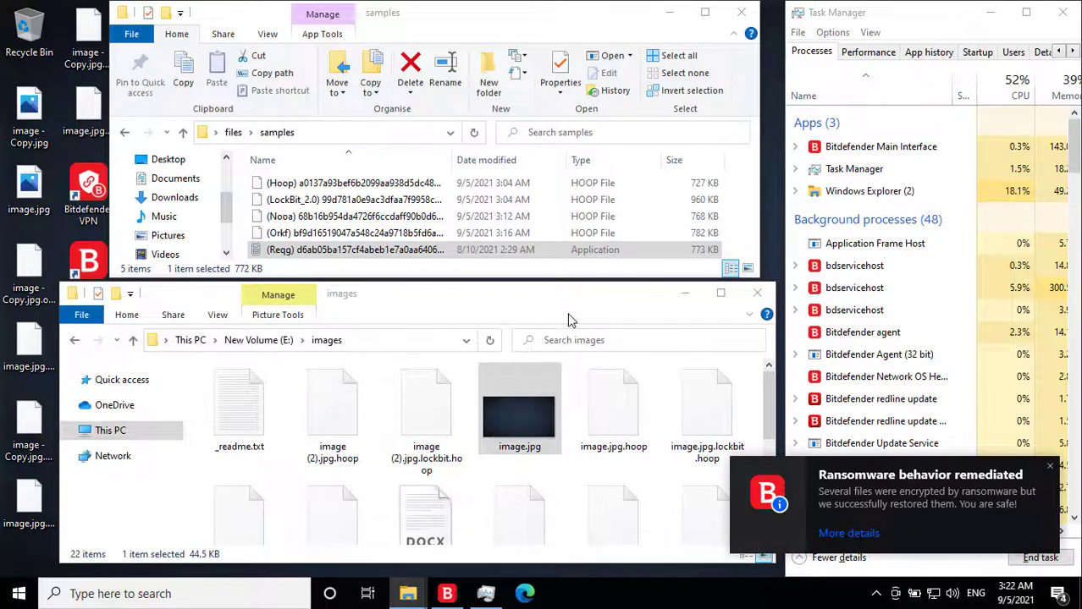
click(519, 408)
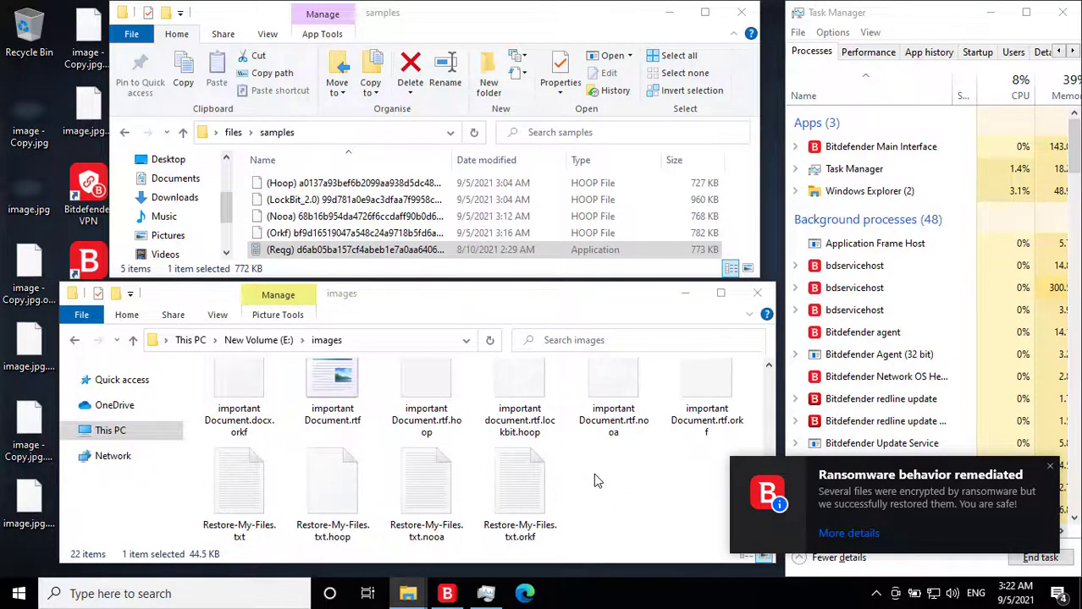
mouse_move(601, 526)
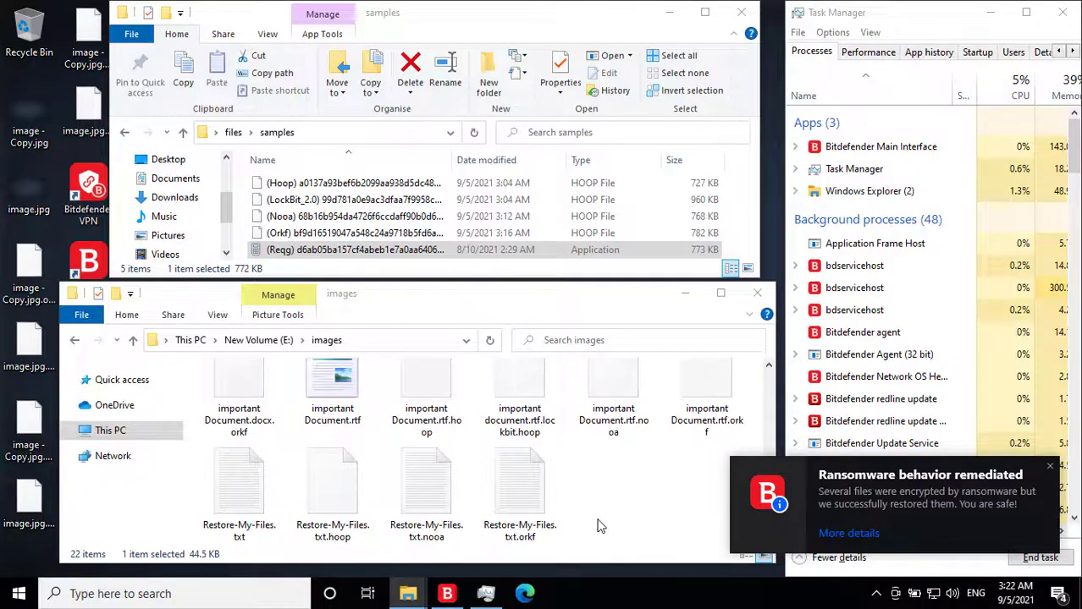